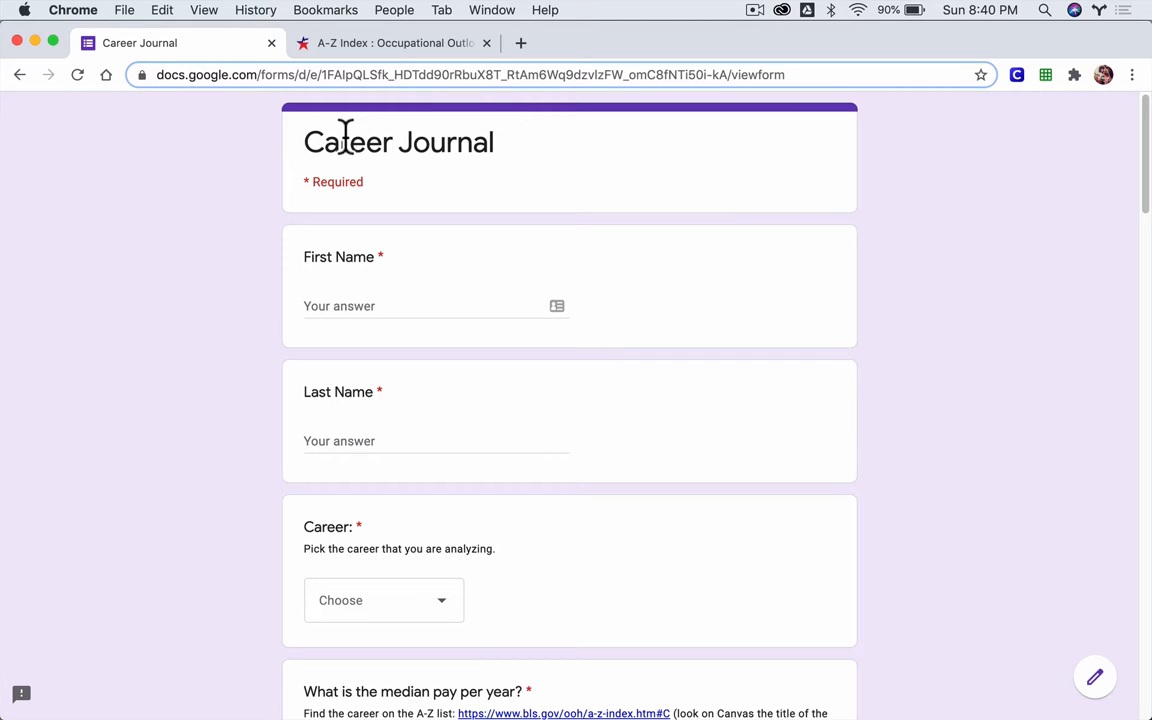
{"action": "mouse_move", "coordinate": [437, 195]}
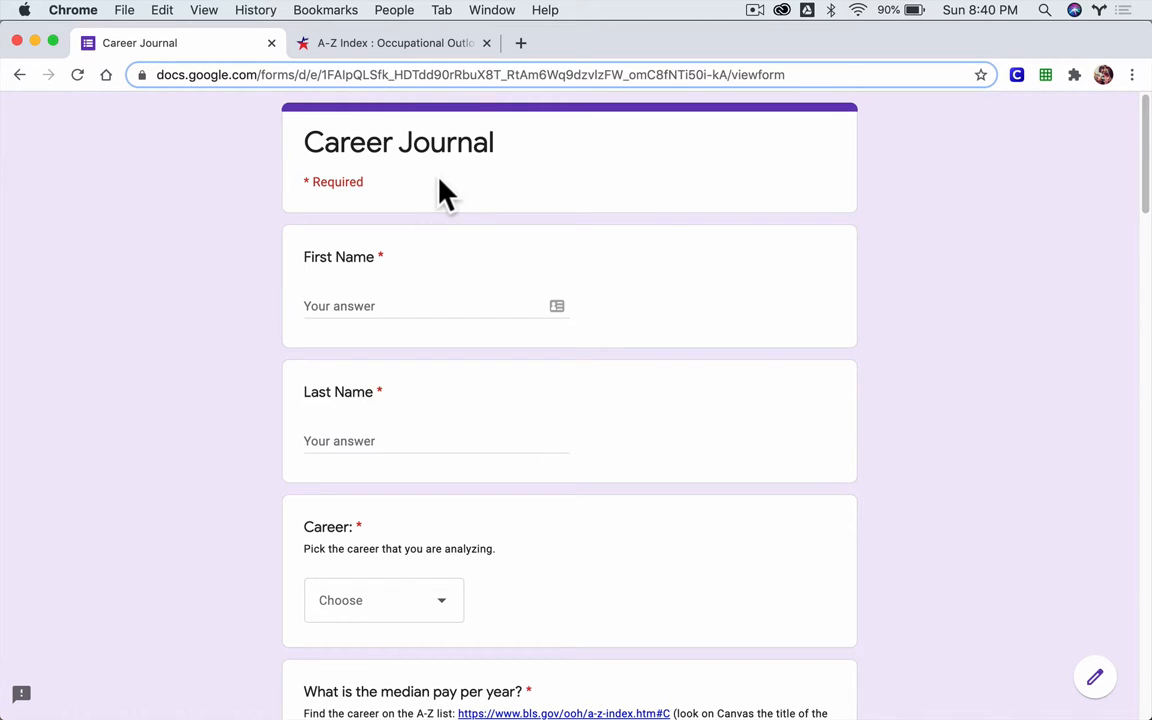
{"action": "mouse_move", "coordinate": [418, 192]}
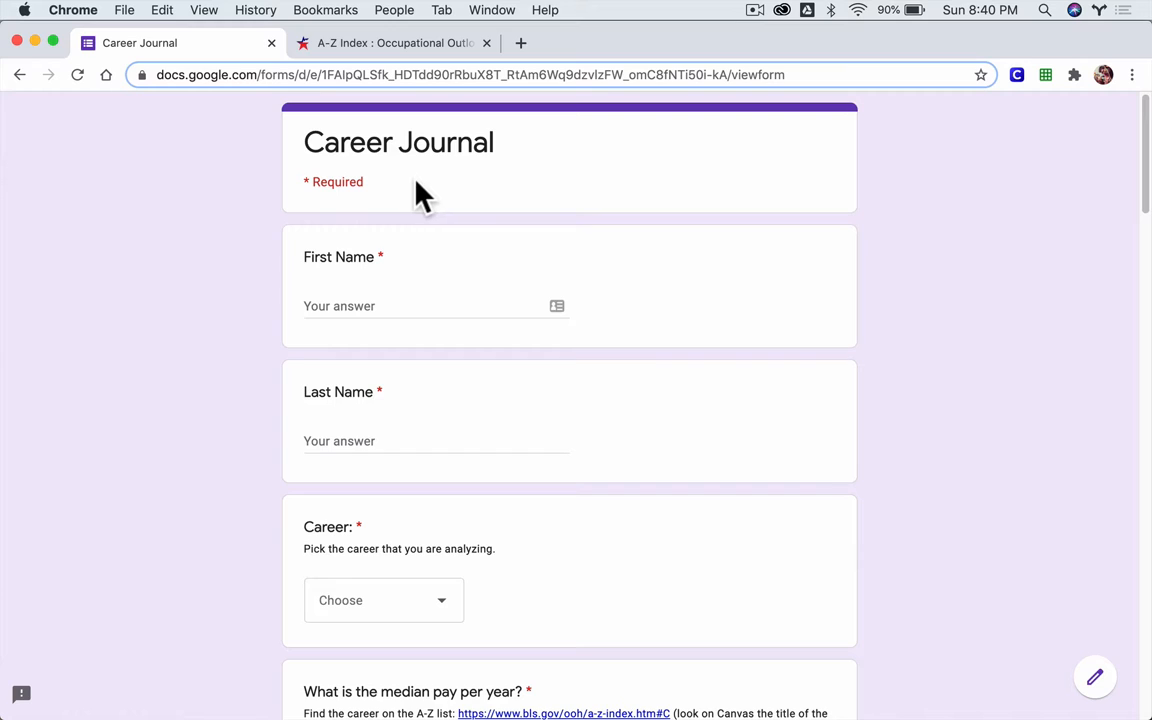
{"action": "mouse_move", "coordinate": [204, 272]}
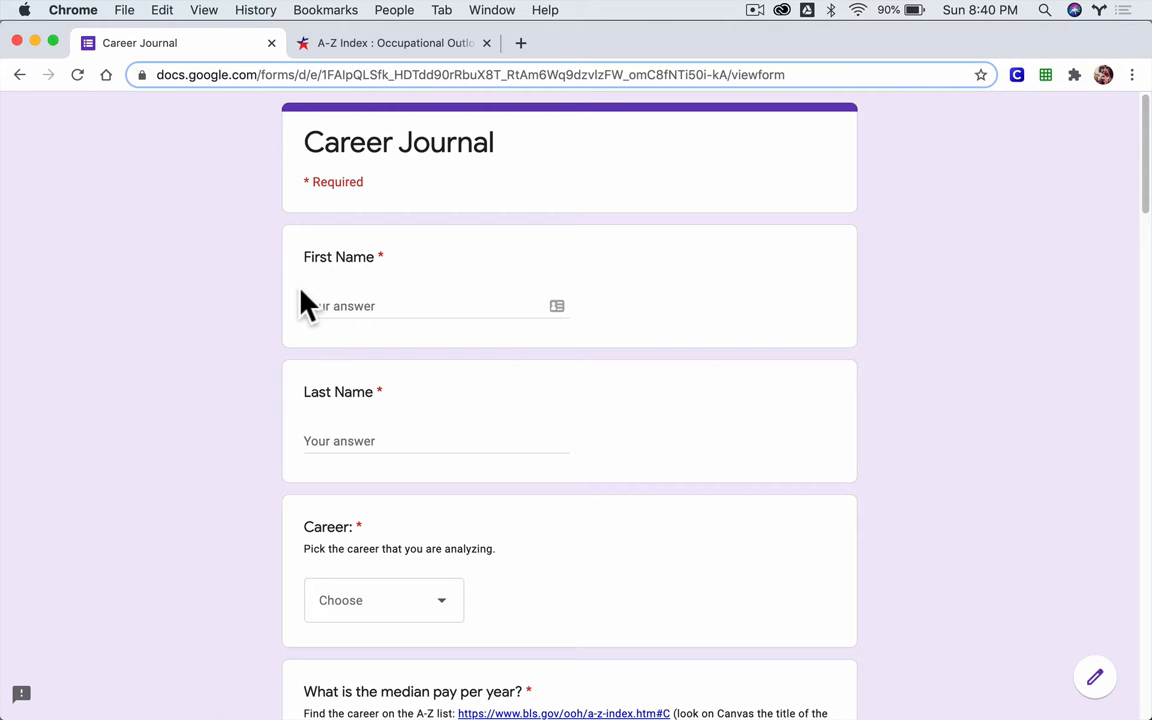
- Choose City Planner from the Career dropdown, briefly checking the BLS tab
{"action": "scroll", "scroll_direction": "down", "scroll_amount": 3}
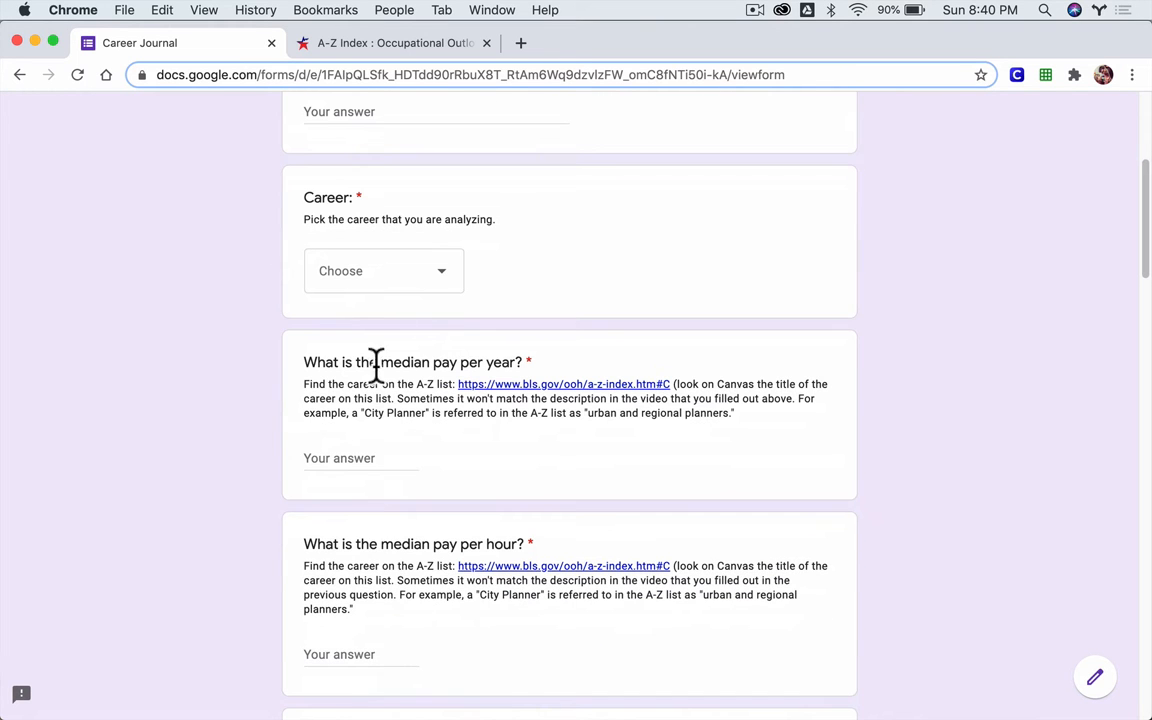
{"action": "left_click", "coordinate": [383, 271]}
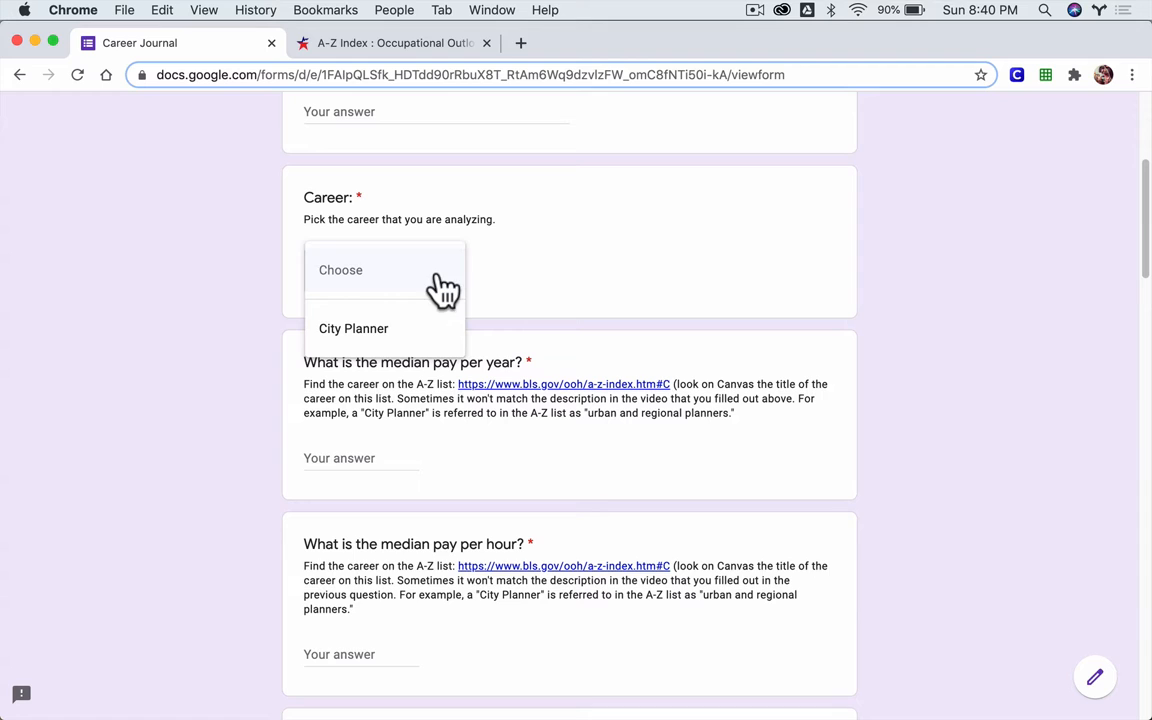
{"action": "mouse_move", "coordinate": [403, 342]}
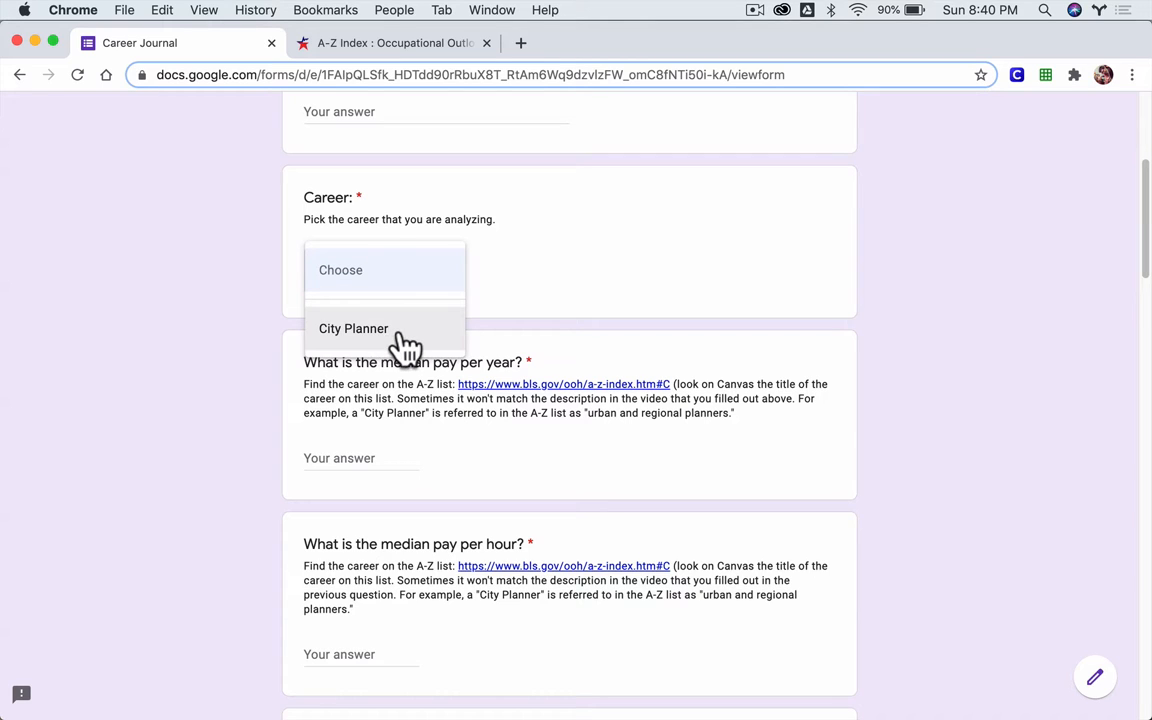
{"action": "mouse_move", "coordinate": [375, 343]}
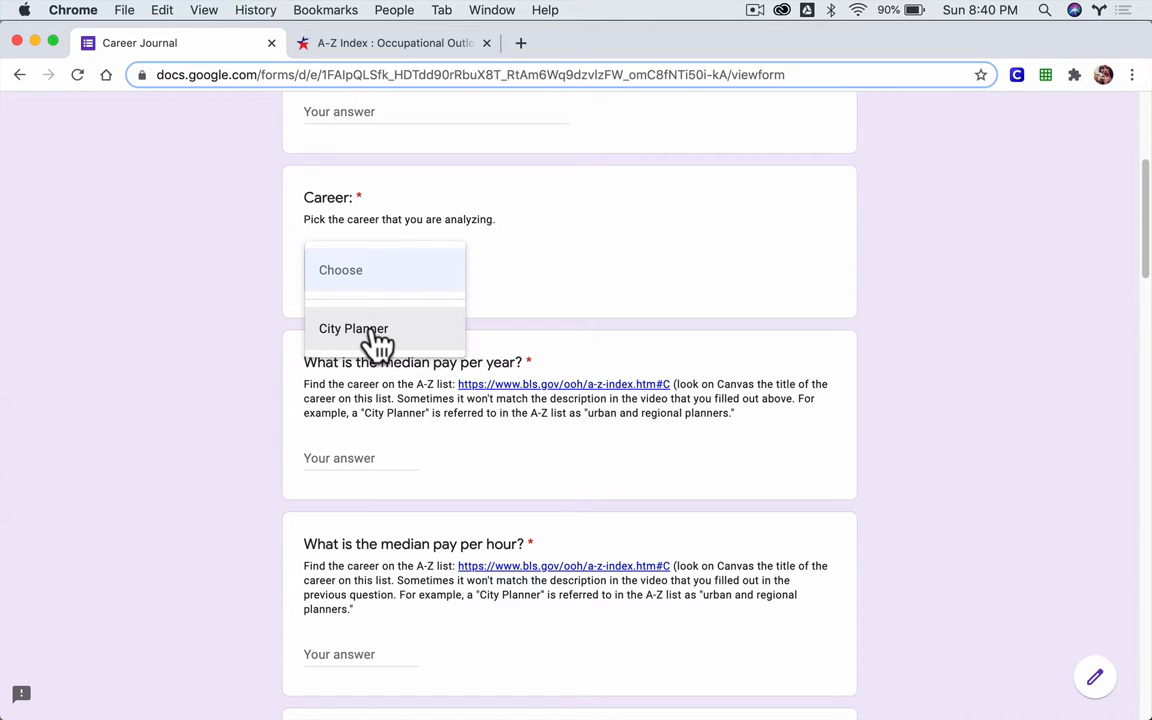
{"action": "left_click", "coordinate": [353, 328]}
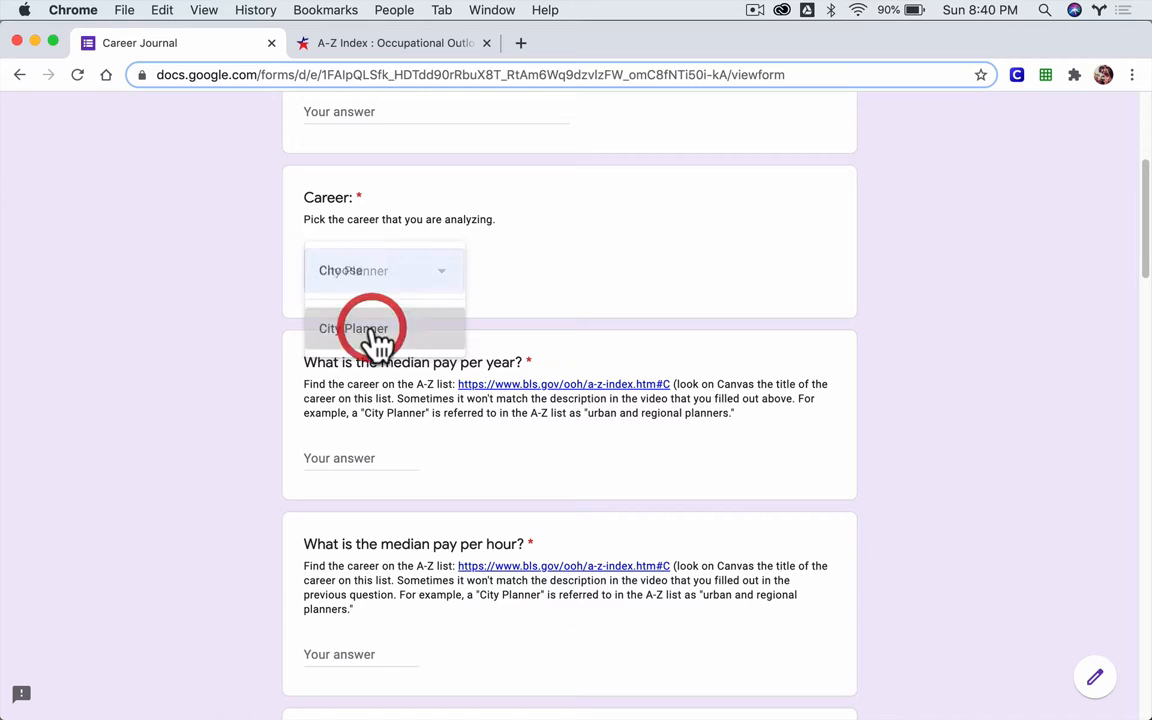
{"action": "left_click", "coordinate": [353, 328]}
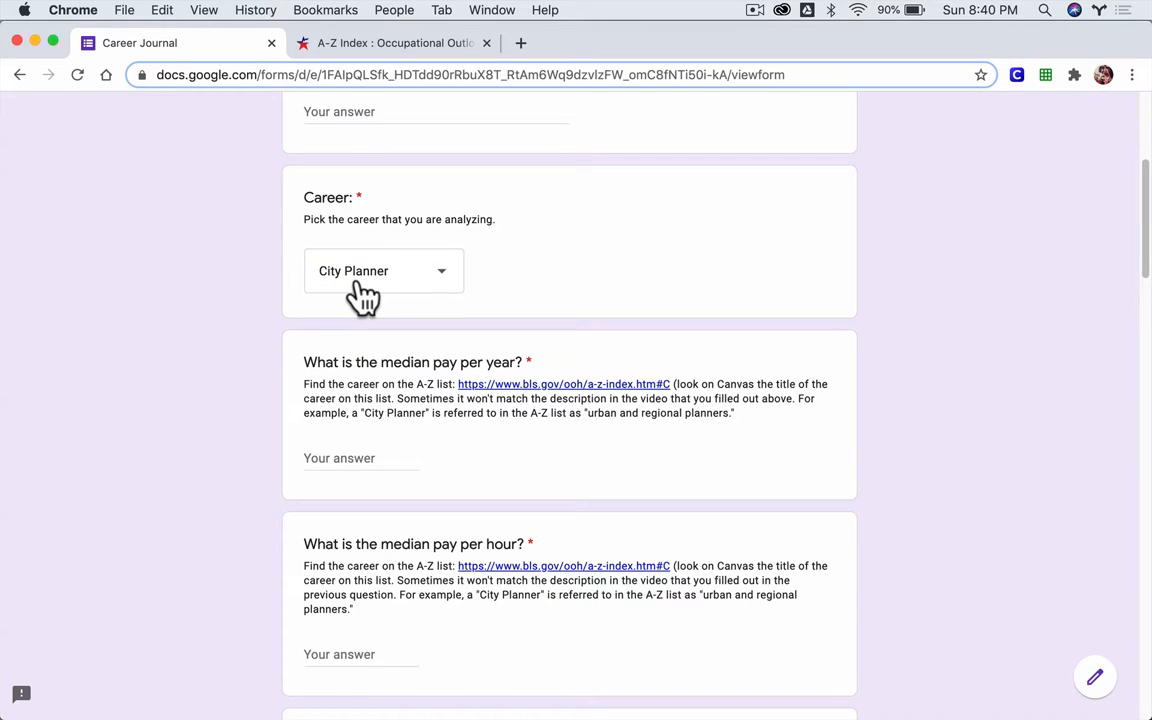
{"action": "mouse_move", "coordinate": [350, 312]}
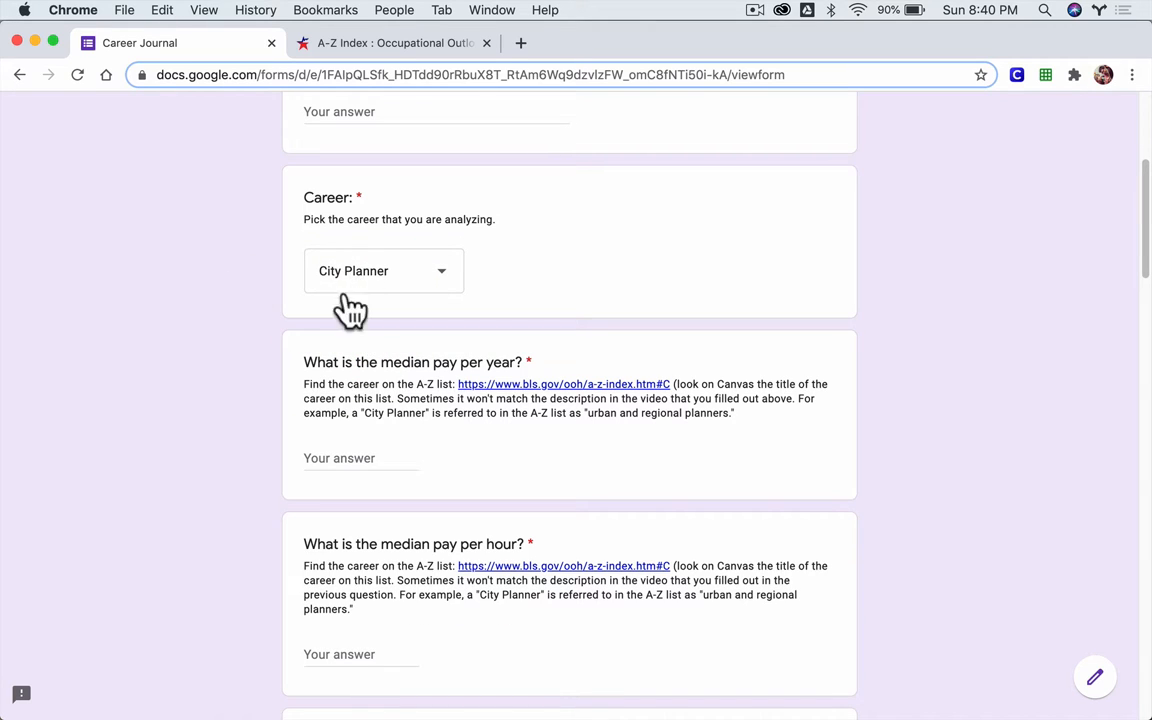
{"action": "left_click", "coordinate": [384, 42]}
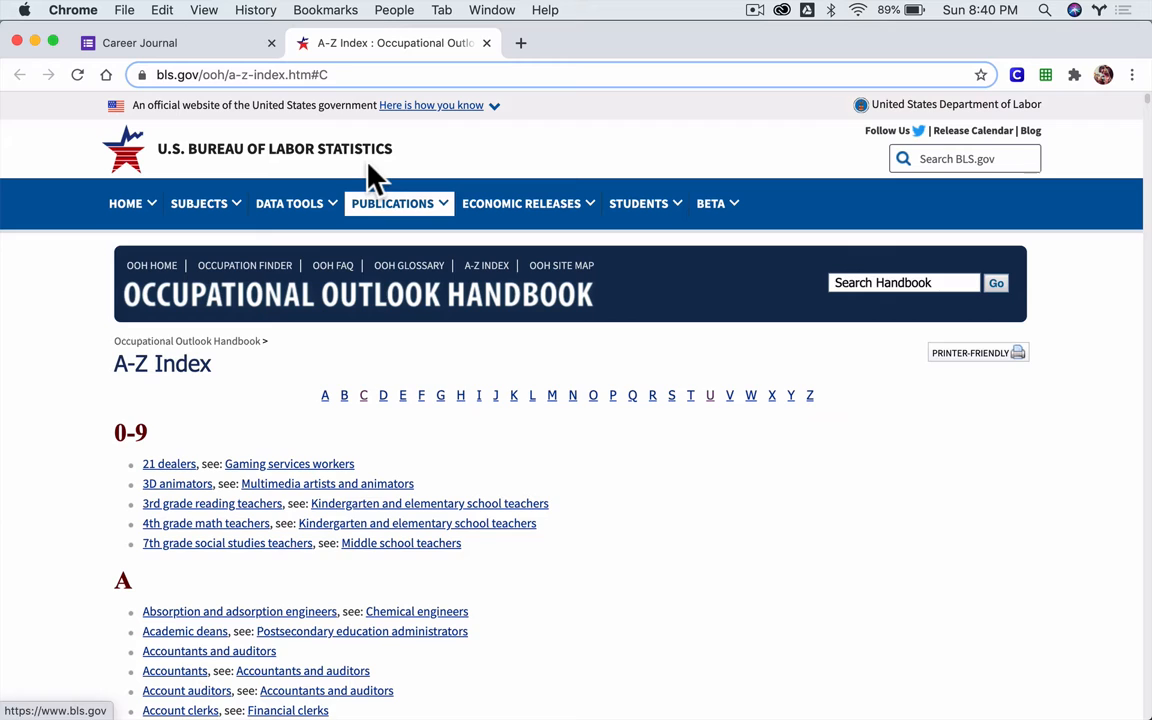
{"action": "left_click", "coordinate": [150, 43]}
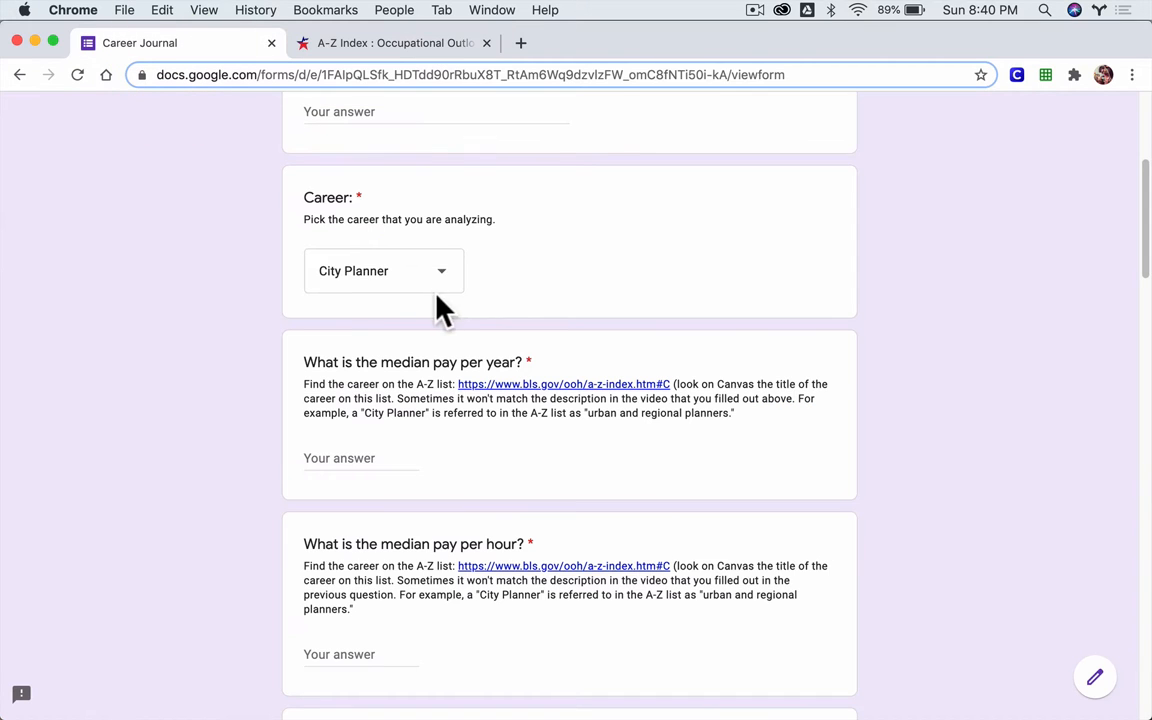
{"action": "mouse_move", "coordinate": [357, 277]}
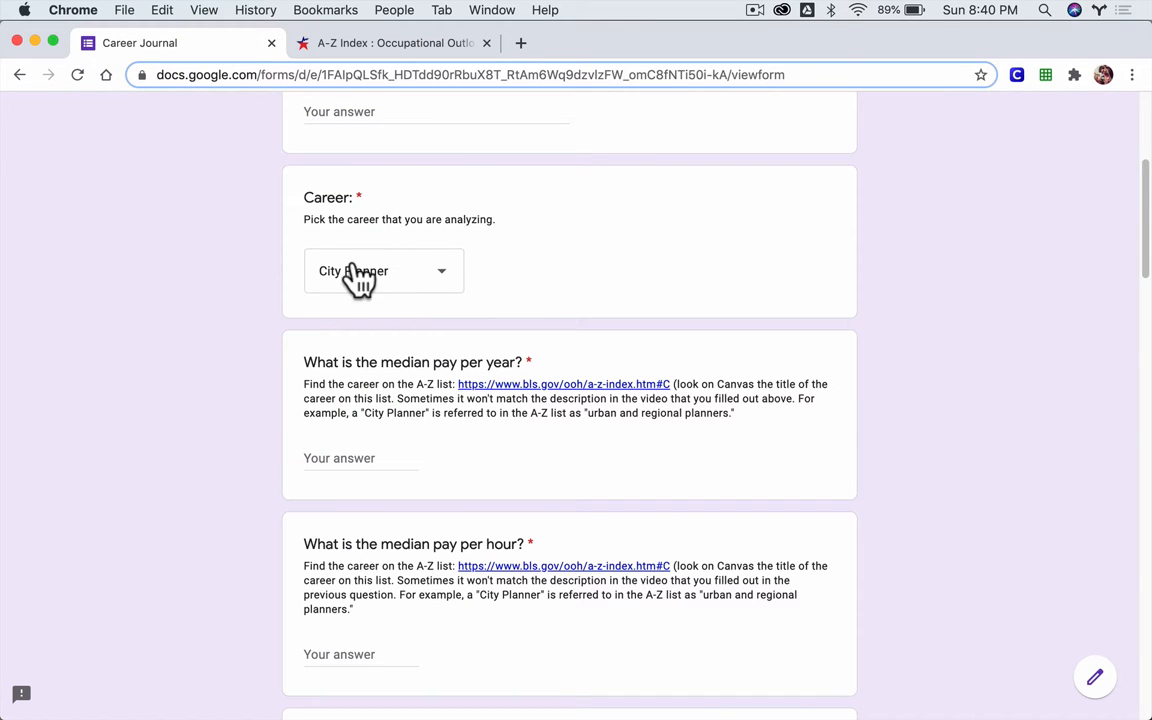
{"action": "mouse_move", "coordinate": [393, 285]}
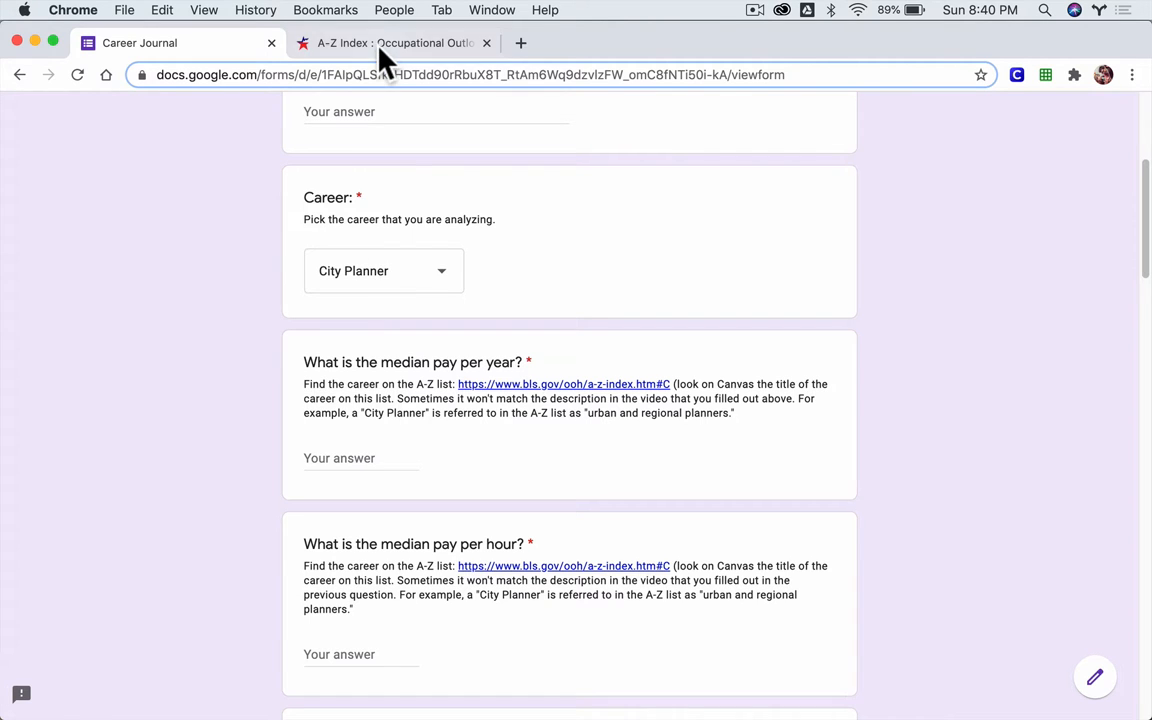
- Jump to letter U in the BLS A-Z index and open 'Urban and regional planners'
{"action": "left_click", "coordinate": [385, 43]}
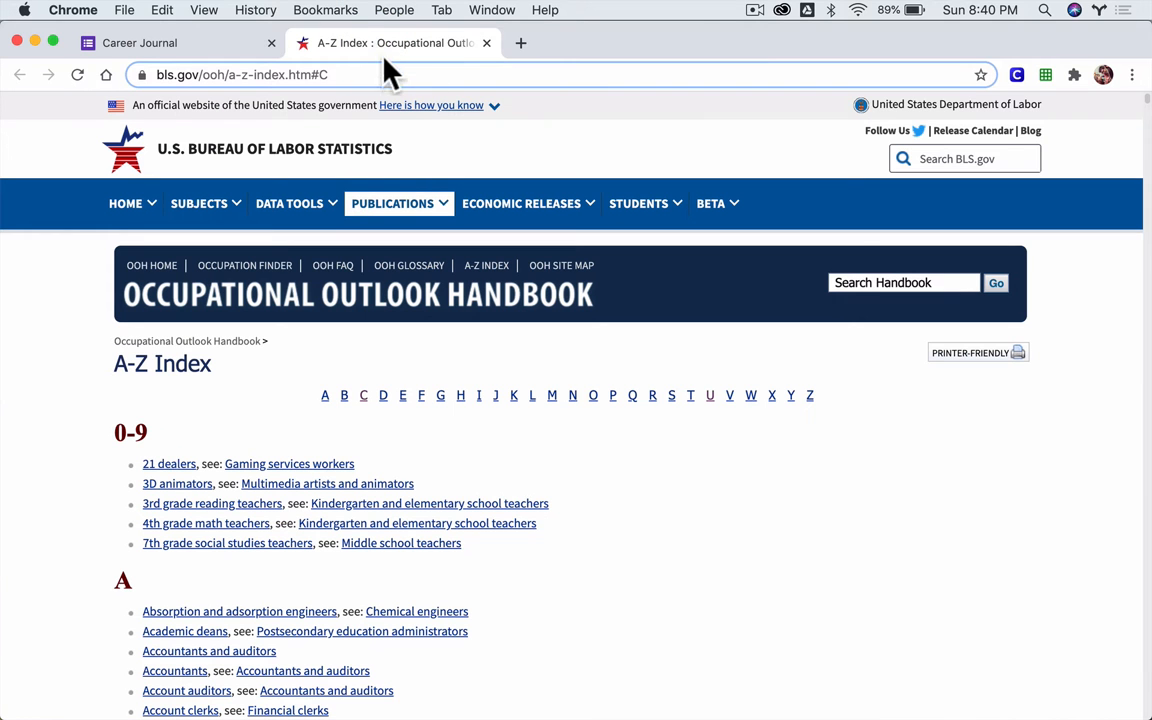
{"action": "mouse_move", "coordinate": [635, 376]}
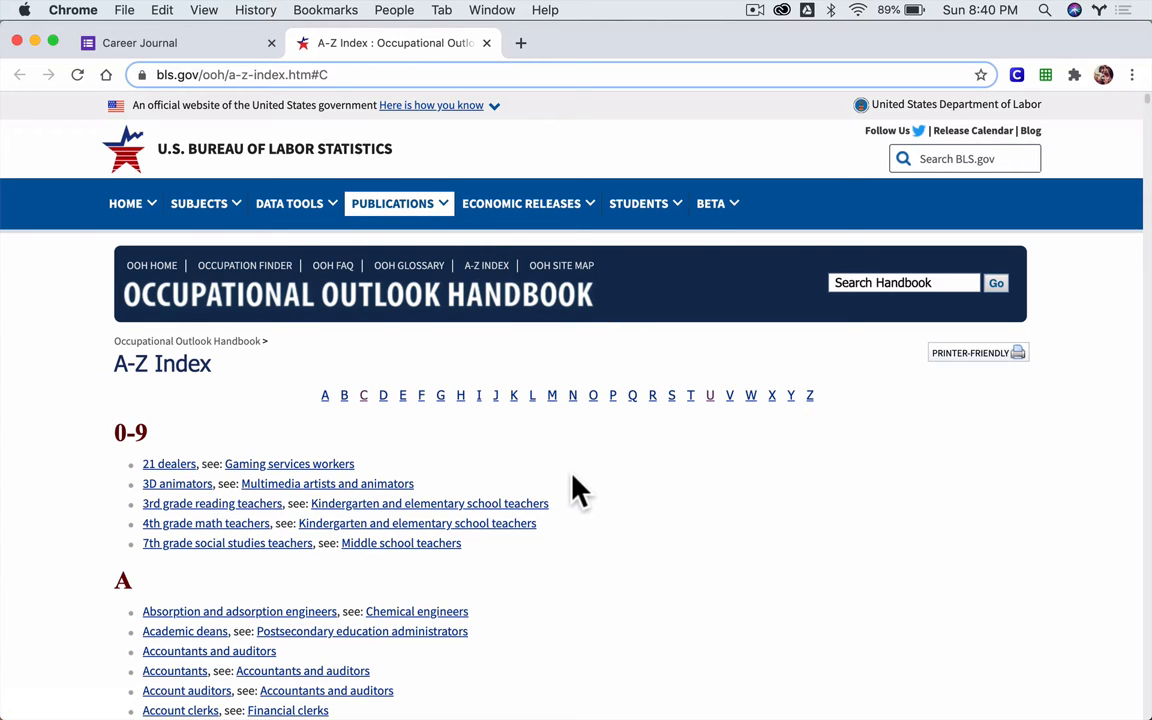
{"action": "mouse_move", "coordinate": [312, 118]}
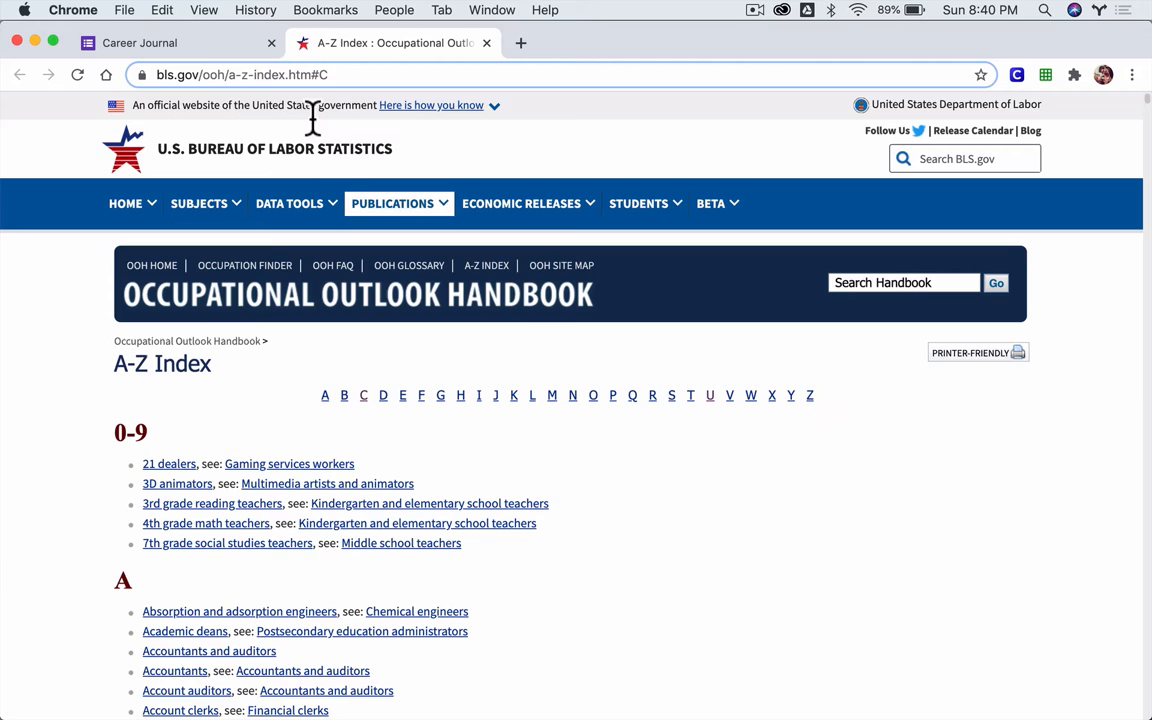
{"action": "left_click", "coordinate": [140, 43]}
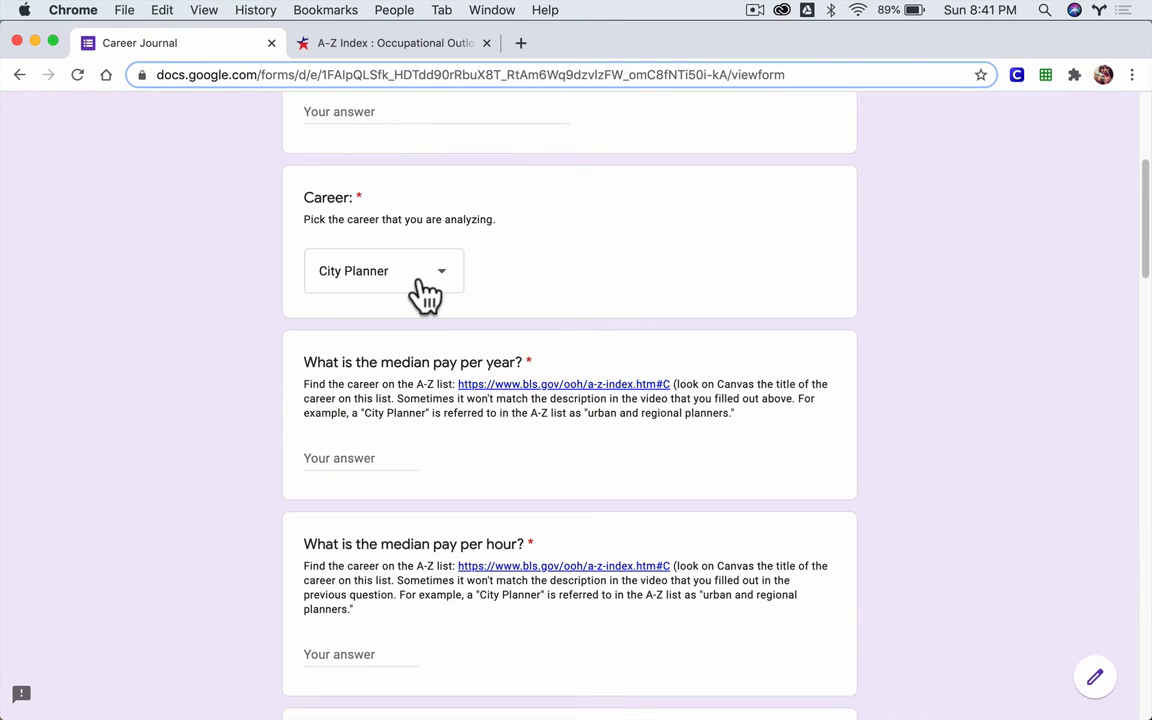
{"action": "left_click", "coordinate": [390, 43]}
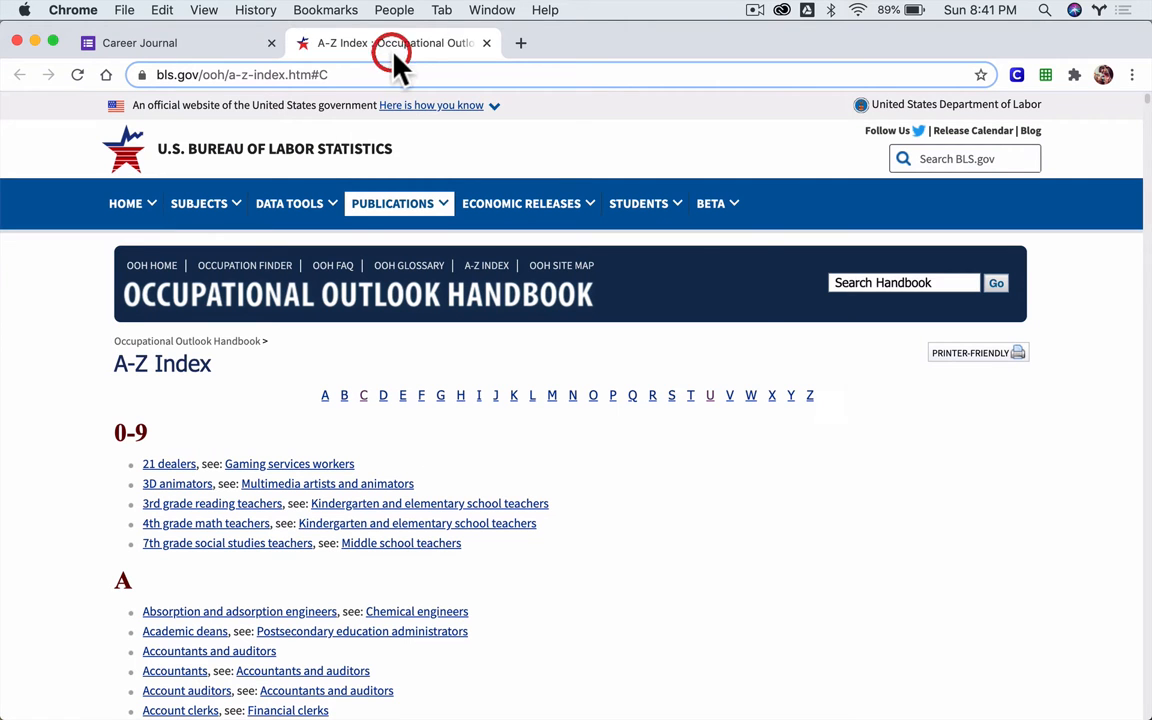
{"action": "mouse_move", "coordinate": [710, 395]}
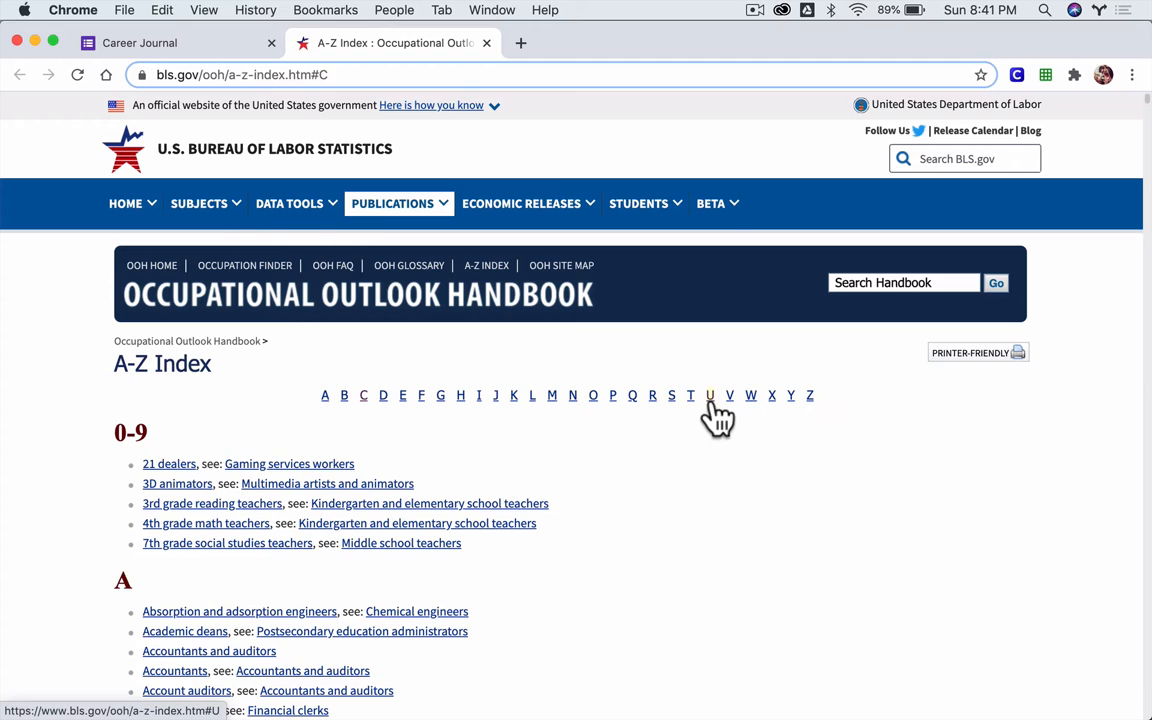
{"action": "left_click", "coordinate": [710, 395]}
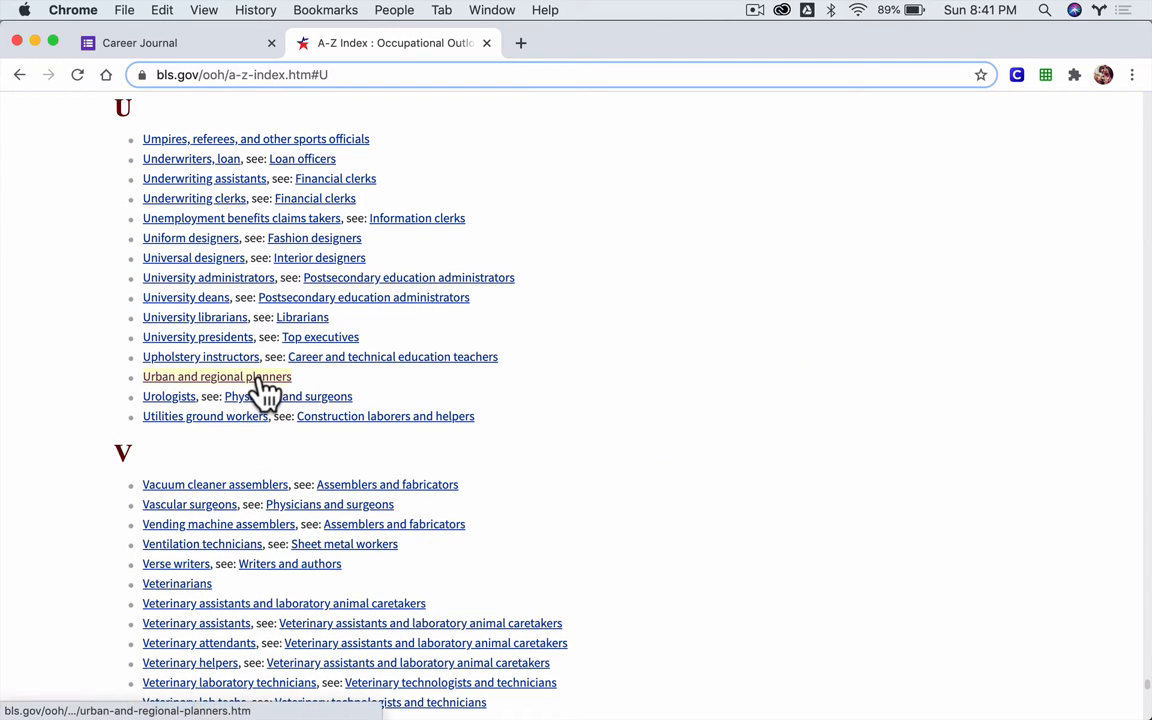
{"action": "mouse_move", "coordinate": [238, 389]}
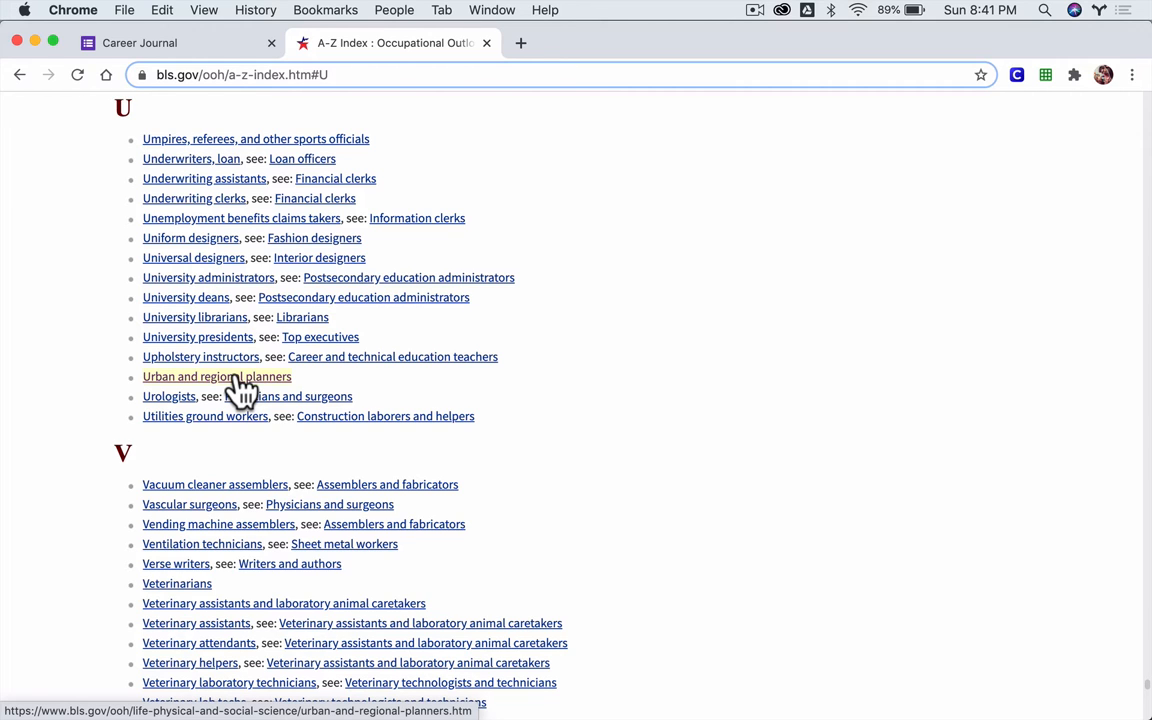
{"action": "left_click", "coordinate": [217, 377]}
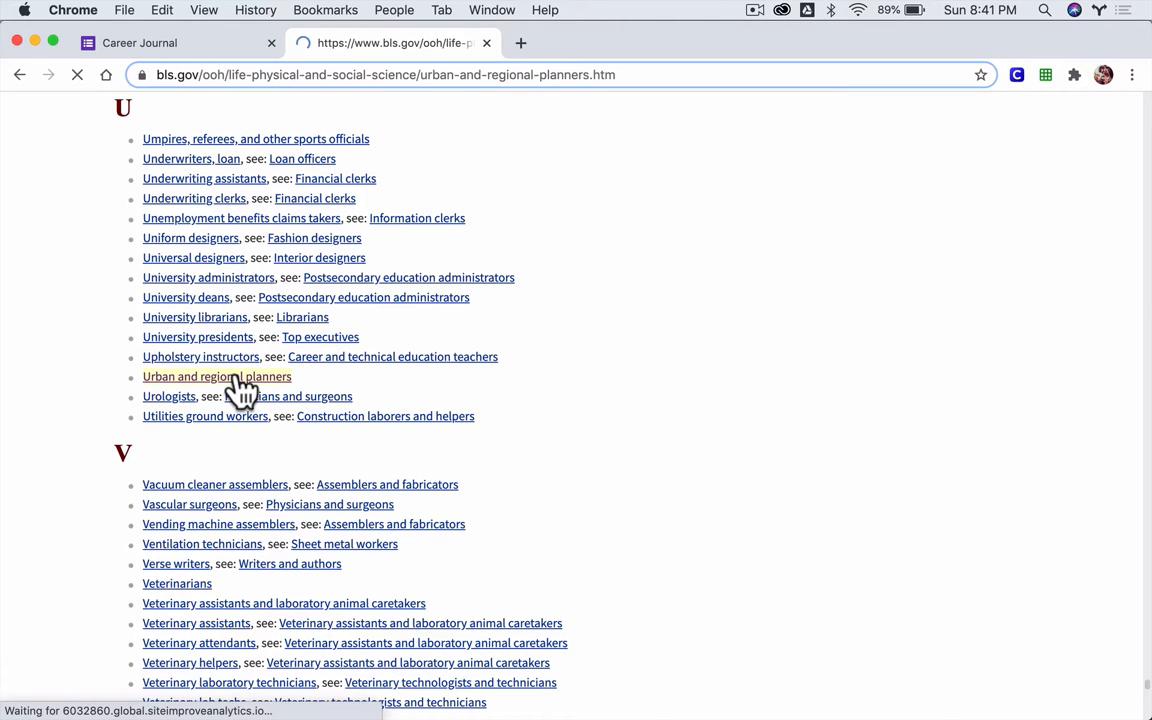
{"action": "left_click", "coordinate": [217, 376]}
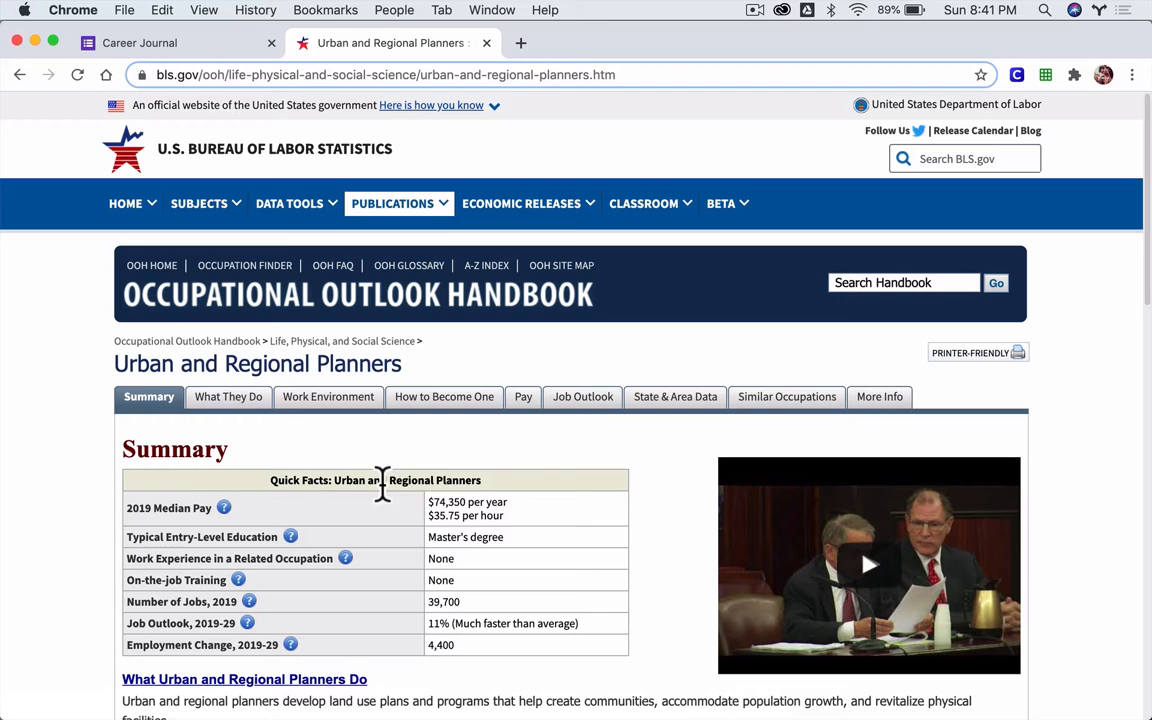
{"action": "scroll", "scroll_direction": "down", "scroll_amount": 3}
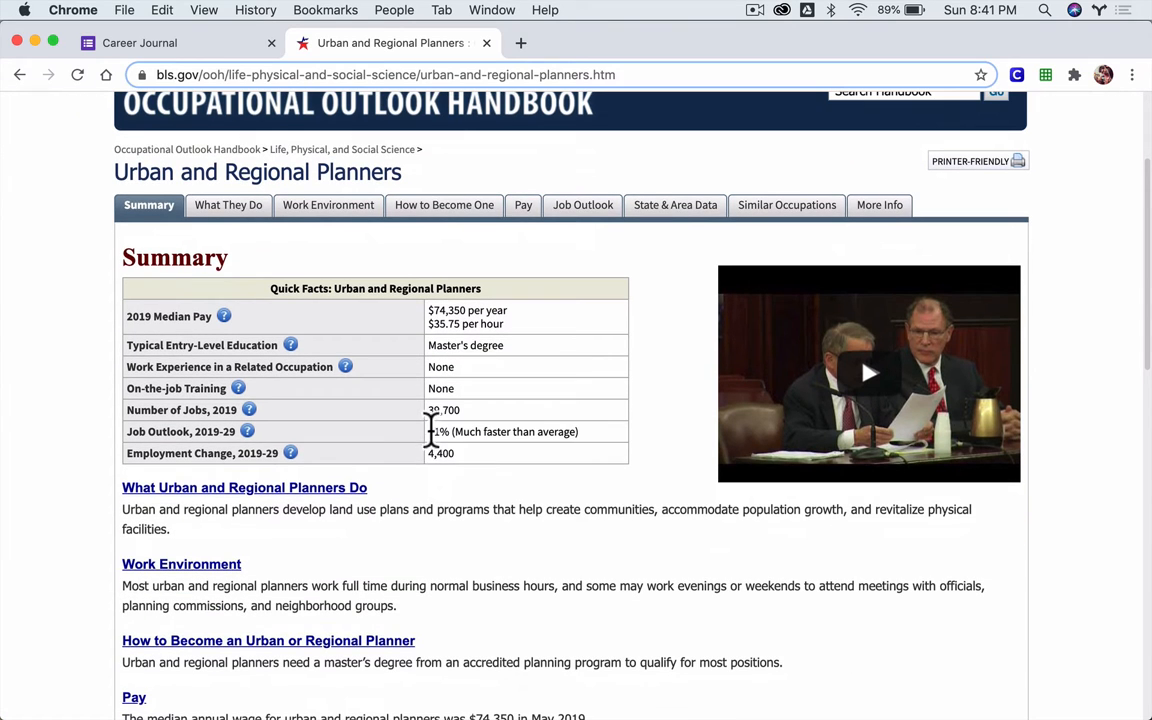
{"action": "mouse_move", "coordinate": [166, 214]}
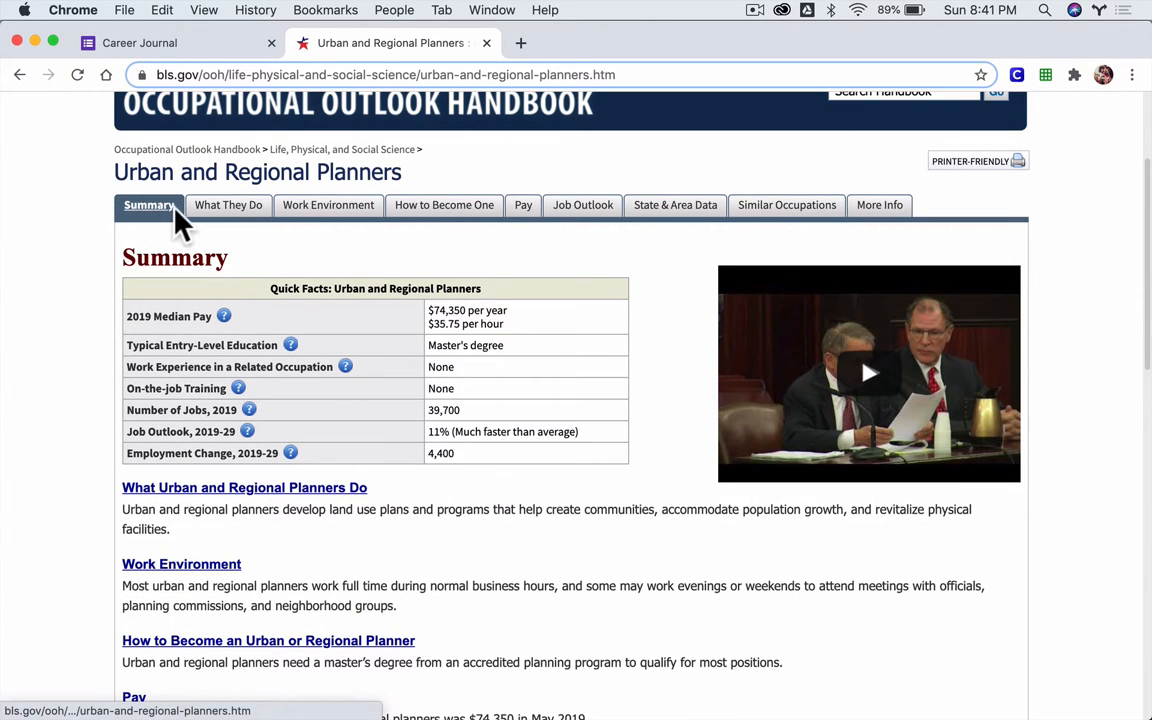
{"action": "mouse_move", "coordinate": [582, 205]}
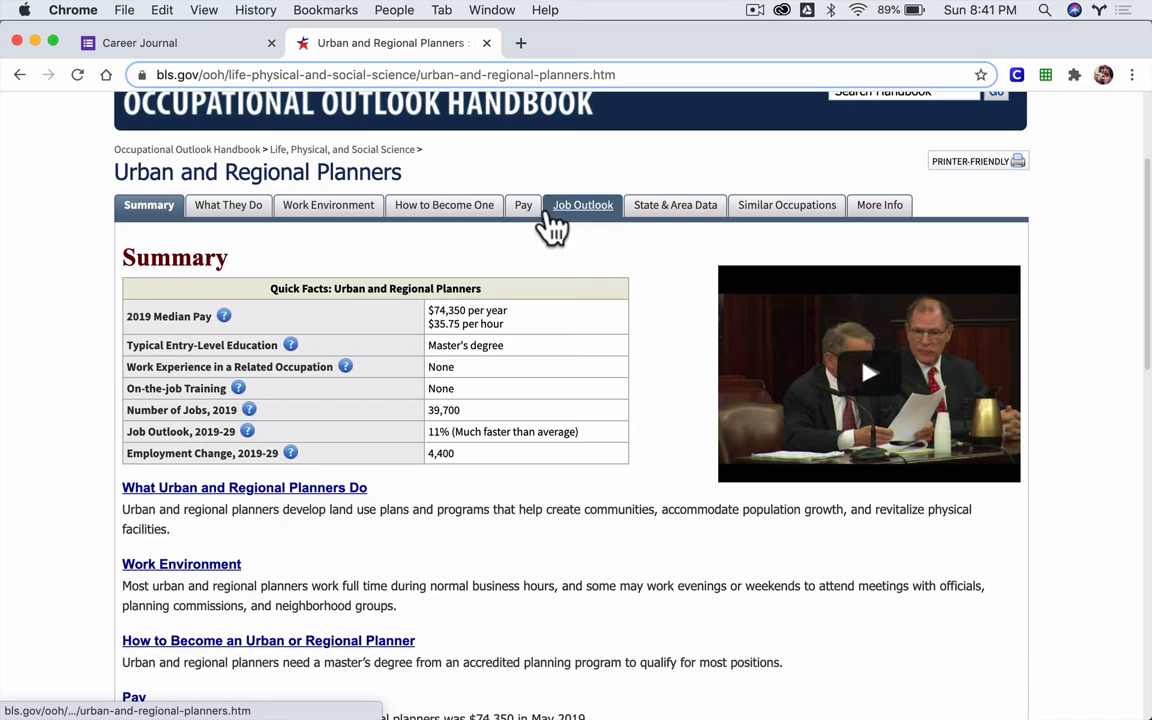
{"action": "mouse_move", "coordinate": [774, 212]}
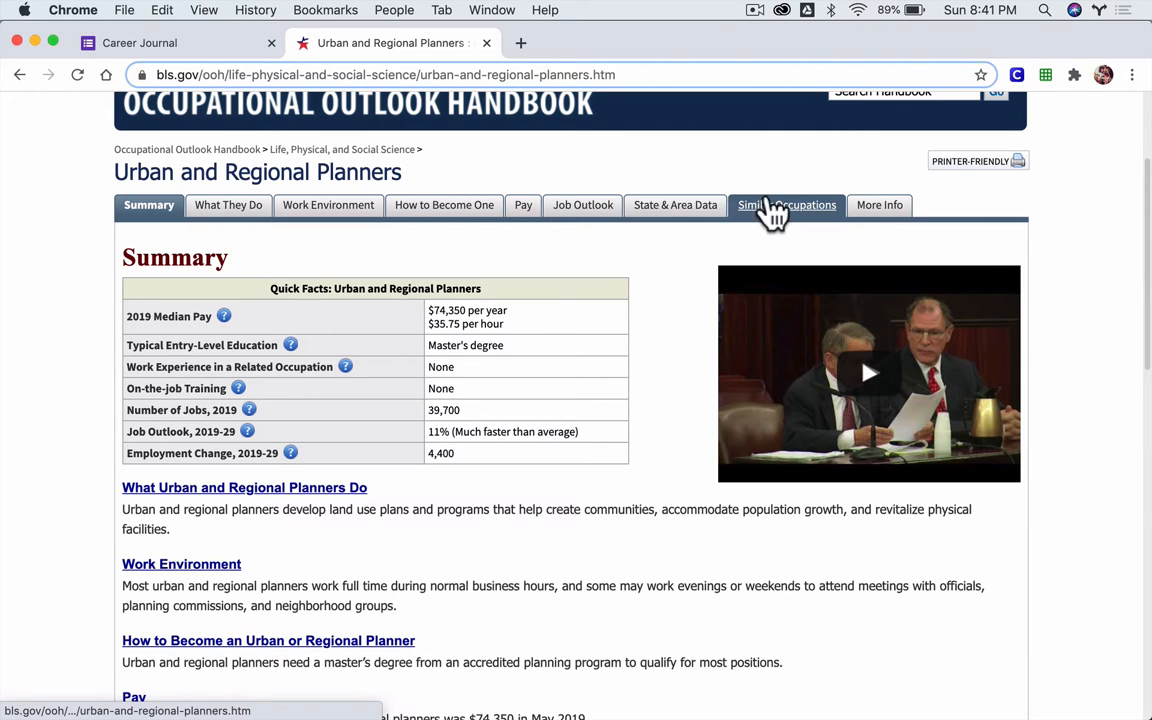
{"action": "mouse_move", "coordinate": [240, 210]}
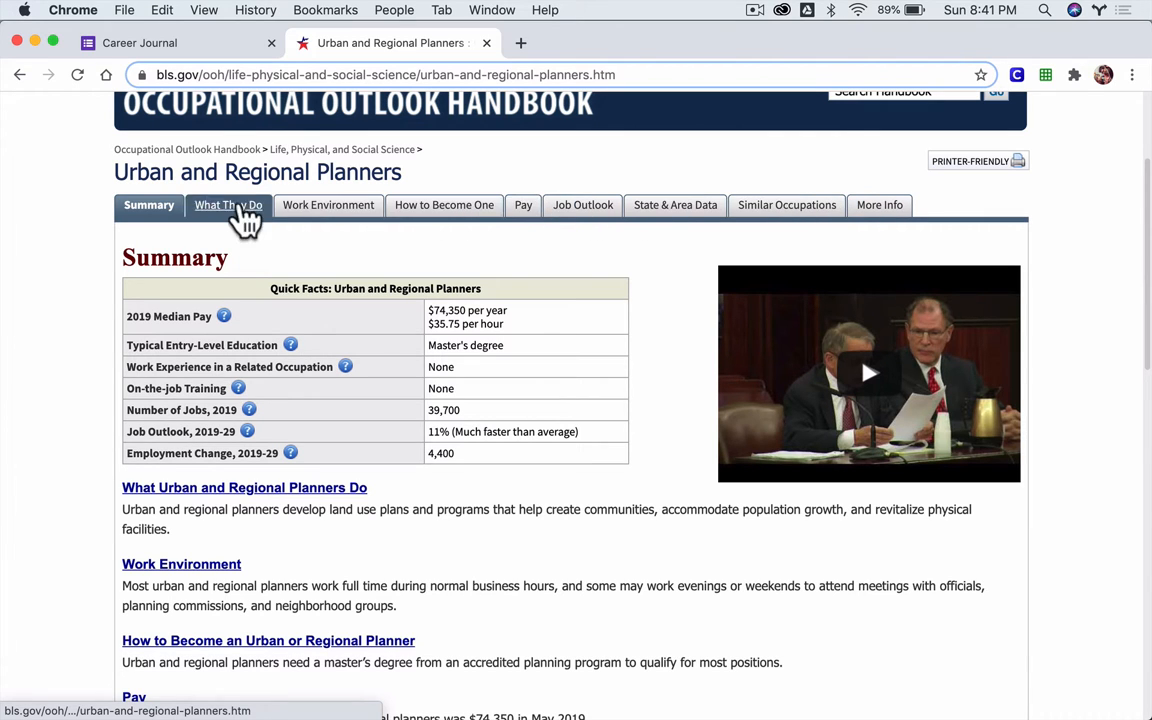
{"action": "mouse_move", "coordinate": [485, 362]}
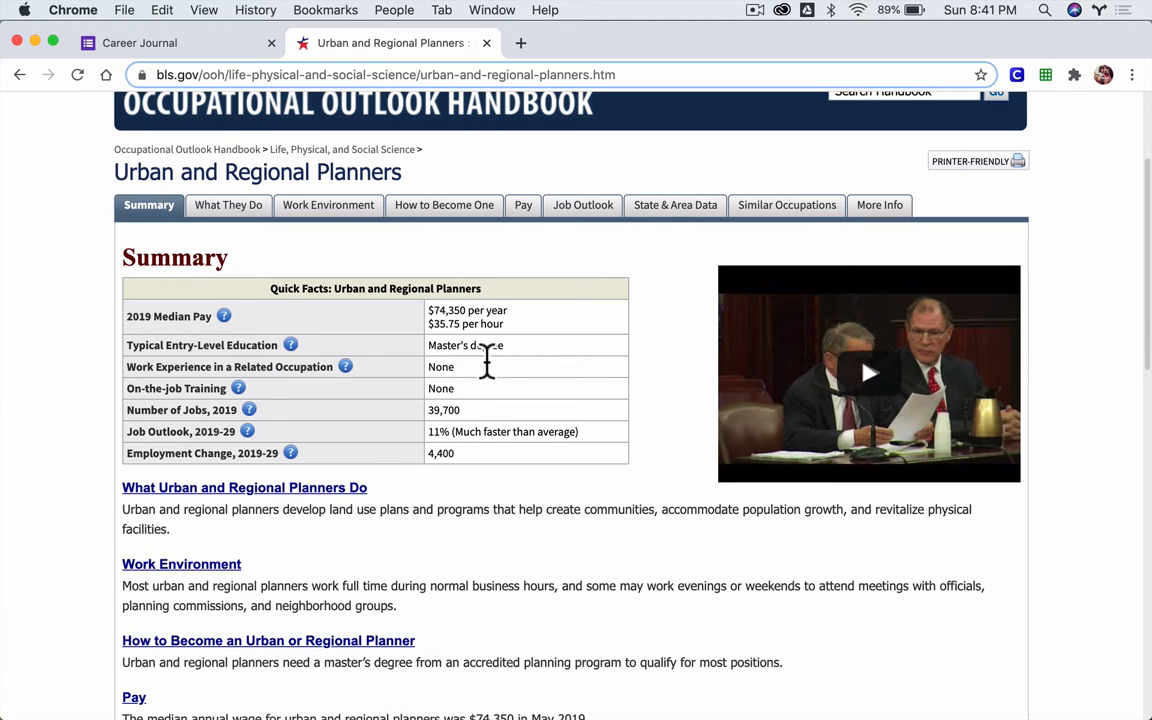
- Check the BLS planner facts and answer None for on-the-job training
{"action": "left_click", "coordinate": [146, 43]}
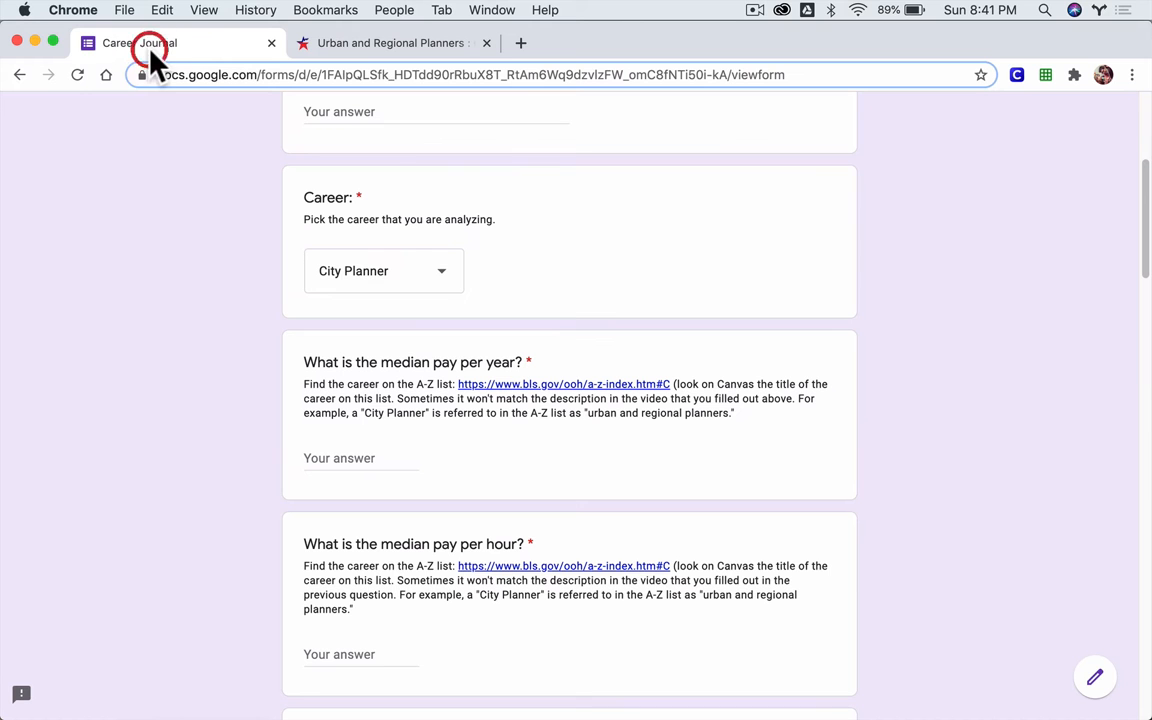
{"action": "scroll", "scroll_direction": "down", "scroll_amount": 3}
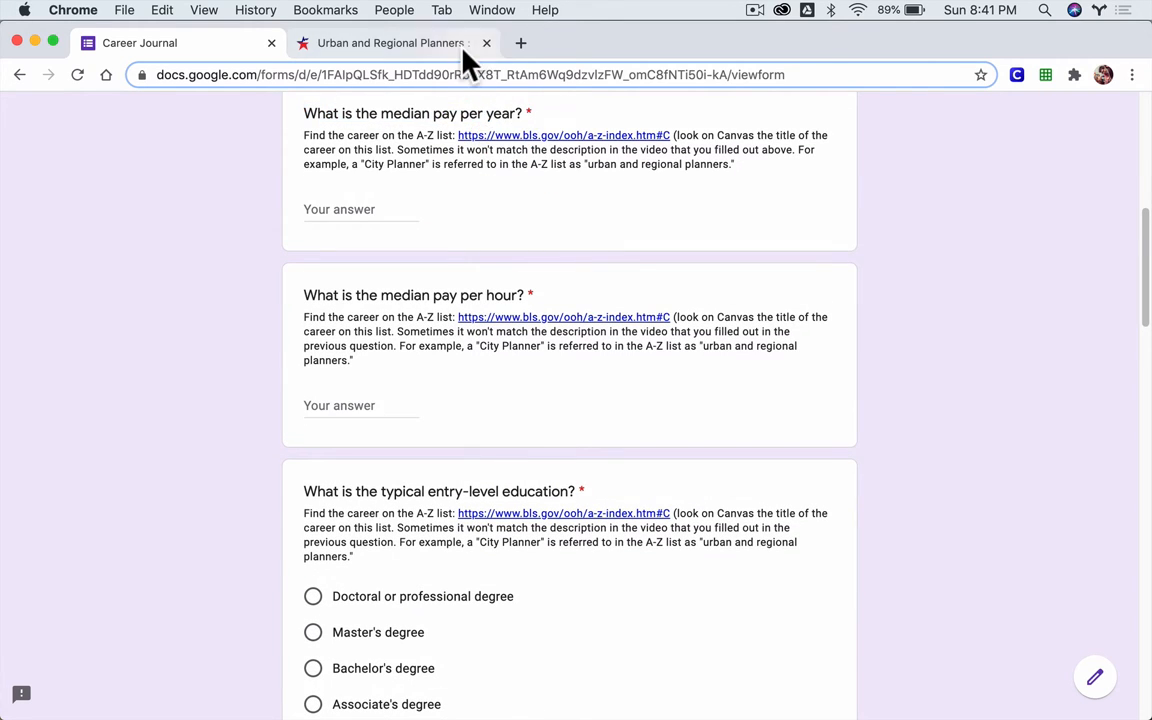
{"action": "left_click", "coordinate": [389, 43]}
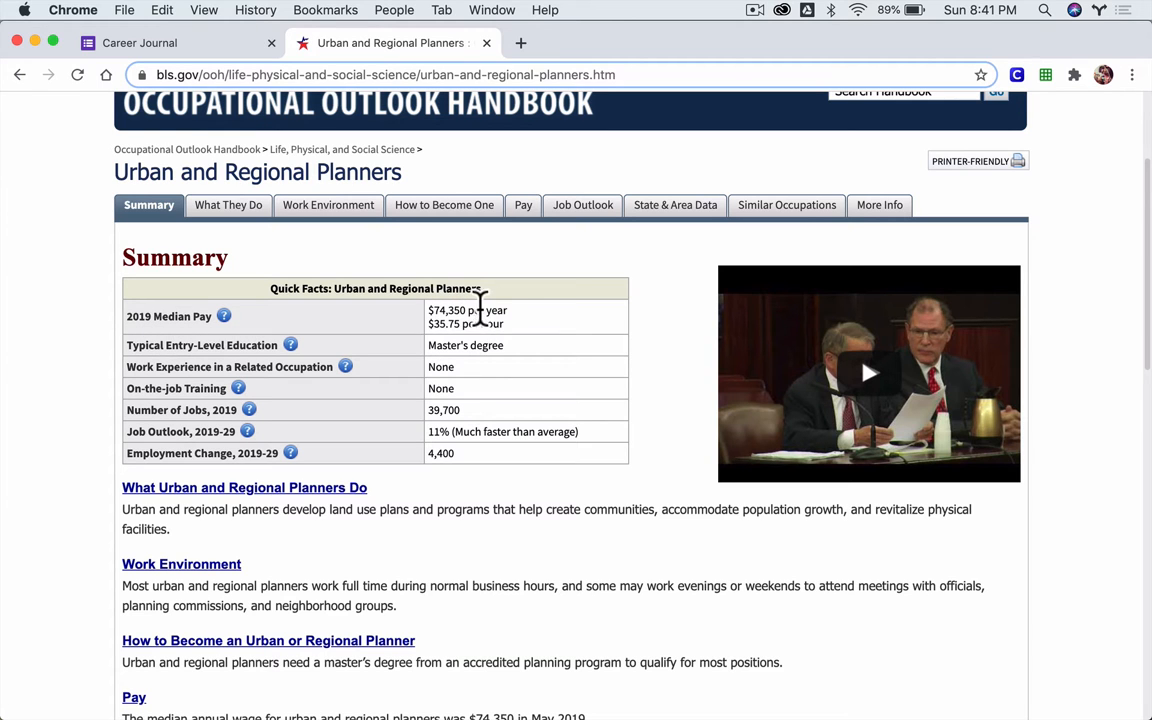
{"action": "left_click", "coordinate": [140, 43]}
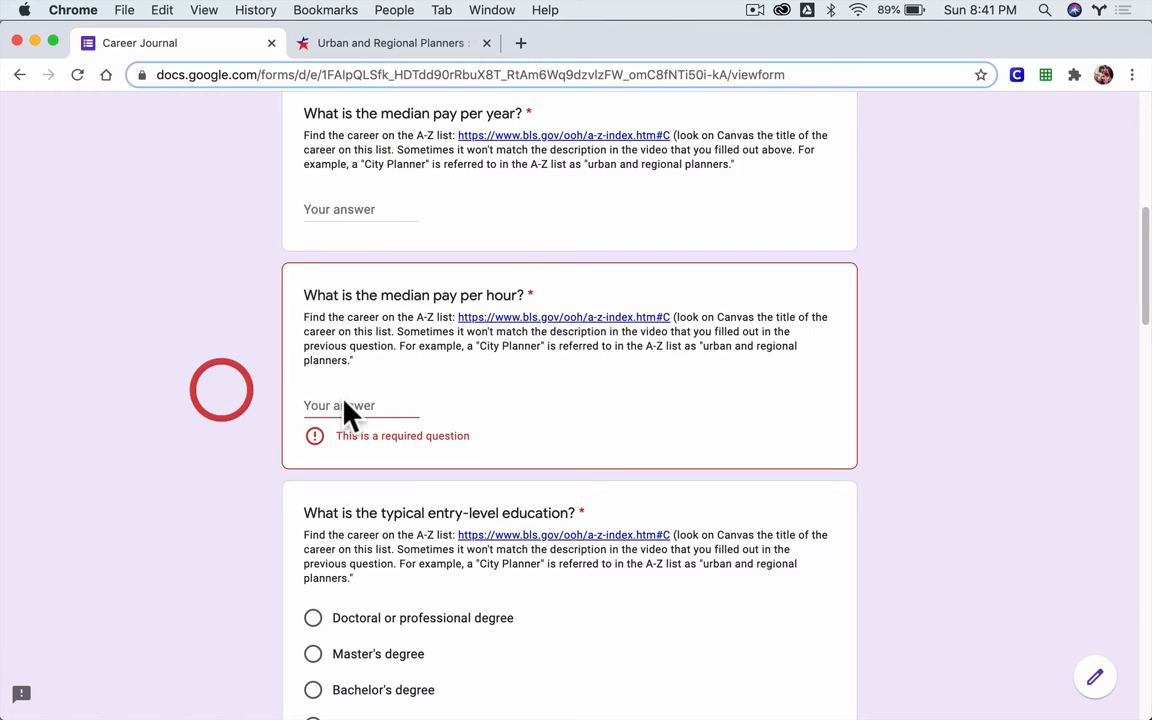
{"action": "left_click", "coordinate": [390, 43]}
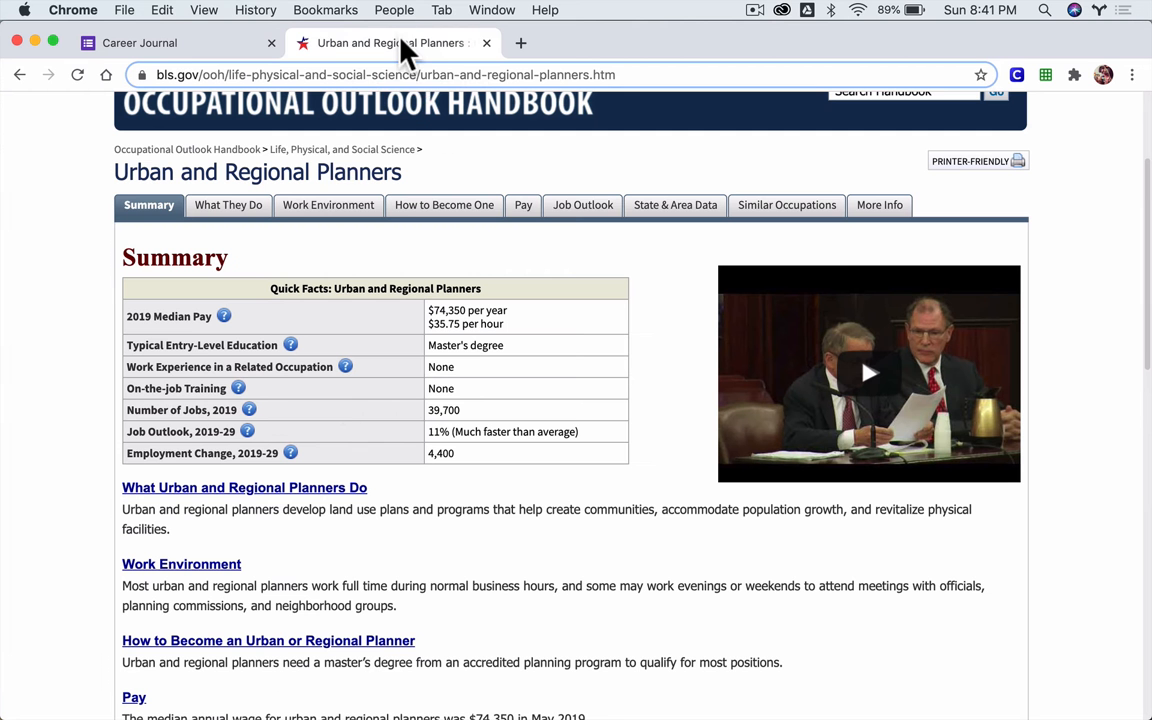
{"action": "mouse_move", "coordinate": [478, 327]}
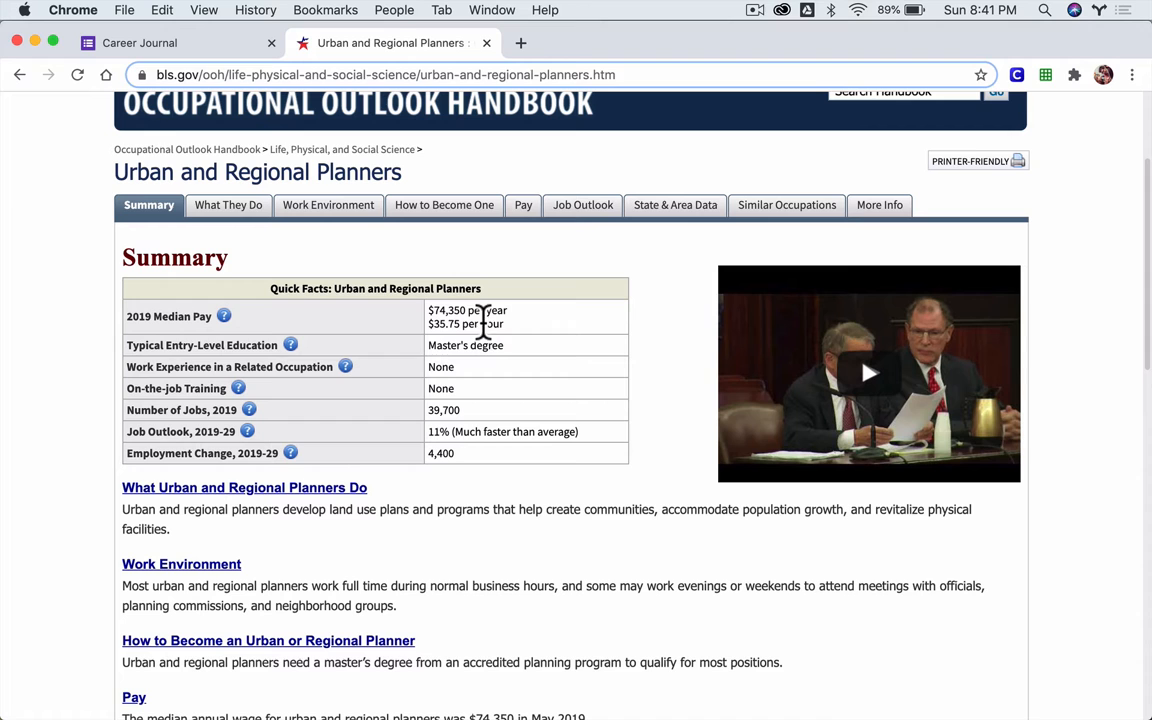
{"action": "left_click", "coordinate": [140, 43]}
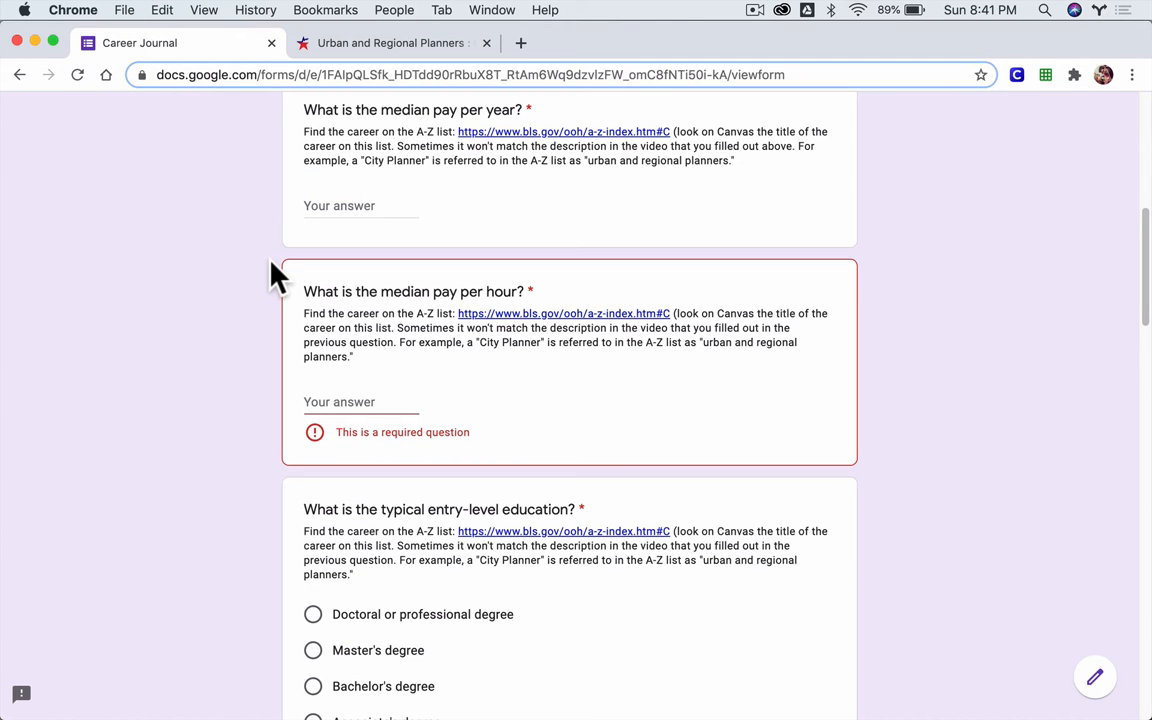
{"action": "scroll", "scroll_direction": "down", "scroll_amount": 3}
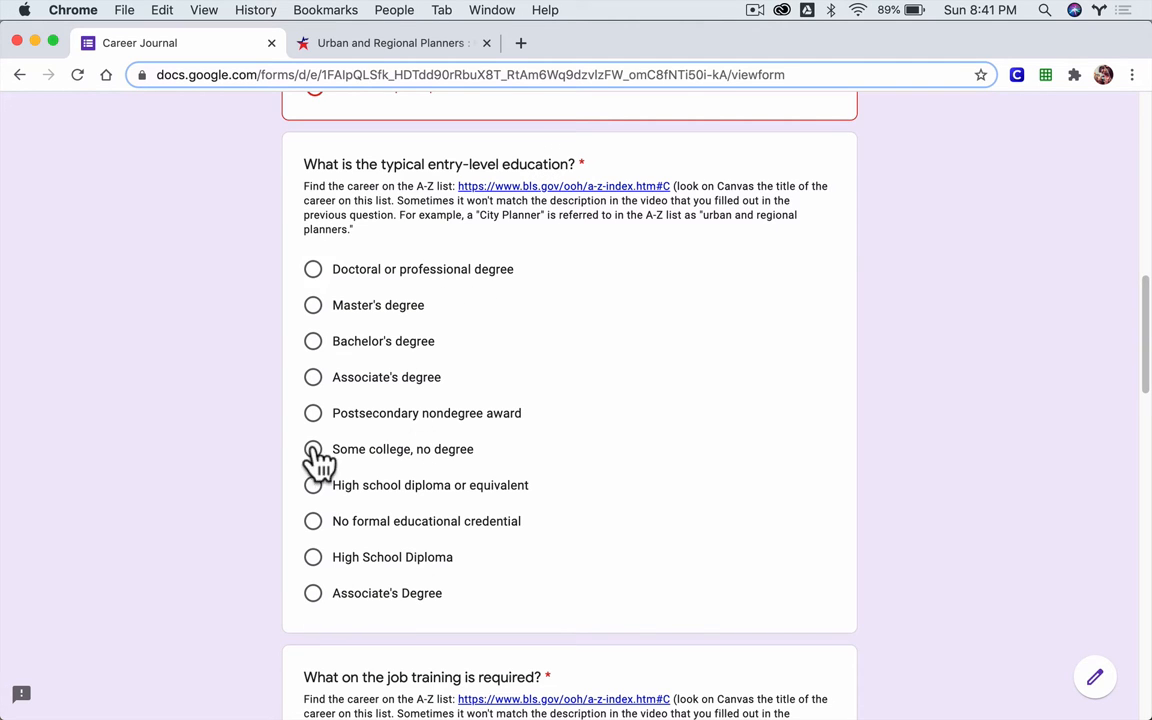
{"action": "left_click", "coordinate": [390, 42]}
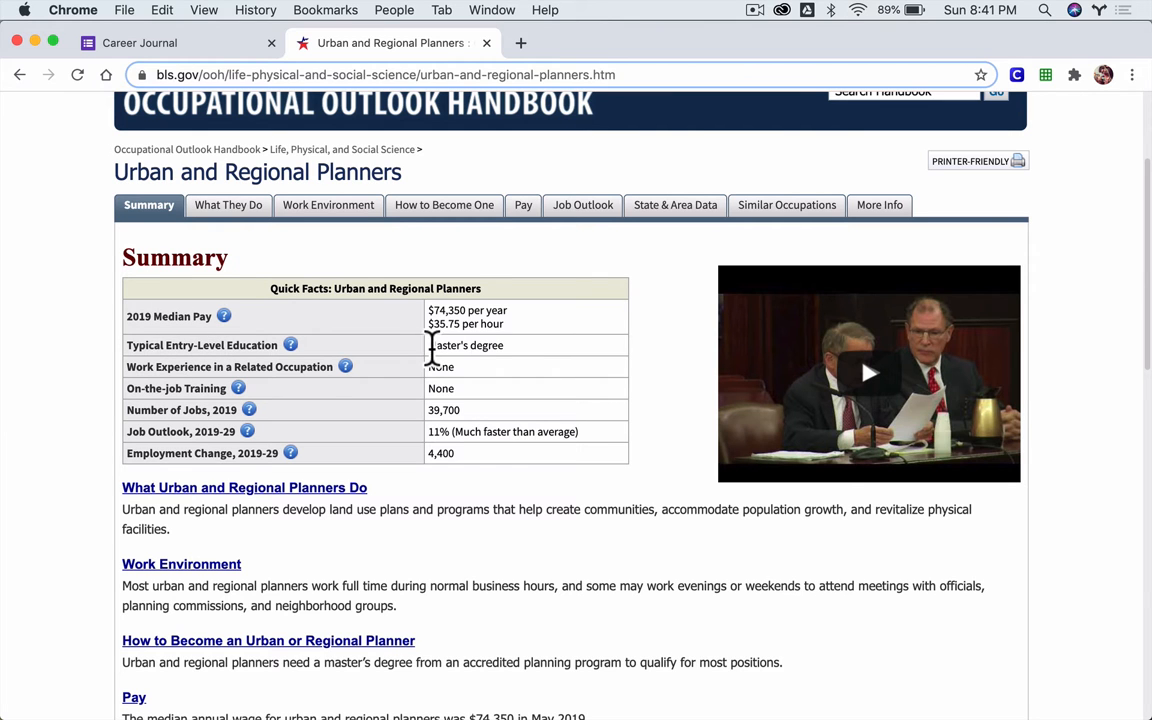
{"action": "left_click", "coordinate": [155, 43]}
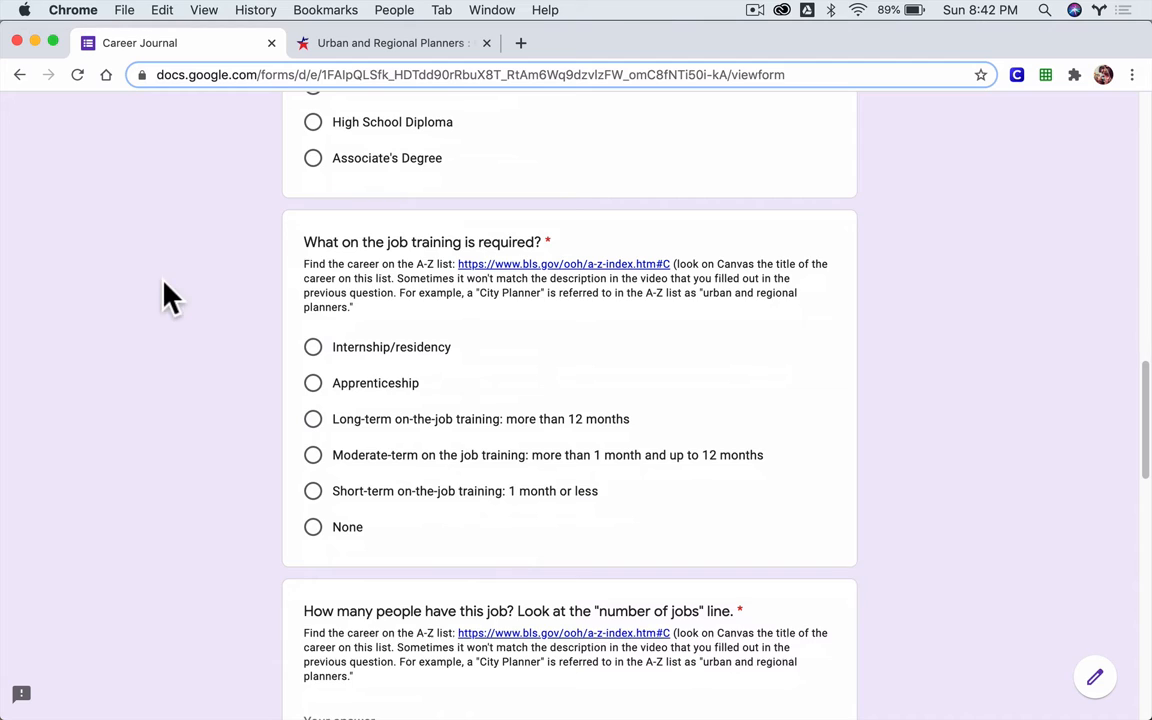
{"action": "scroll", "scroll_direction": "down", "scroll_amount": 3}
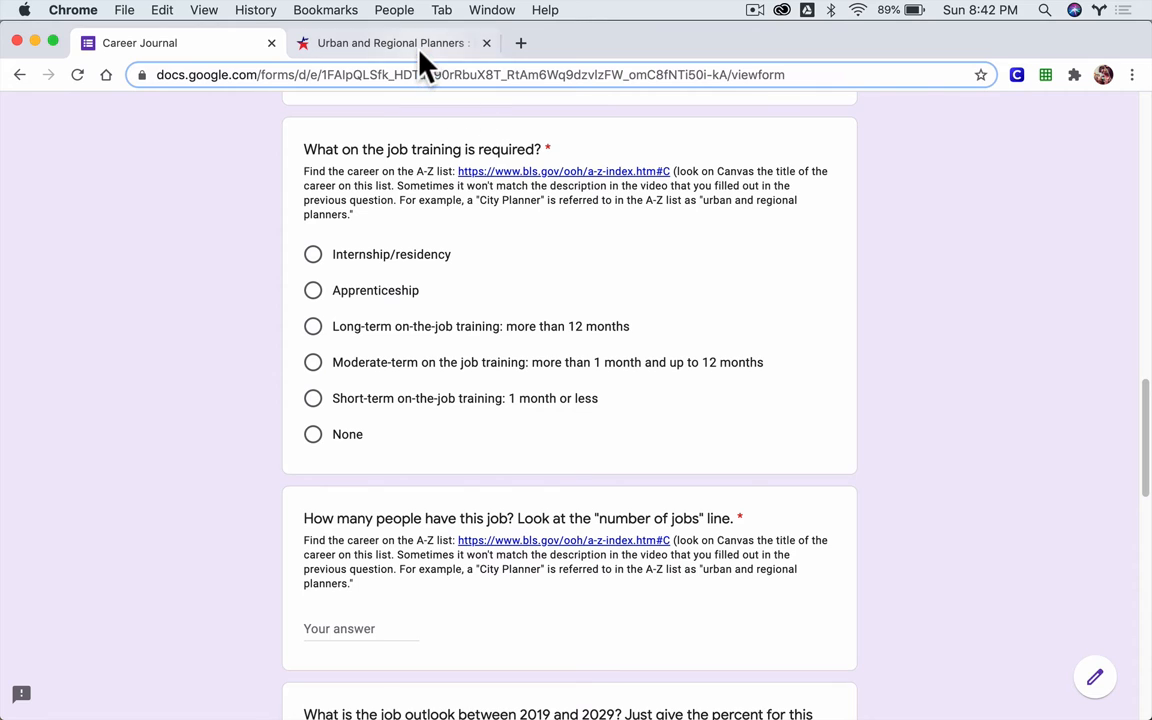
{"action": "left_click", "coordinate": [390, 42]}
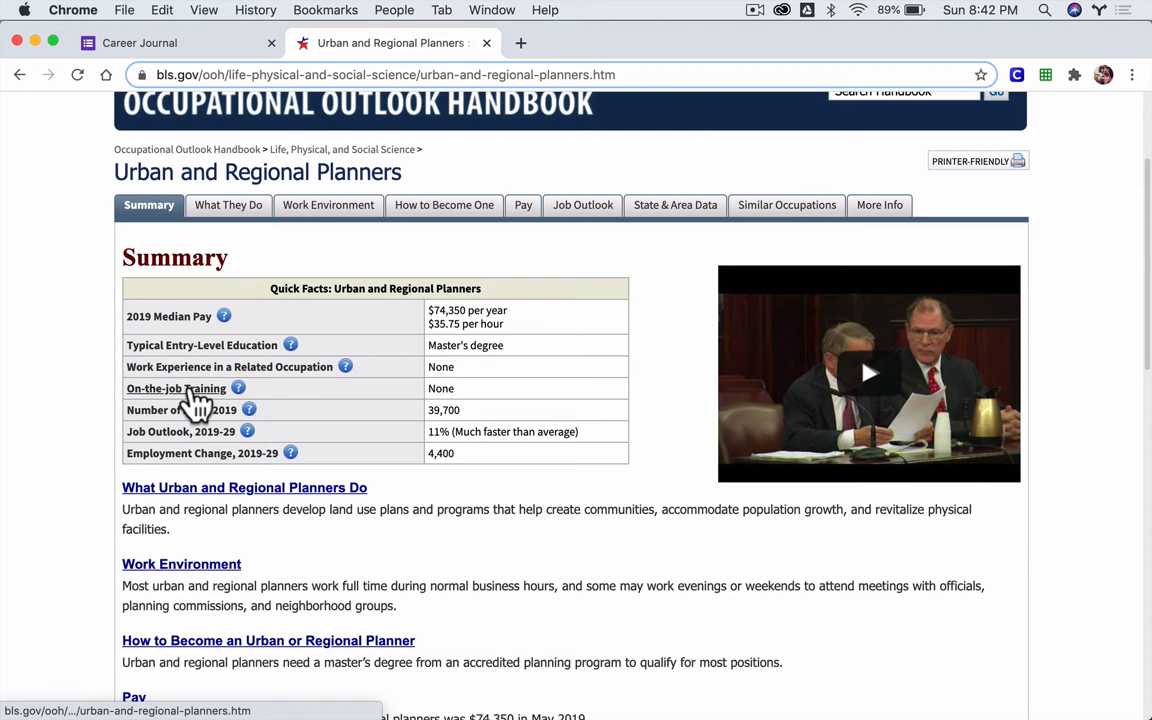
{"action": "mouse_move", "coordinate": [210, 55]}
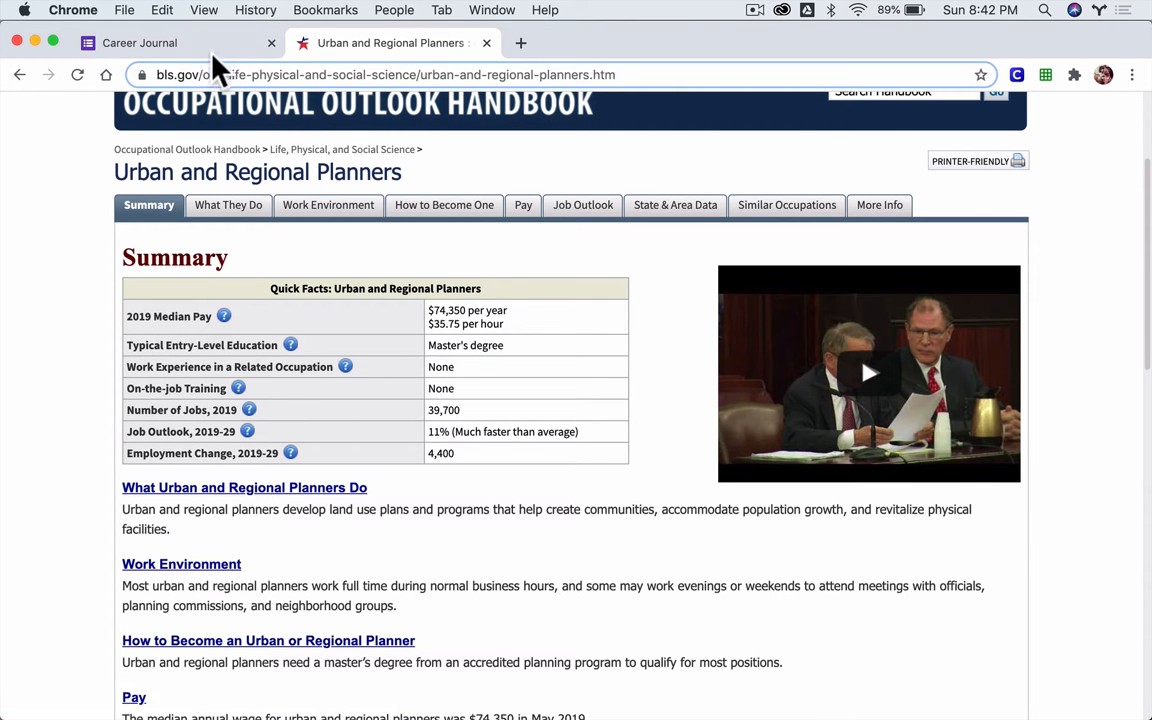
{"action": "left_click", "coordinate": [135, 42]}
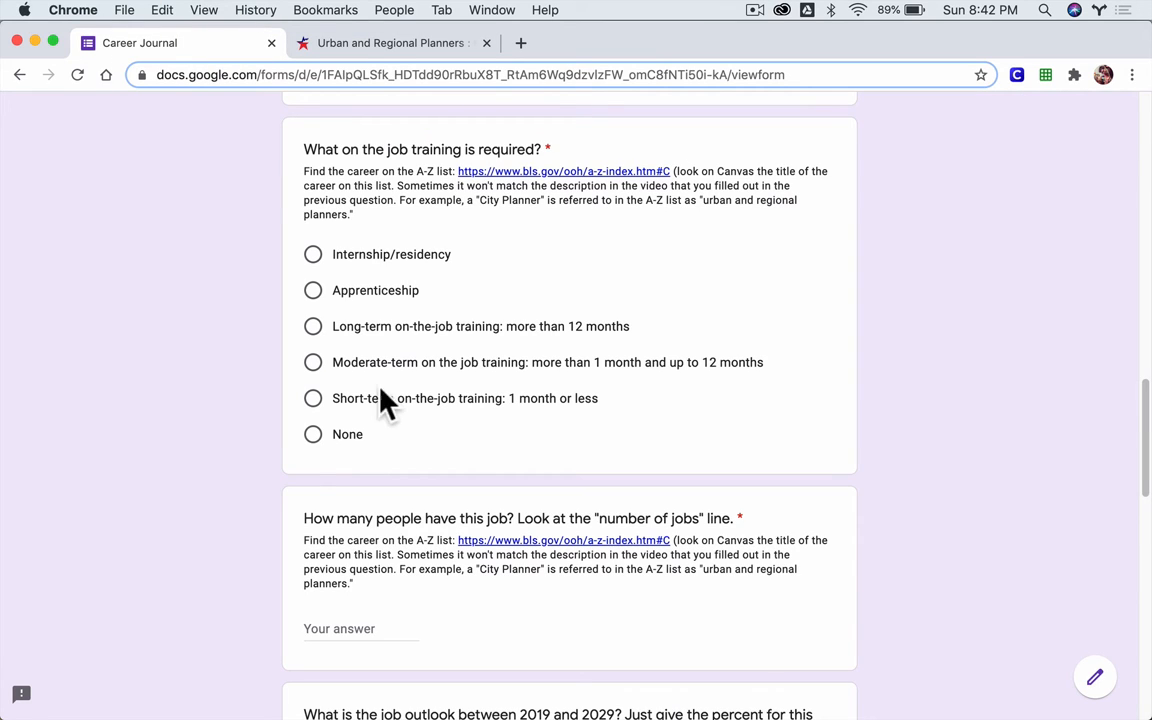
{"action": "left_click", "coordinate": [313, 434]}
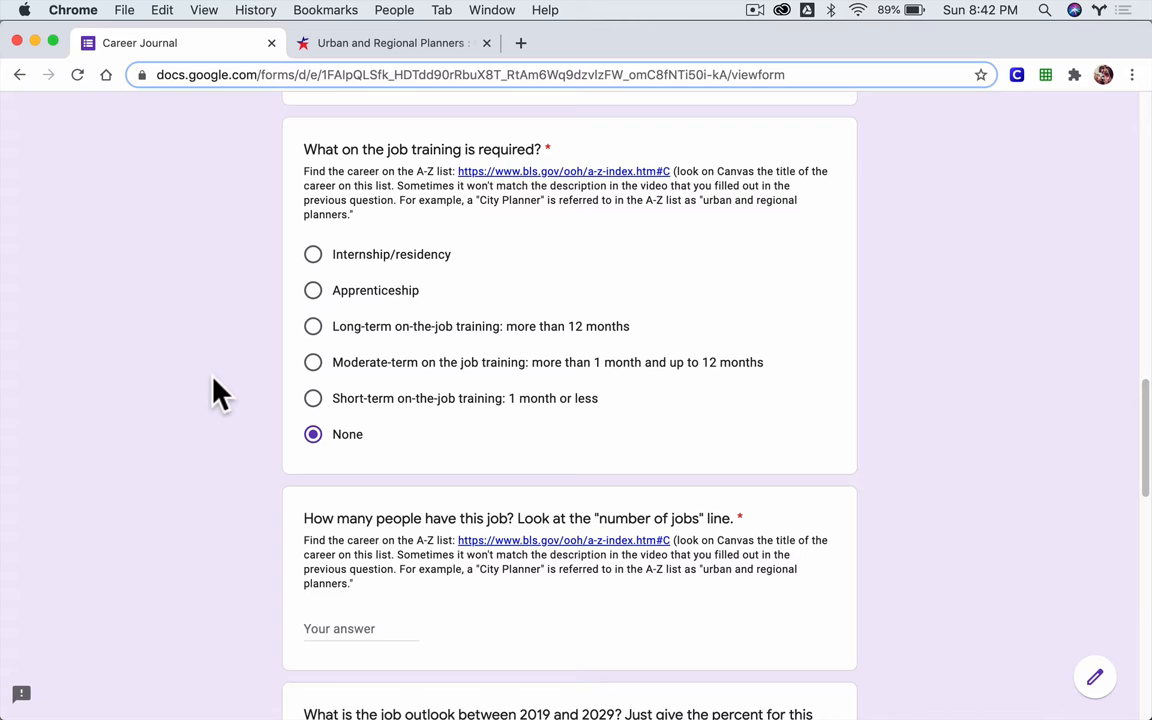
- Look up the planner job count and enter 39700 as the number of jobs
{"action": "scroll", "scroll_direction": "down", "scroll_amount": 3}
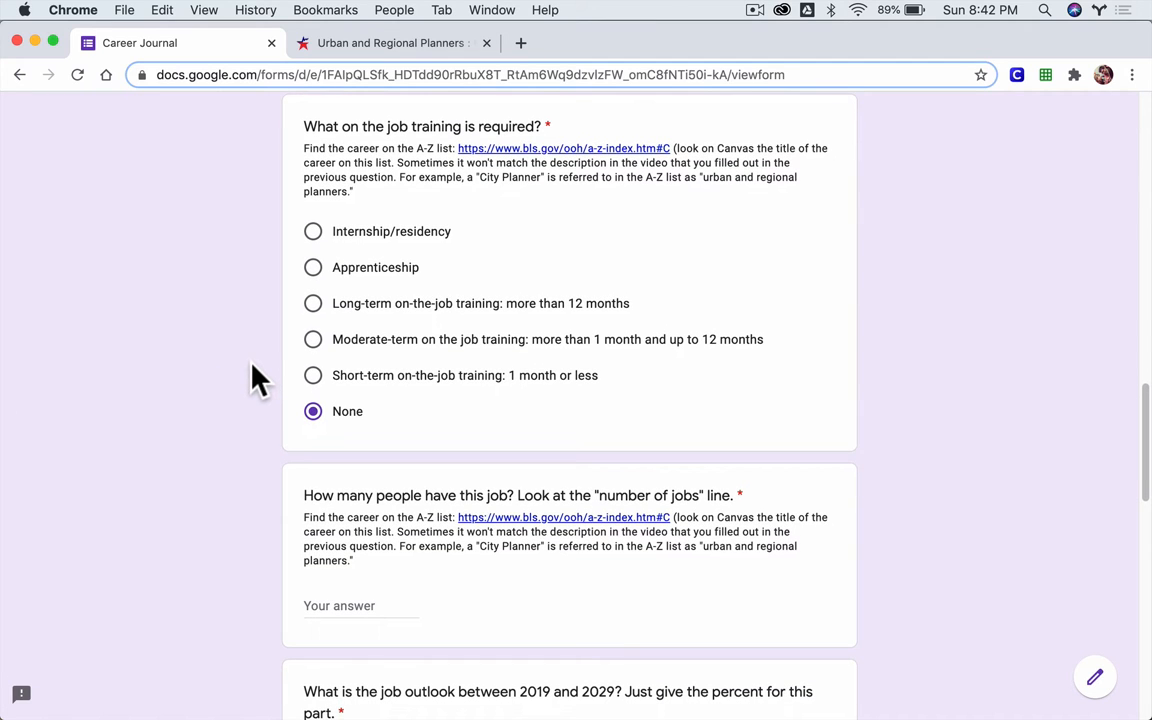
{"action": "scroll", "scroll_direction": "down", "scroll_amount": 3}
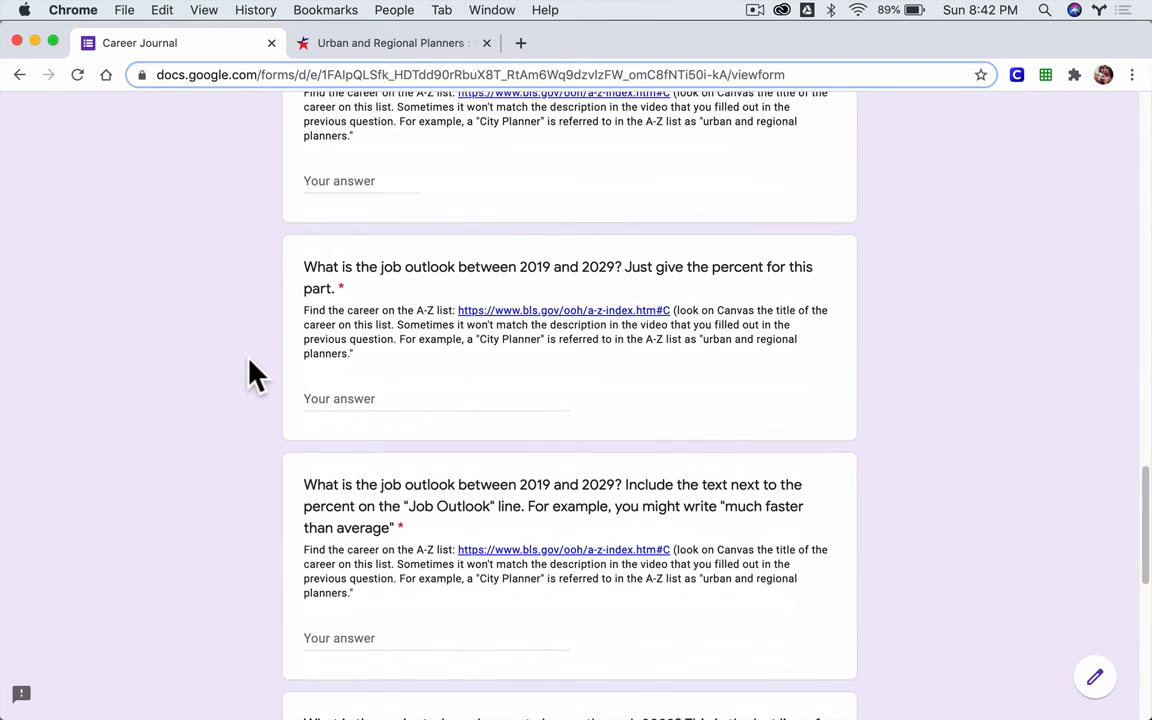
{"action": "left_click", "coordinate": [390, 43]}
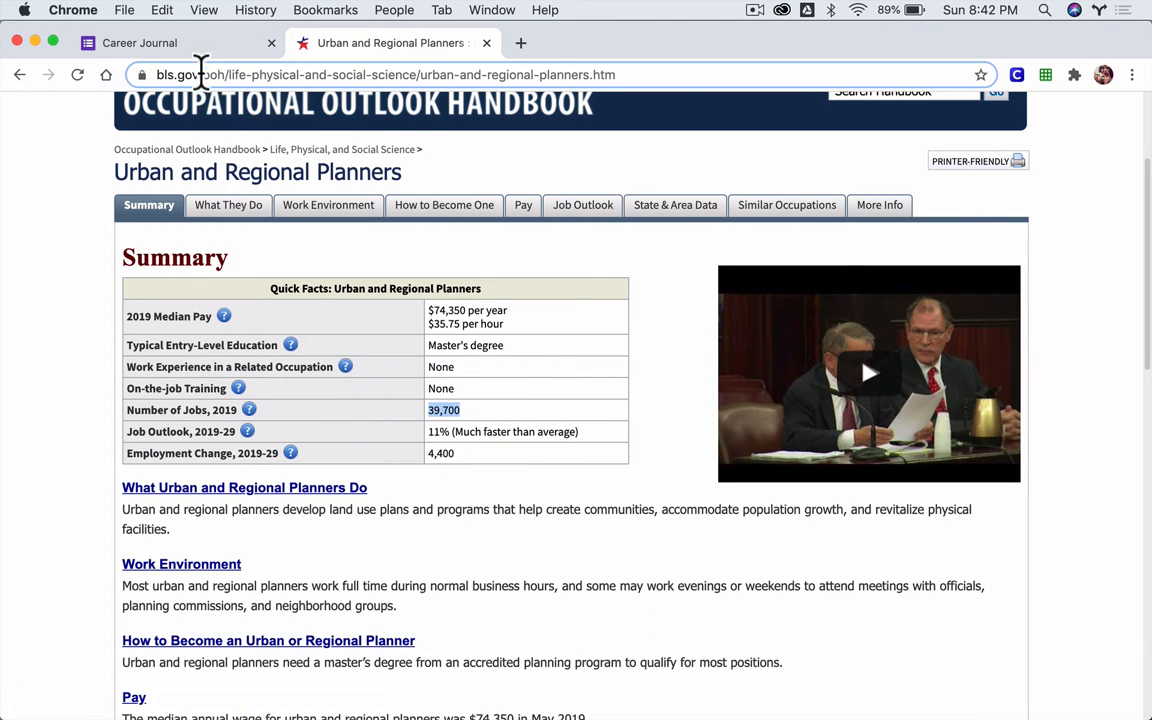
{"action": "left_click", "coordinate": [150, 42]}
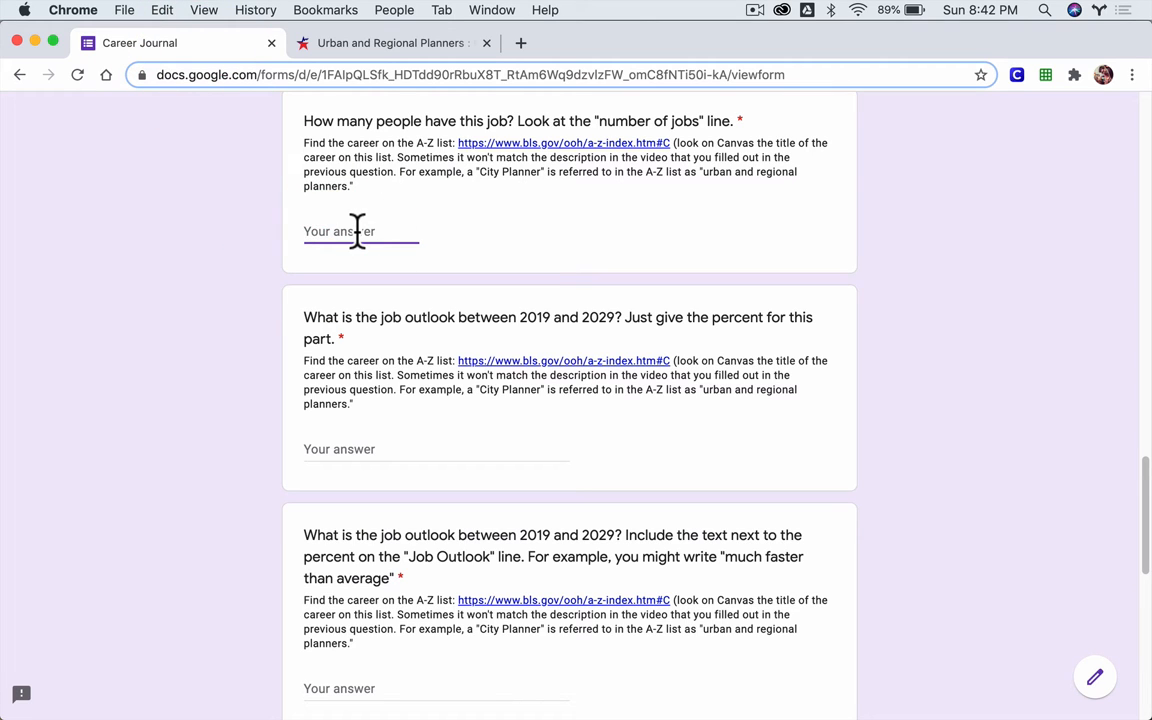
{"action": "type", "text": "39700"}
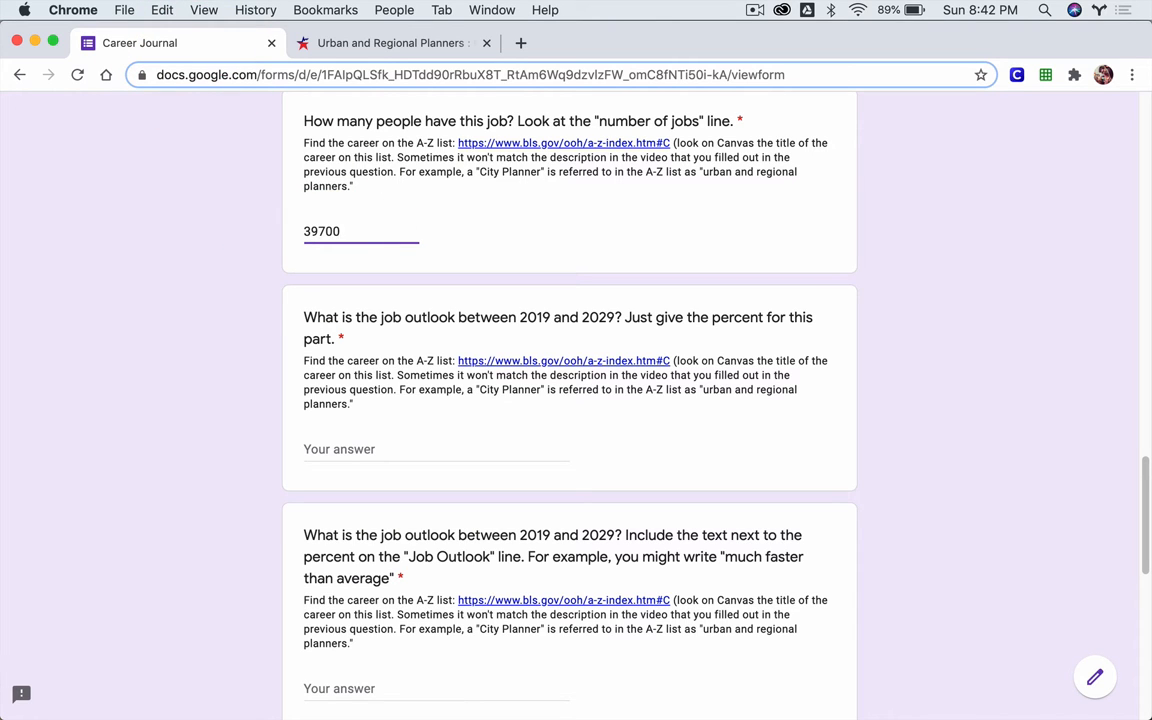
{"action": "mouse_move", "coordinate": [568, 338]}
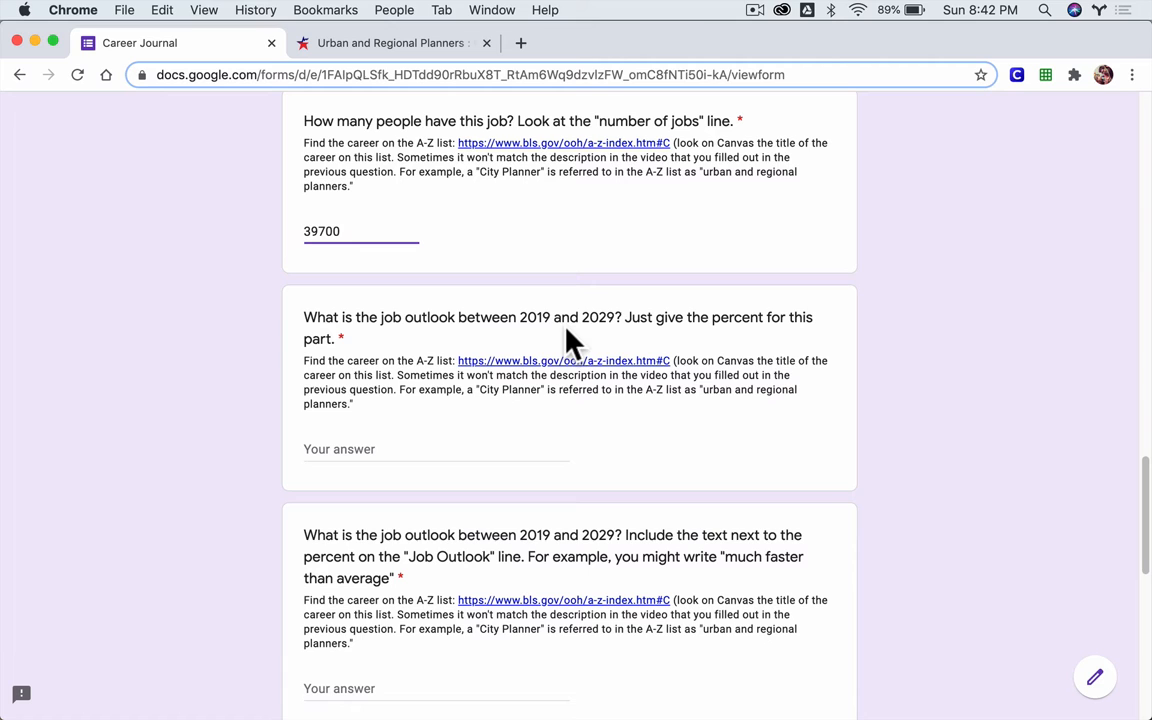
{"action": "mouse_move", "coordinate": [634, 322]}
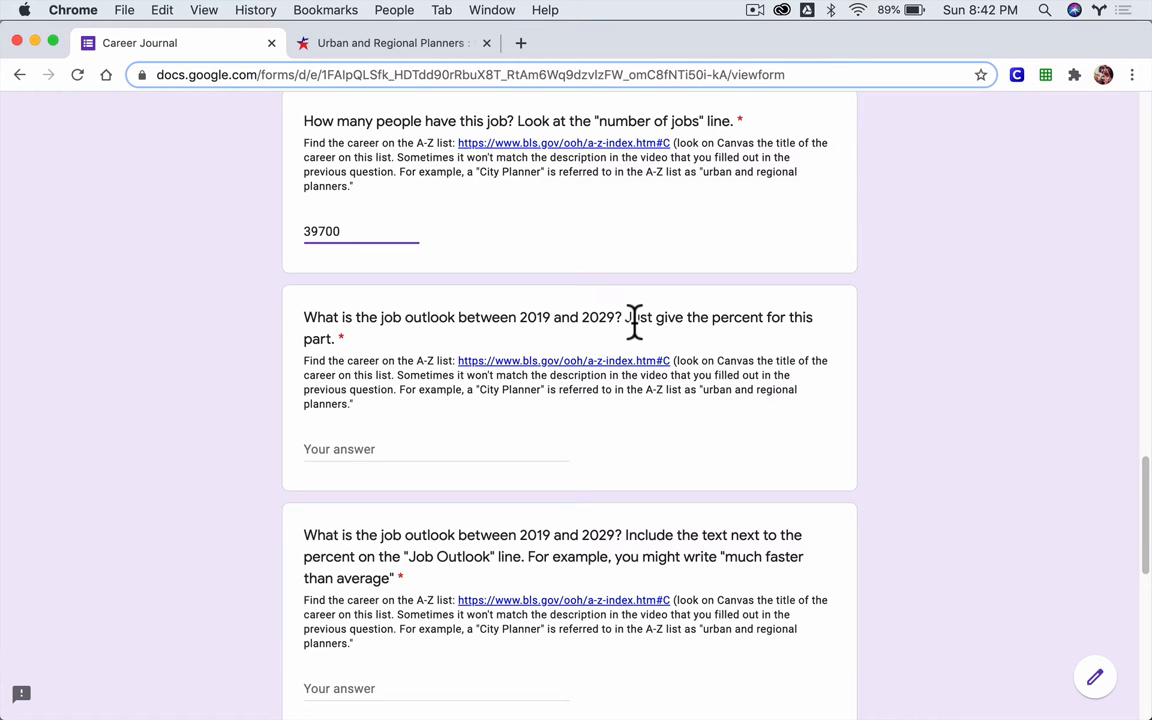
- Set the job outlook percent answer to 11, without the % sign
{"action": "left_click", "coordinate": [385, 43]}
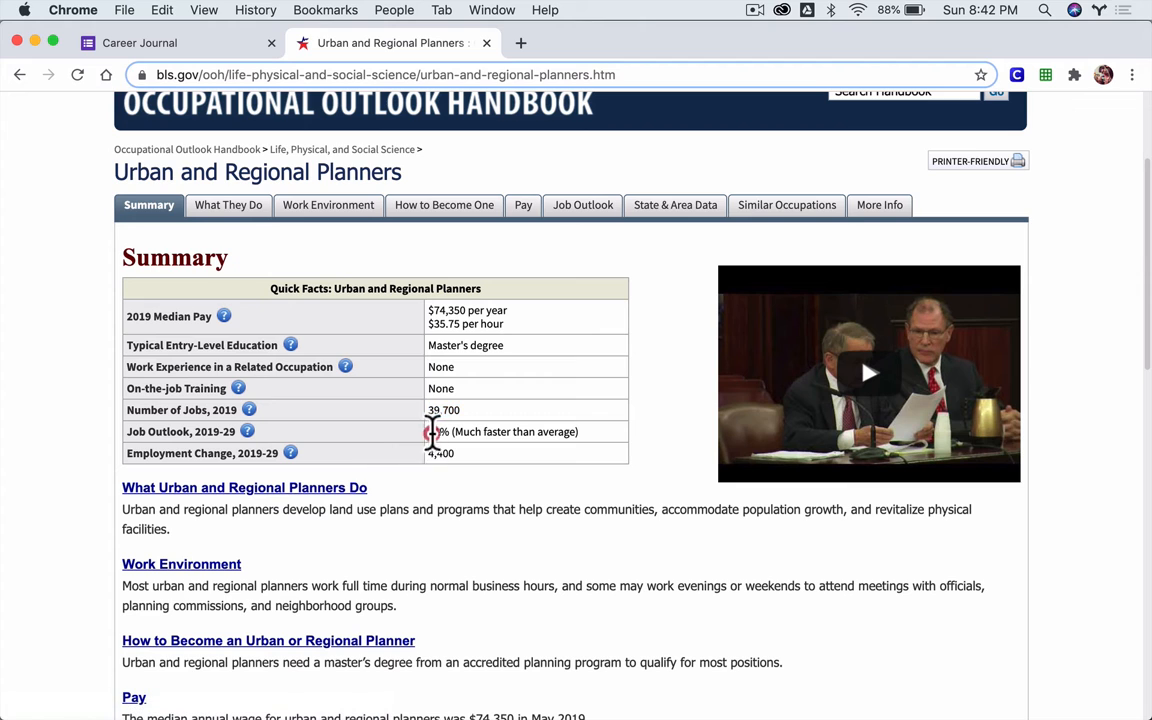
{"action": "double_click", "coordinate": [434, 432]}
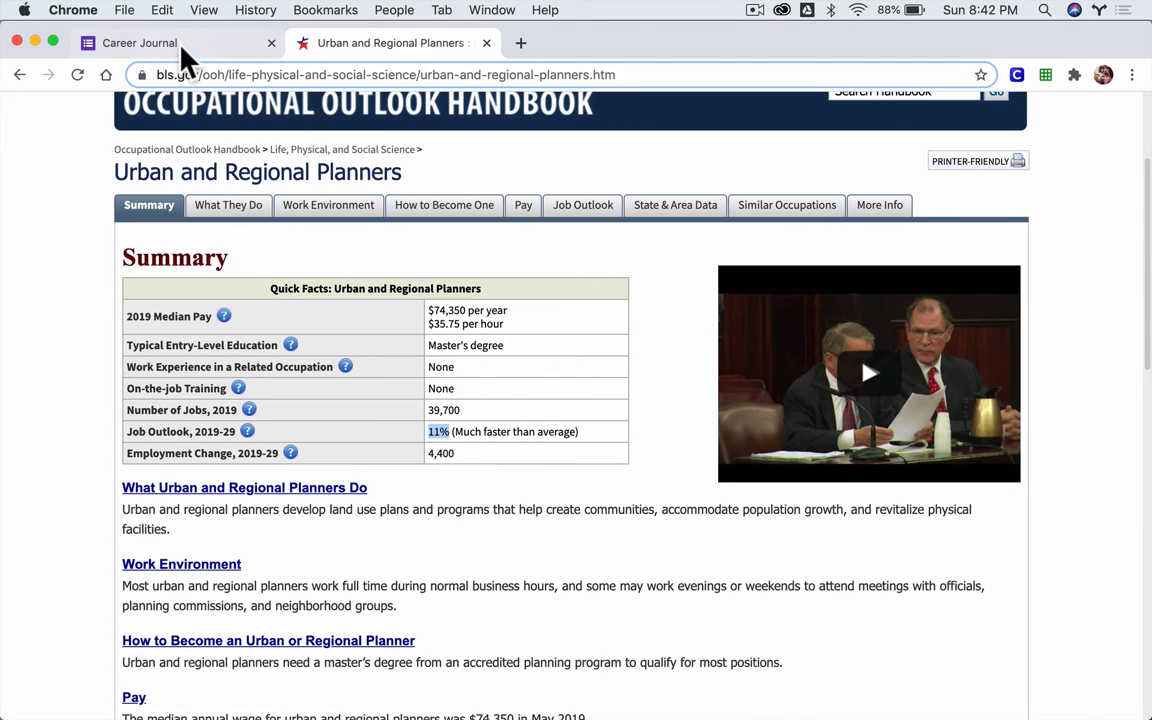
{"action": "left_click", "coordinate": [150, 43]}
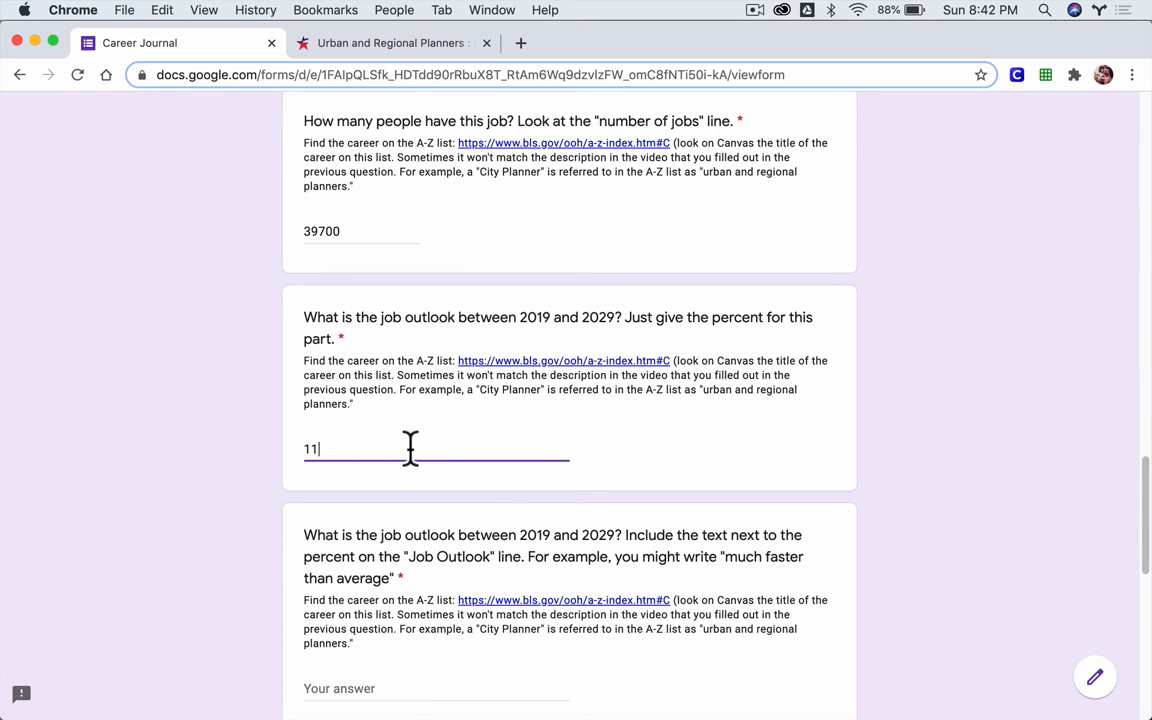
{"action": "type", "text": "%"}
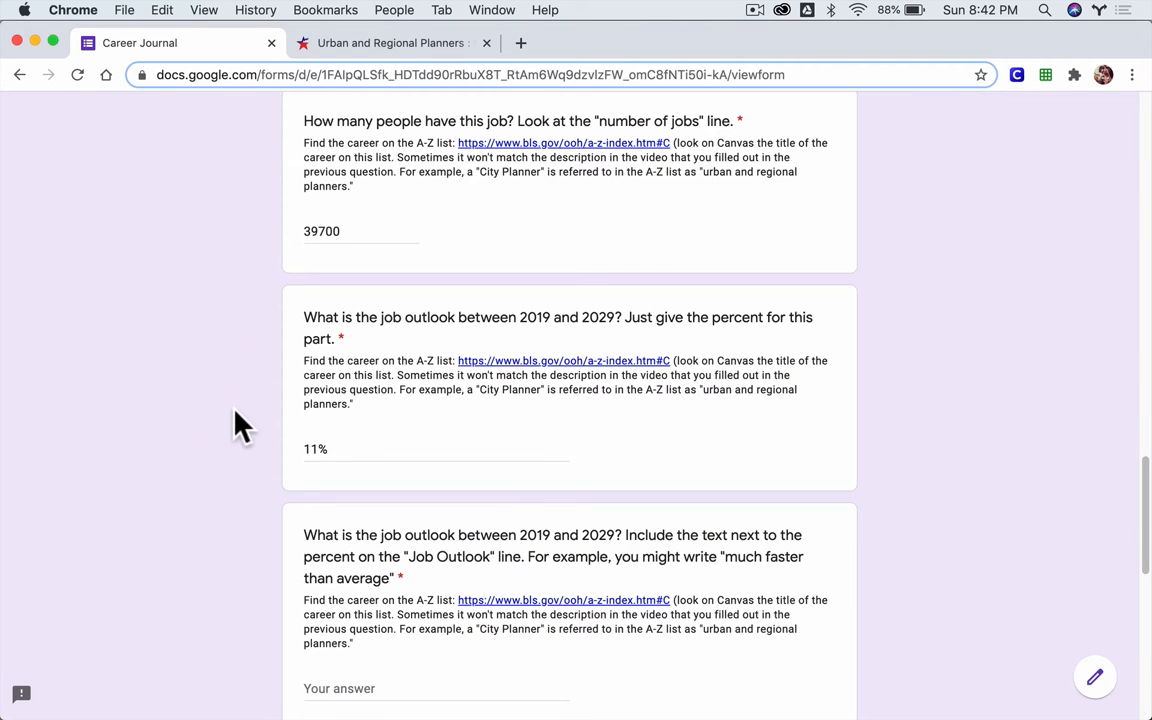
{"action": "scroll", "scroll_direction": "down", "scroll_amount": 3}
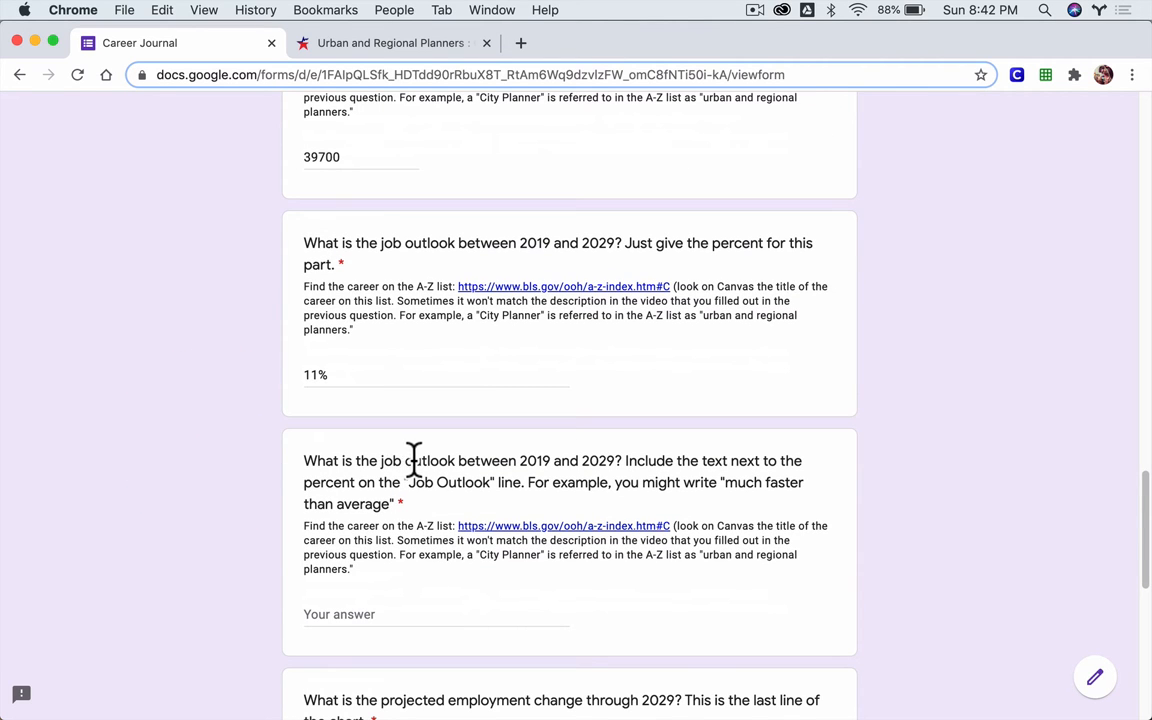
{"action": "left_click", "coordinate": [320, 375]}
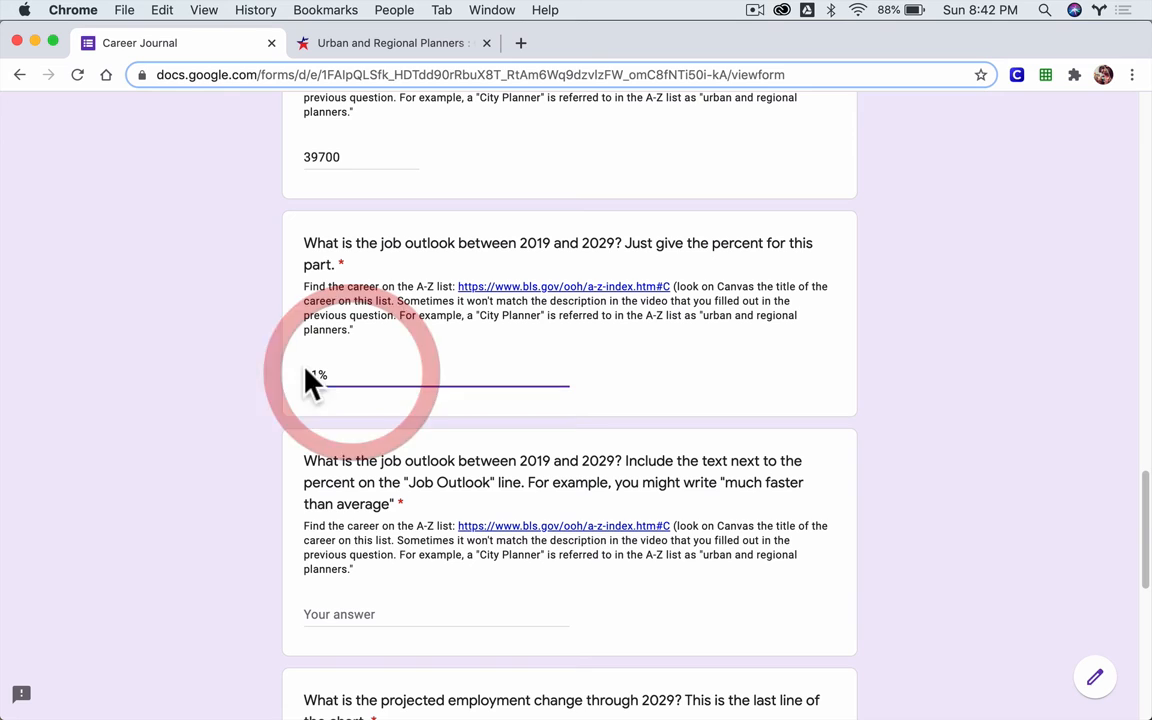
{"action": "type", "text": "11"}
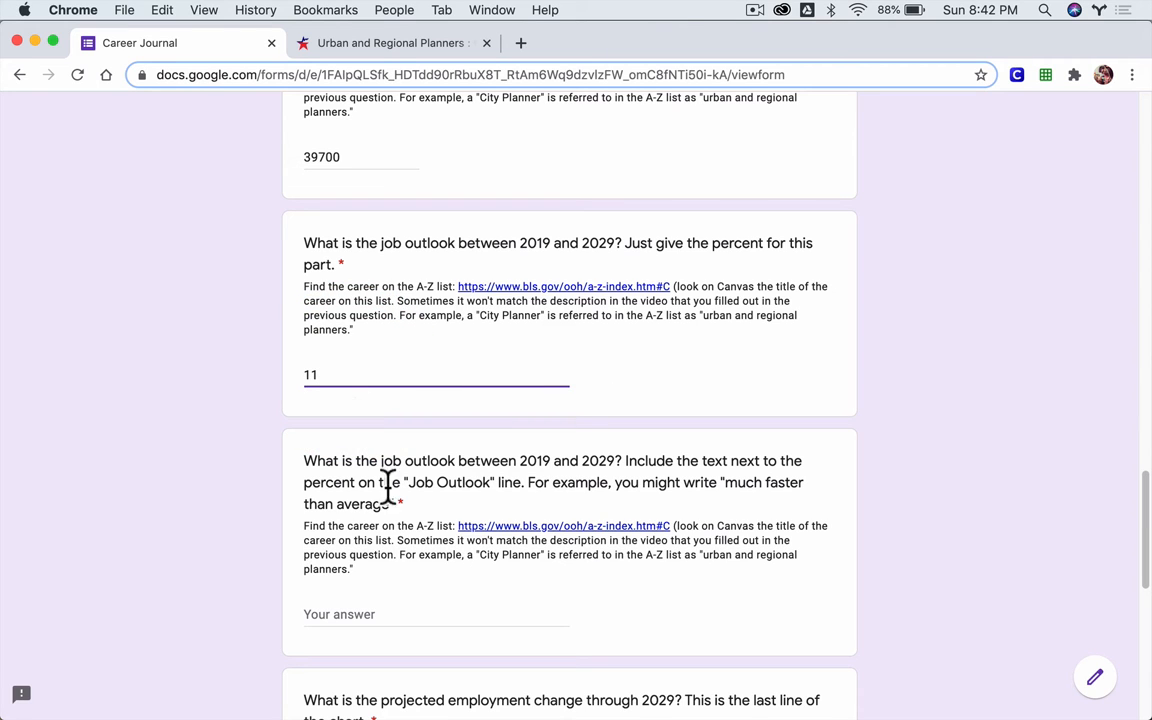
- Enter 'Much faster than average' as the job outlook description
{"action": "scroll", "scroll_direction": "down", "scroll_amount": 3}
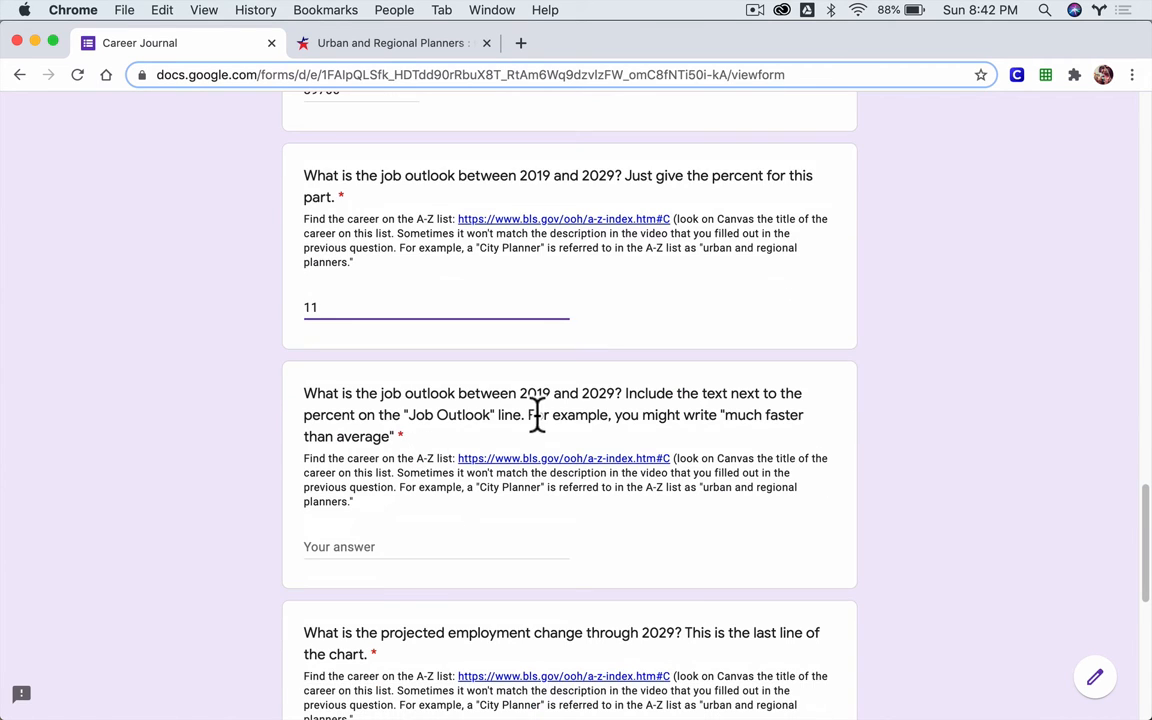
{"action": "mouse_move", "coordinate": [717, 402]}
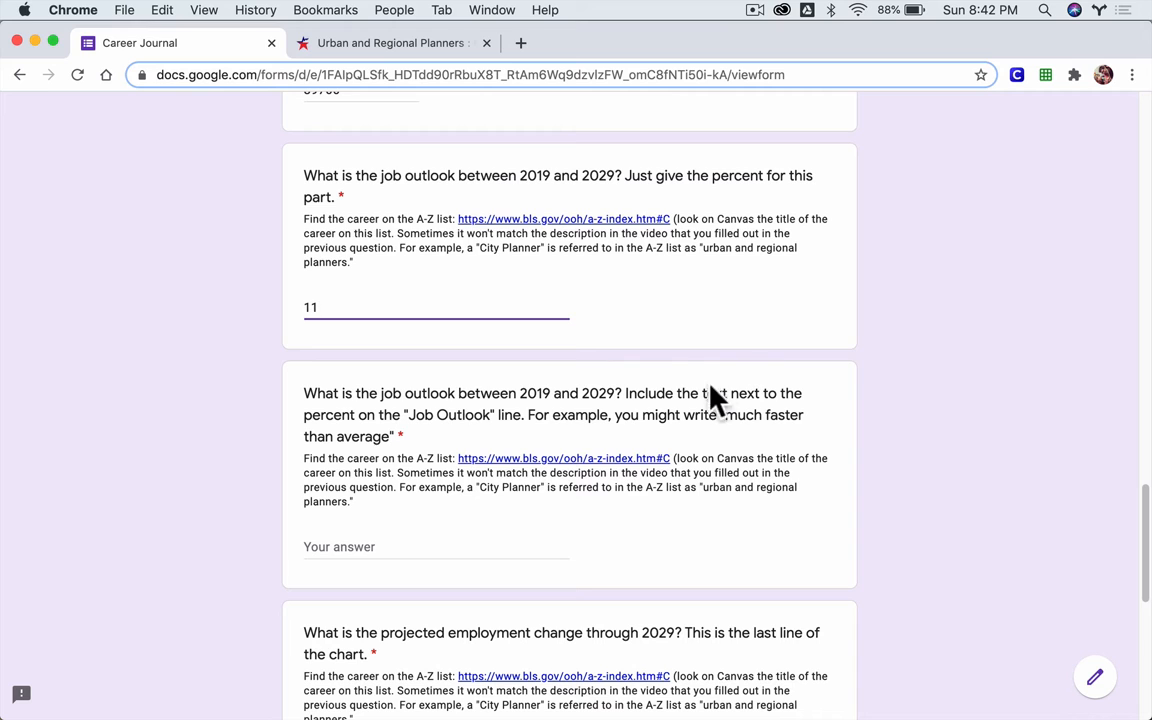
{"action": "mouse_move", "coordinate": [420, 60]}
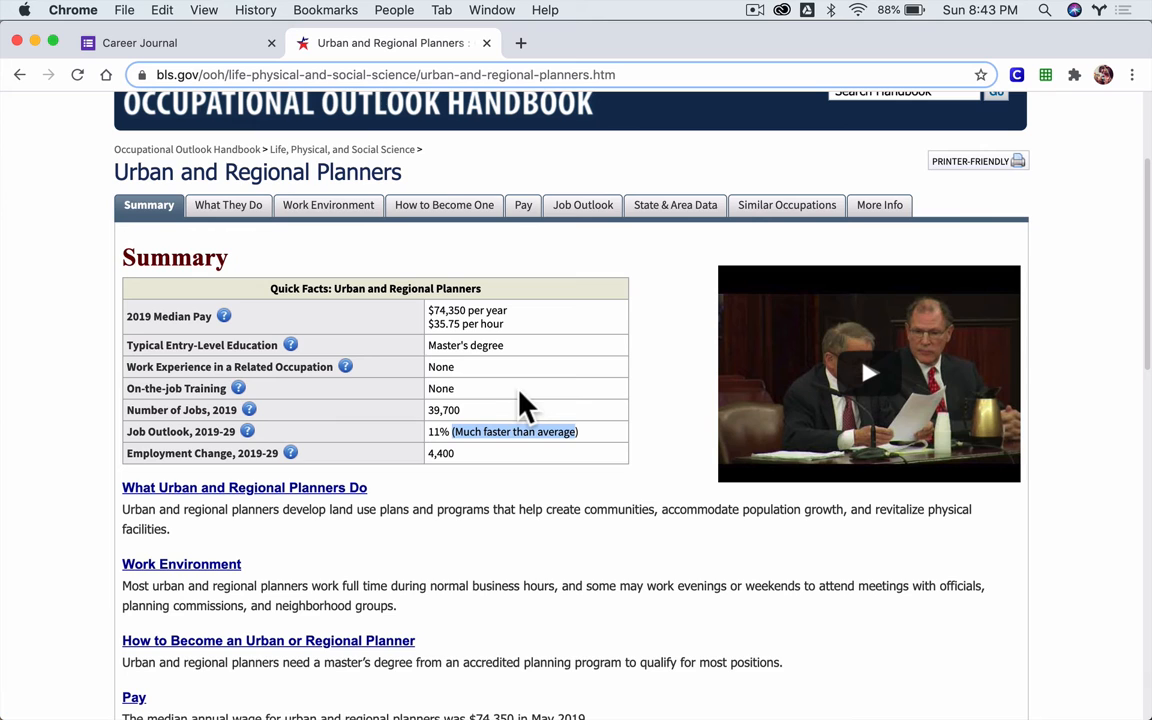
{"action": "left_click", "coordinate": [150, 42]}
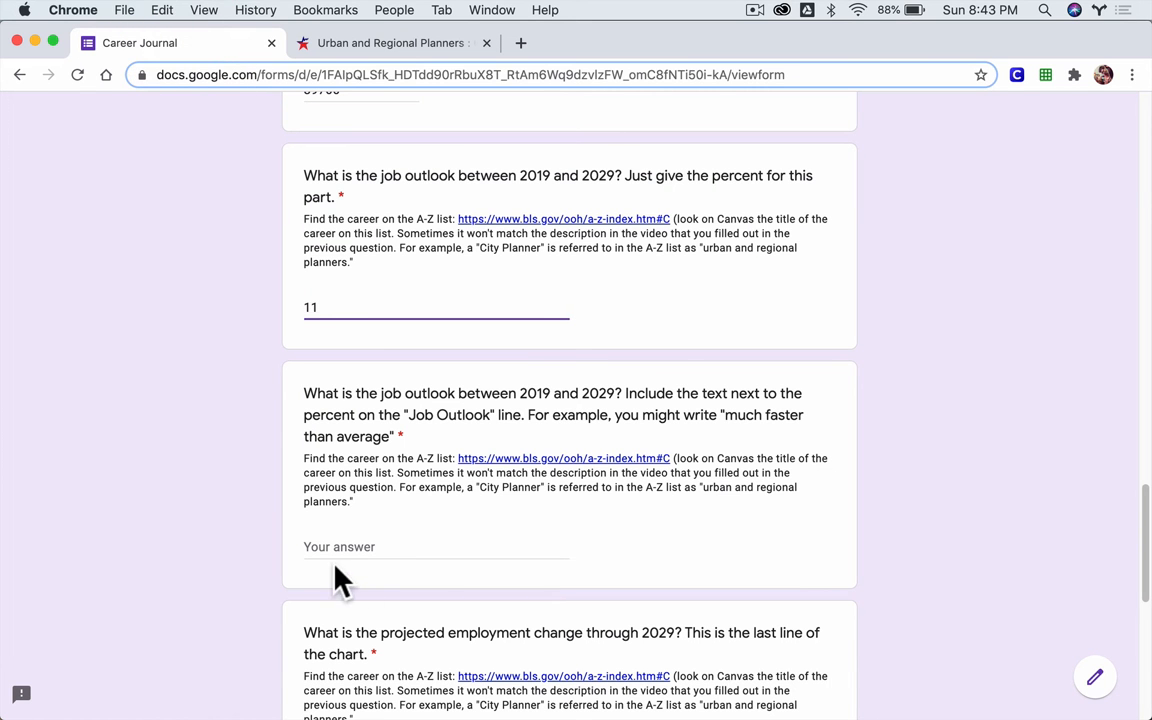
{"action": "type", "text": "Much faster than average"}
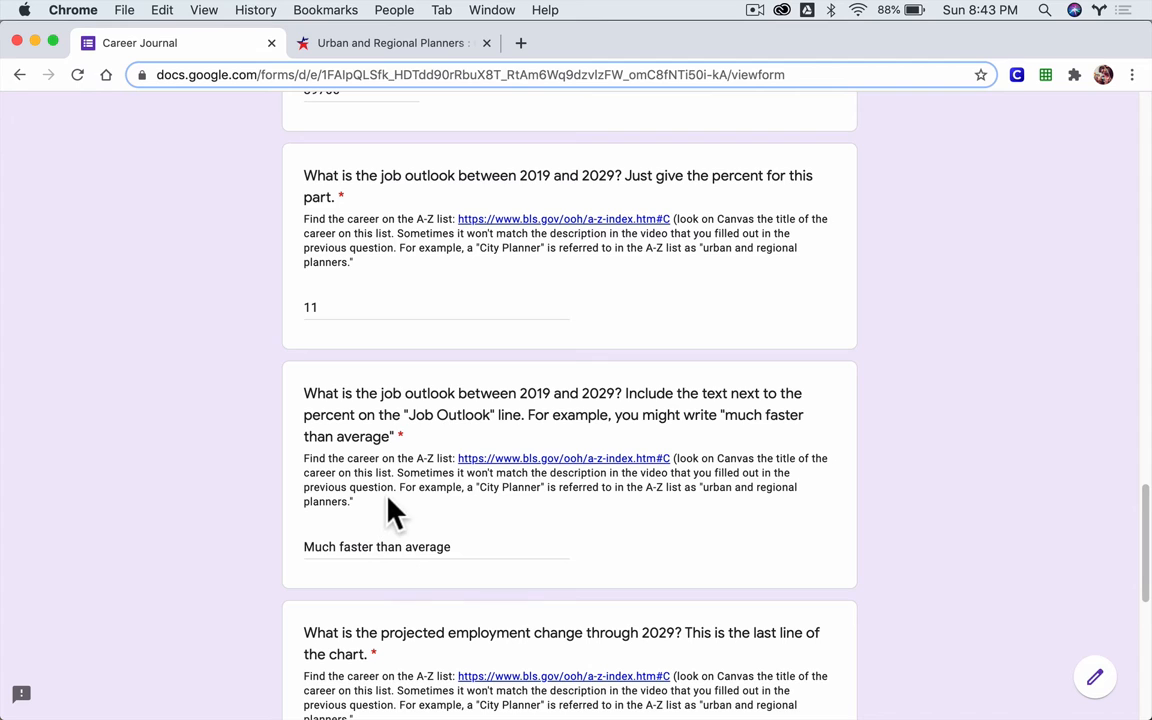
{"action": "scroll", "scroll_direction": "down", "scroll_amount": 3}
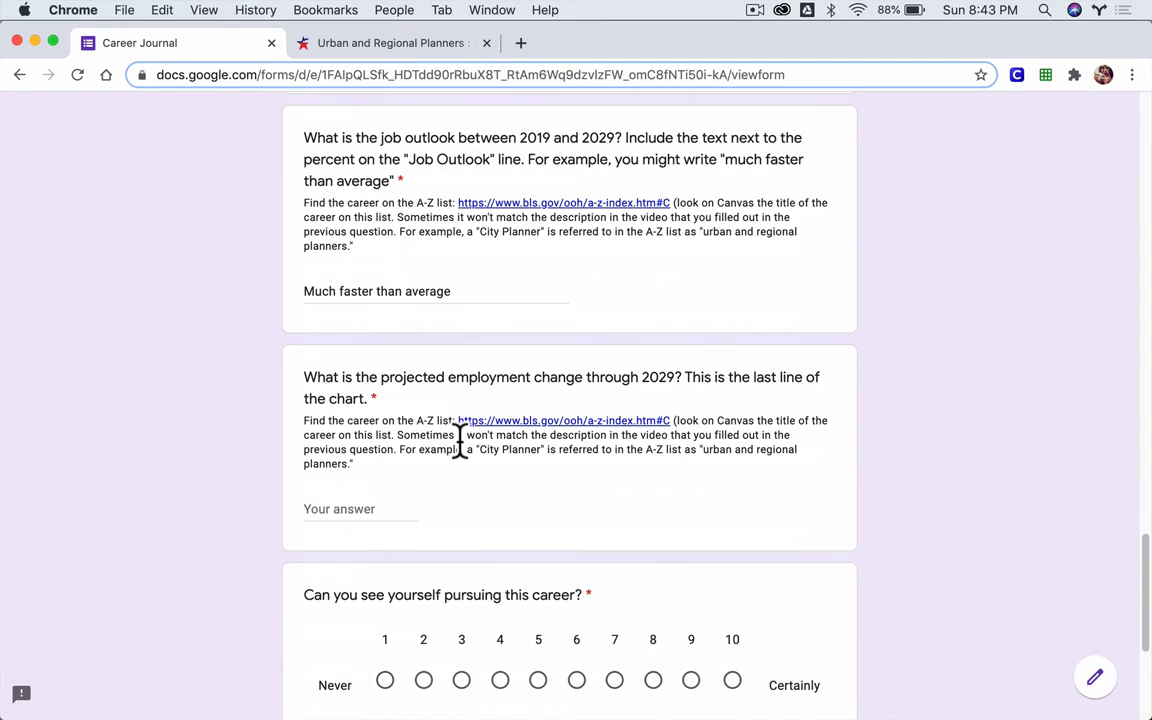
{"action": "mouse_move", "coordinate": [428, 424]}
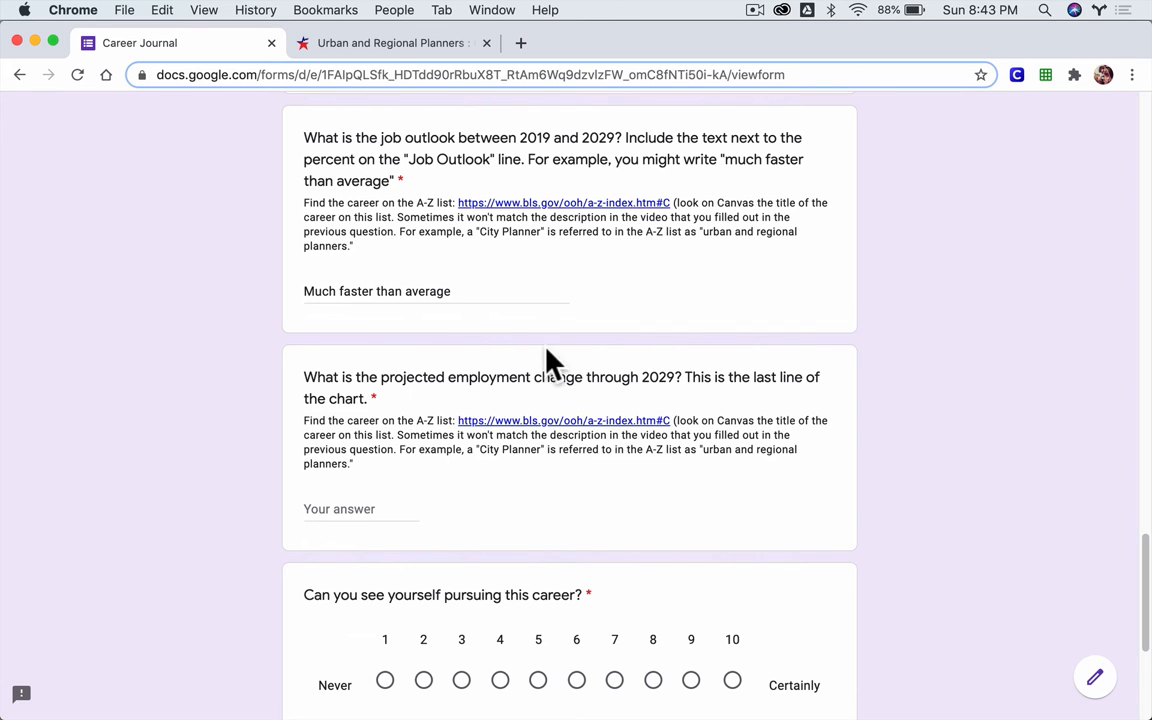
{"action": "left_click", "coordinate": [390, 42]}
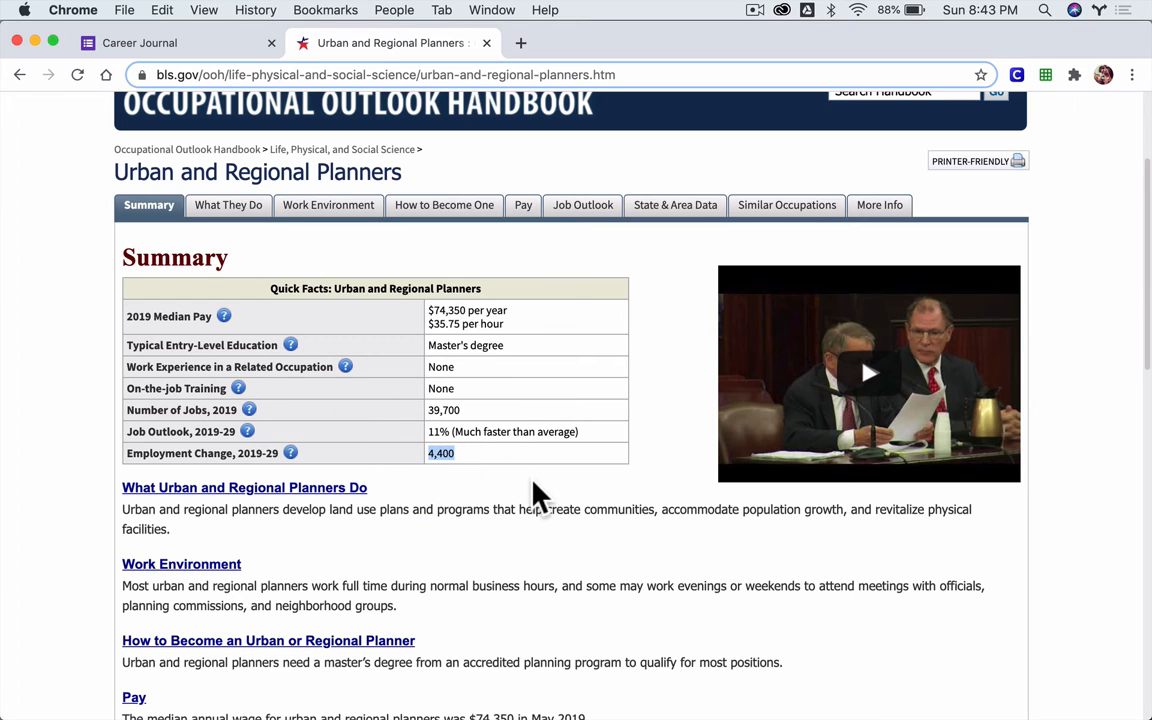
{"action": "mouse_move", "coordinate": [488, 480]}
{"action": "type", "text": "4400/39700"}
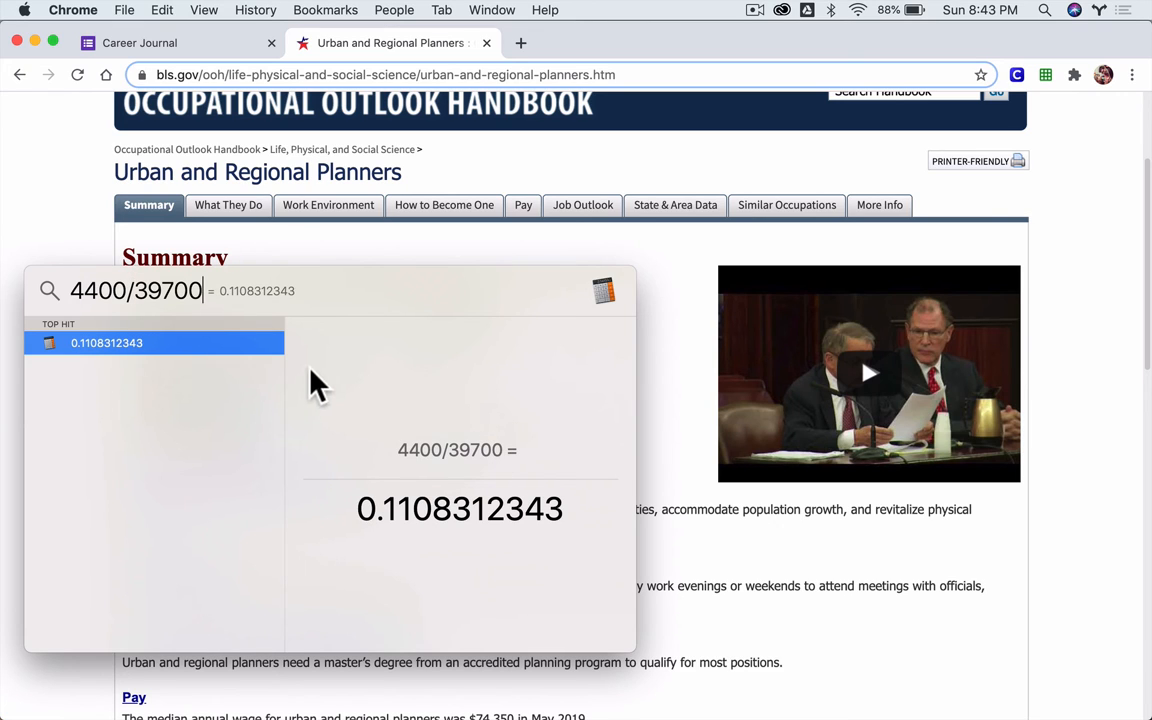
{"action": "mouse_move", "coordinate": [387, 567]}
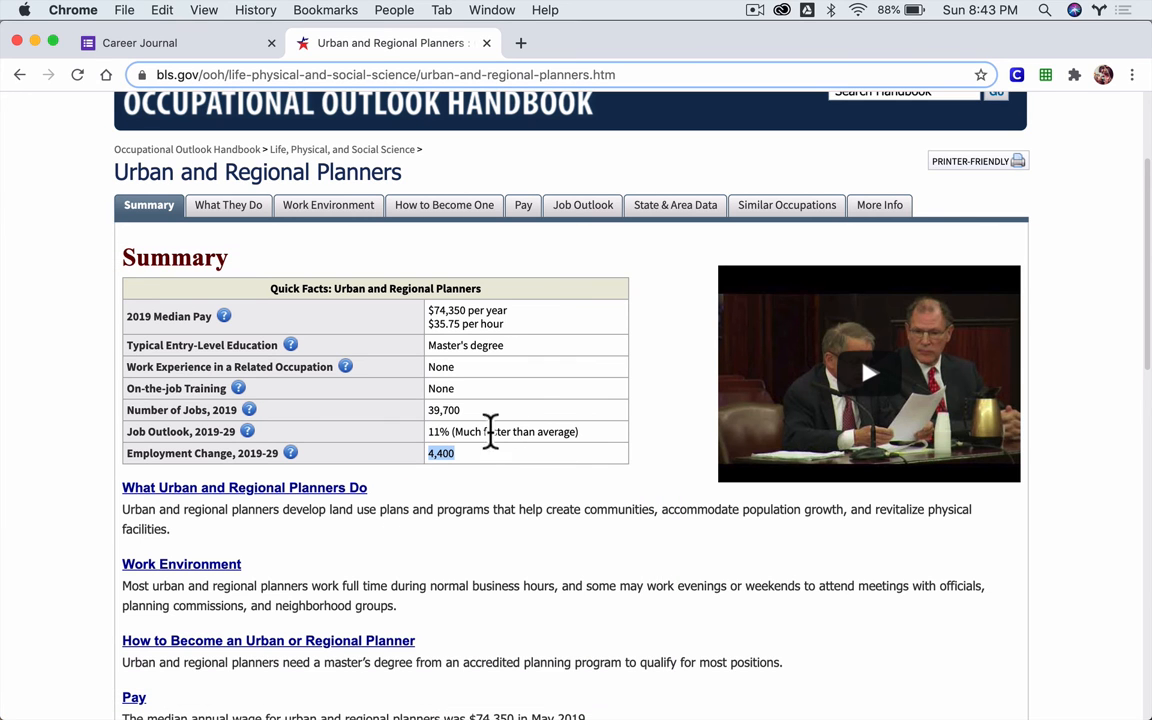
- Enter 4400 as the projected employment change
{"action": "left_click", "coordinate": [160, 42]}
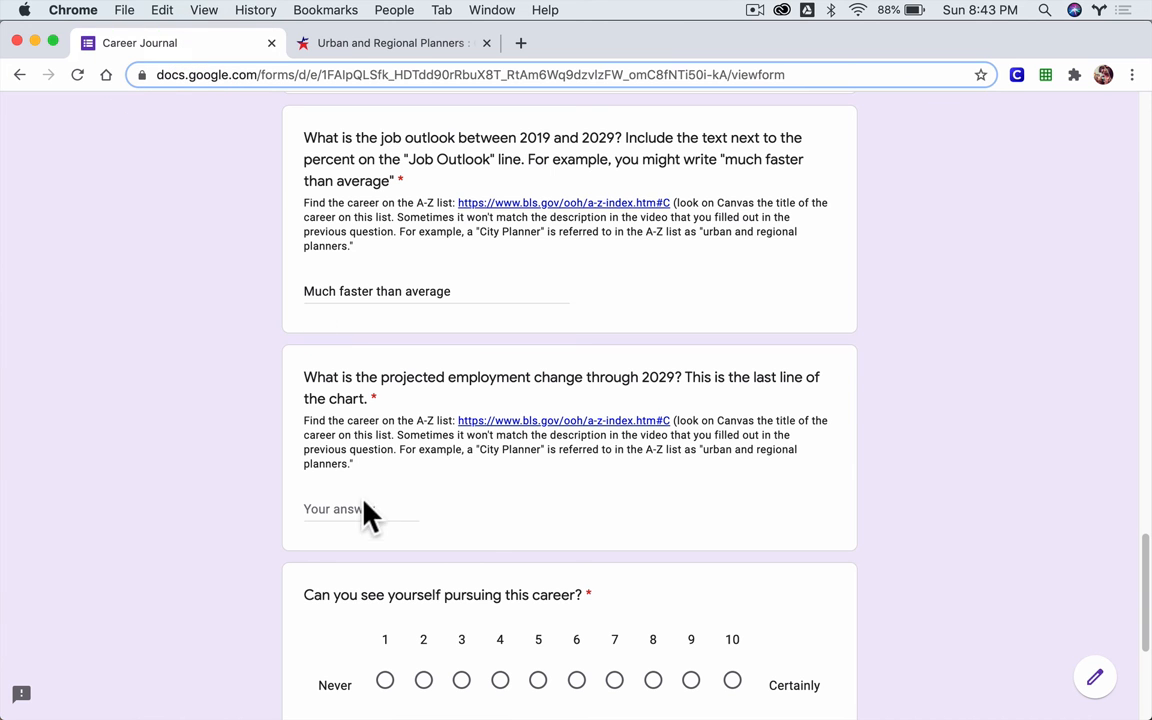
{"action": "type", "text": "4400"}
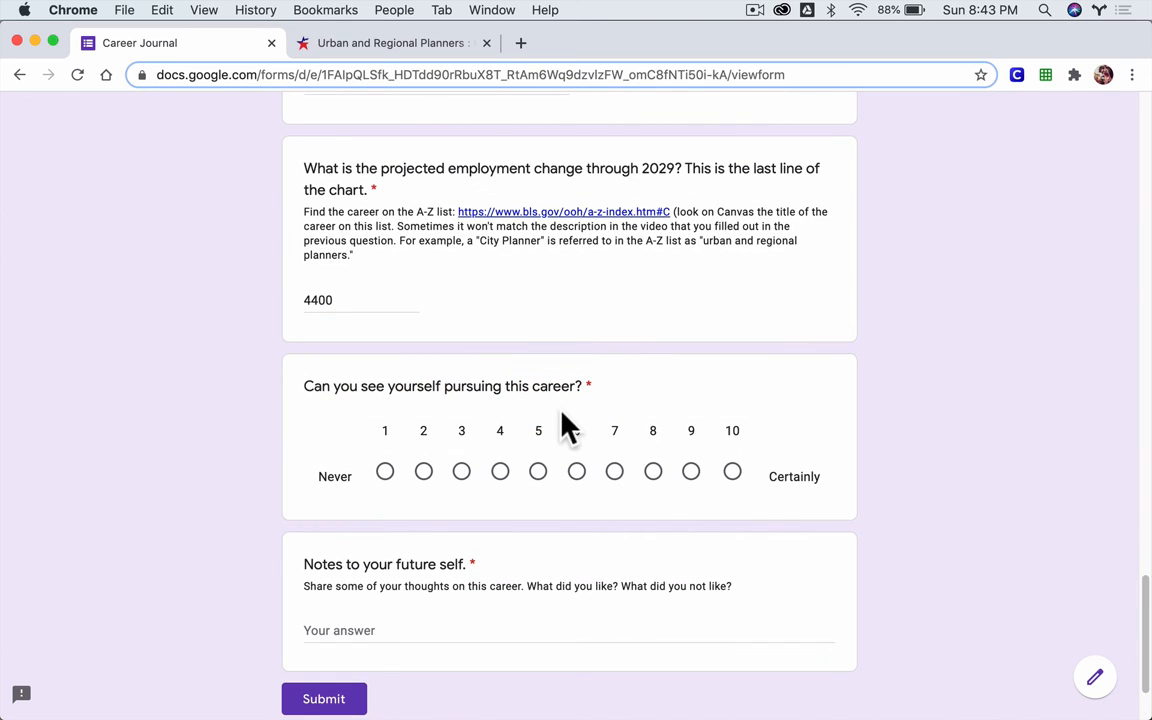
{"action": "mouse_move", "coordinate": [572, 425]}
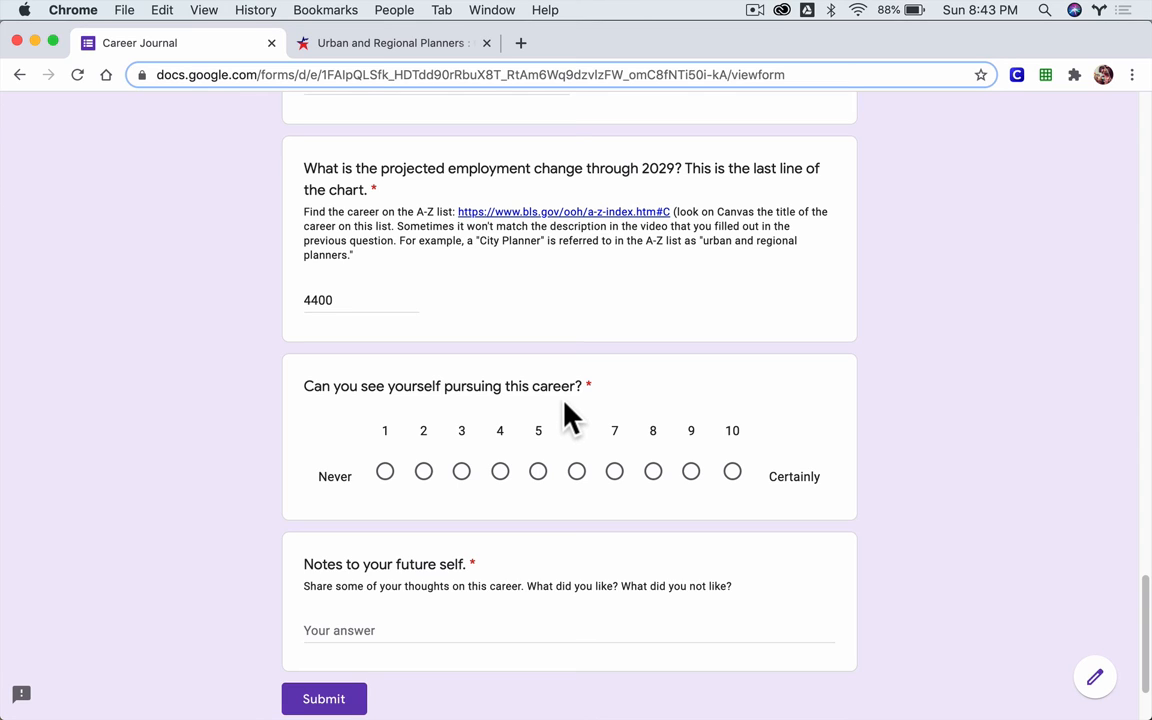
{"action": "mouse_move", "coordinate": [560, 395]}
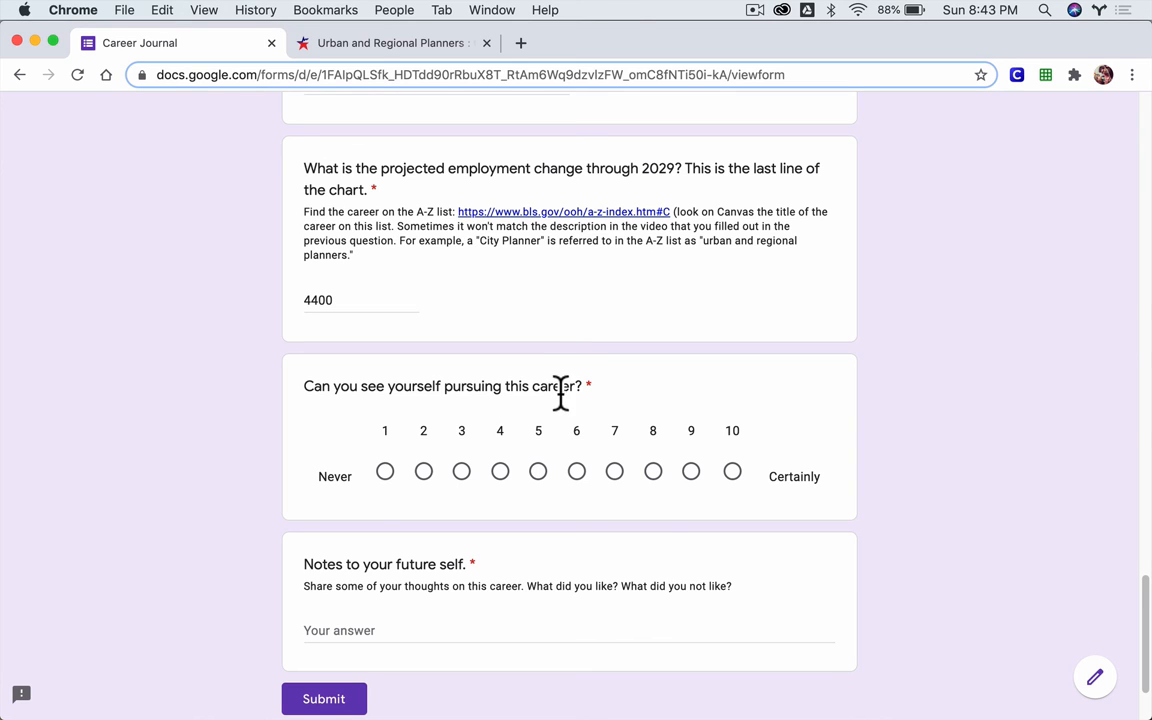
{"action": "mouse_move", "coordinate": [562, 466]}
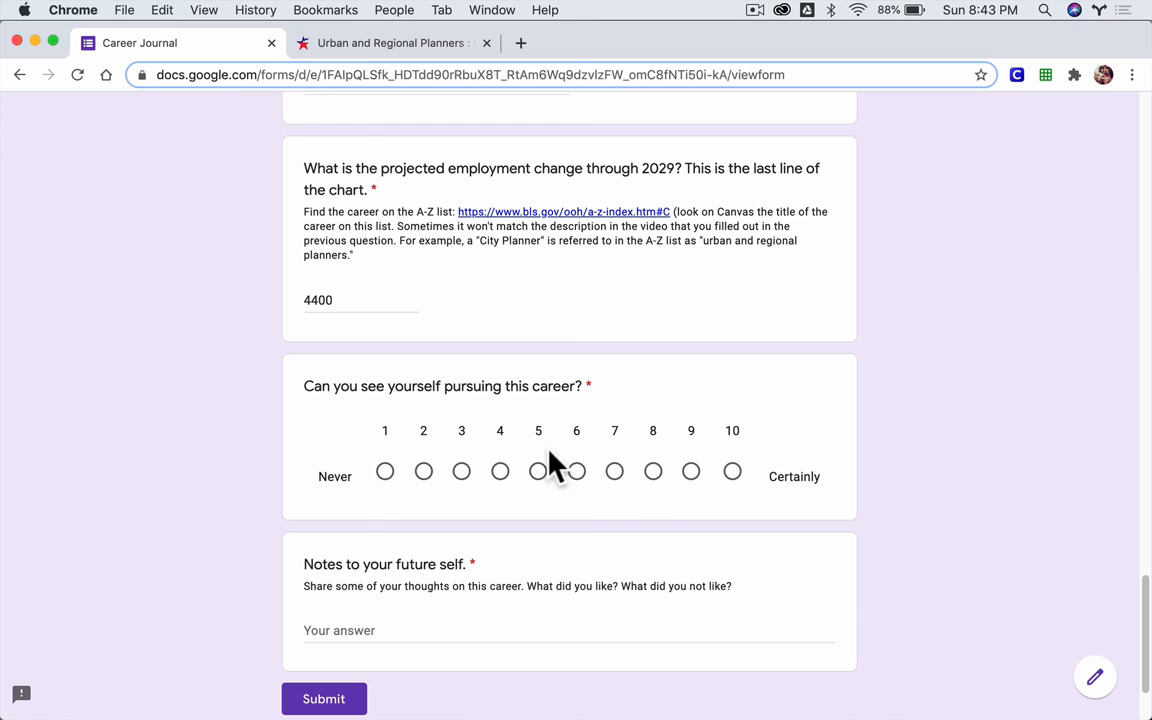
- Rate the career 5 on the 1-10 scale and leave the future-self note blank
{"action": "left_click", "coordinate": [731, 471]}
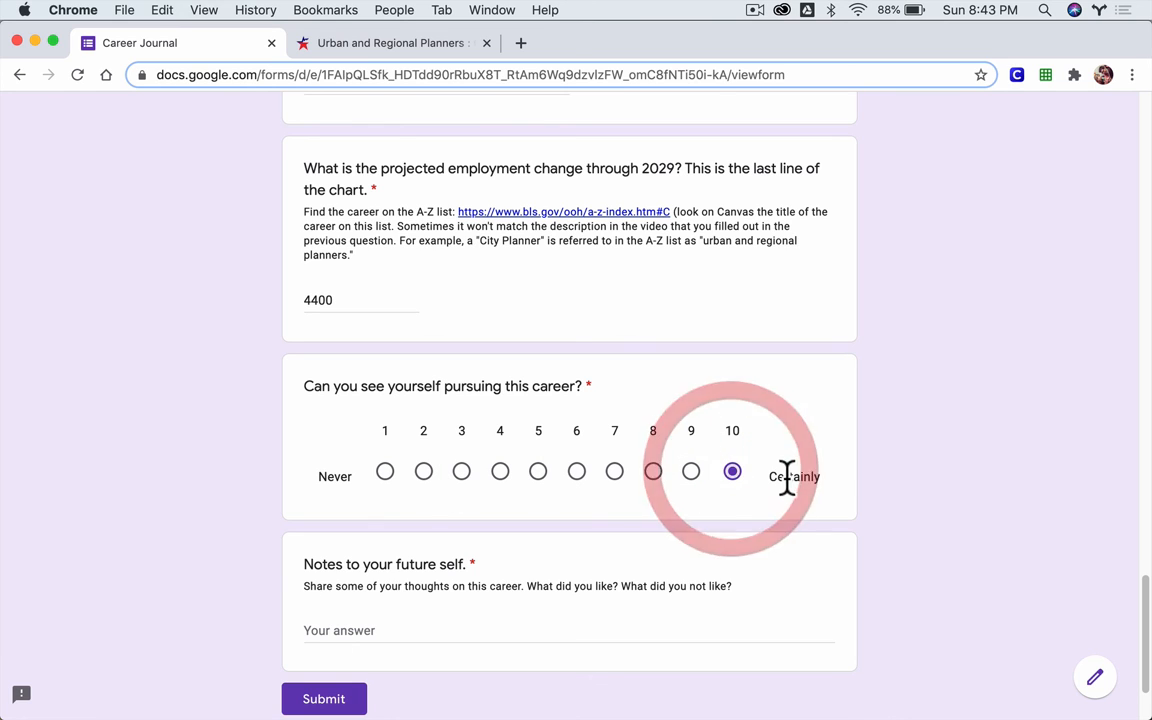
{"action": "left_click", "coordinate": [385, 471]}
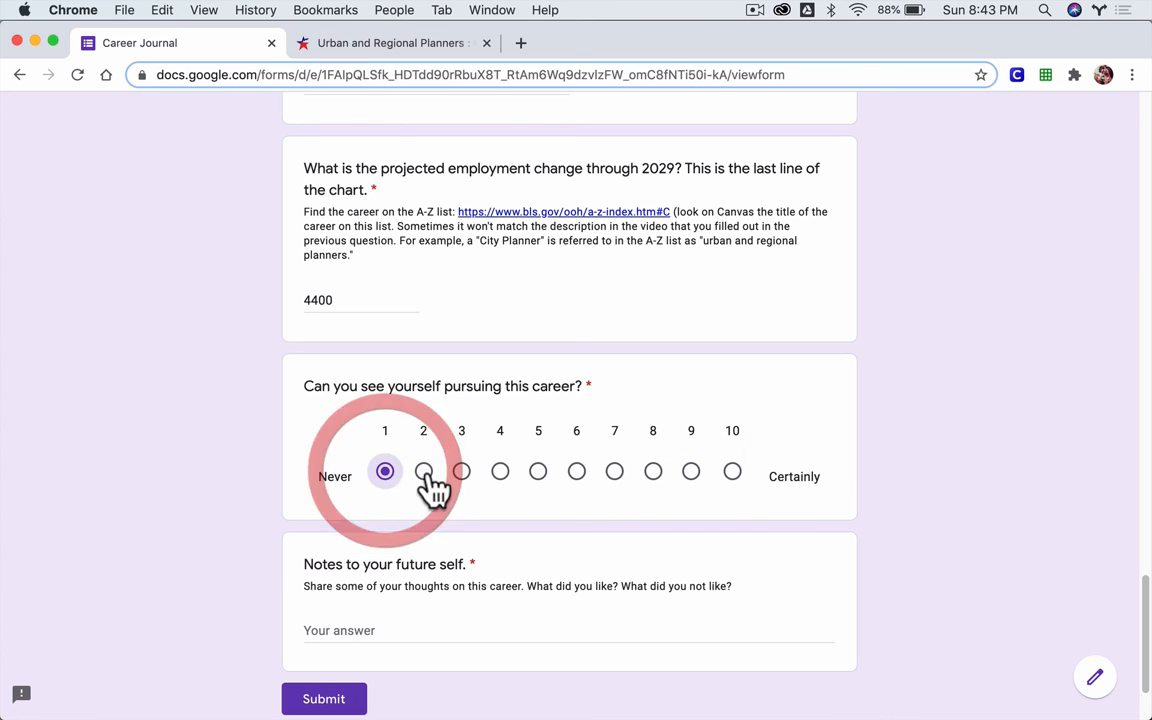
{"action": "left_click", "coordinate": [537, 472]}
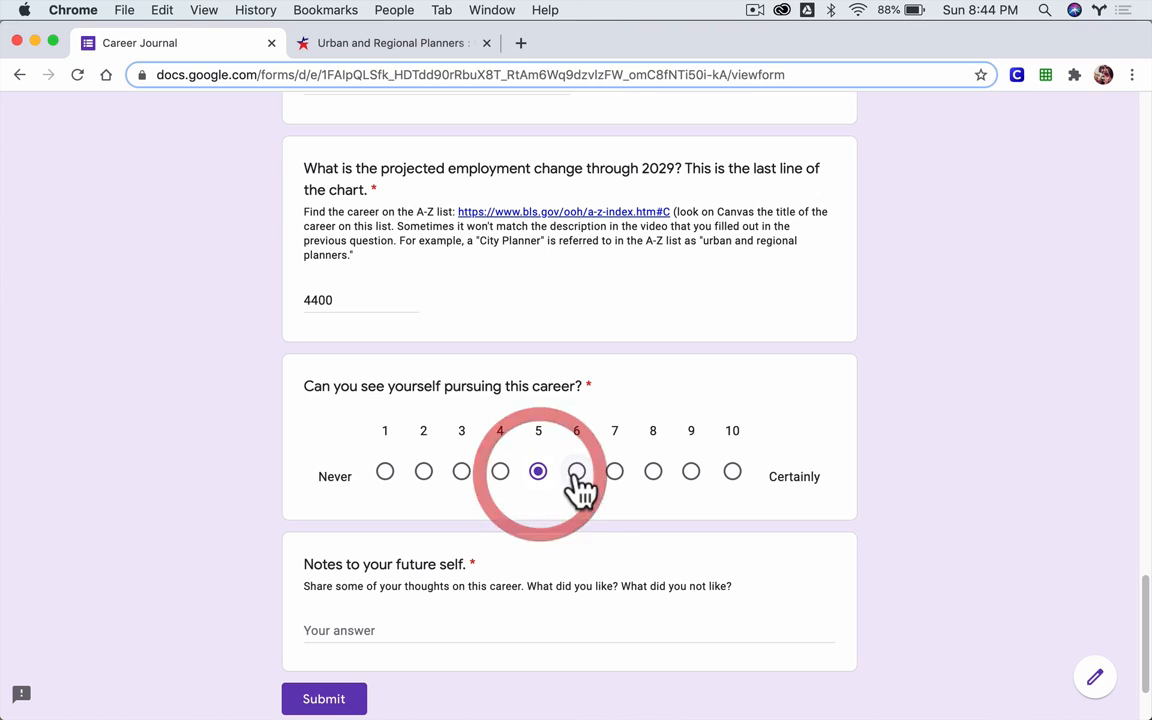
{"action": "left_click", "coordinate": [576, 471]}
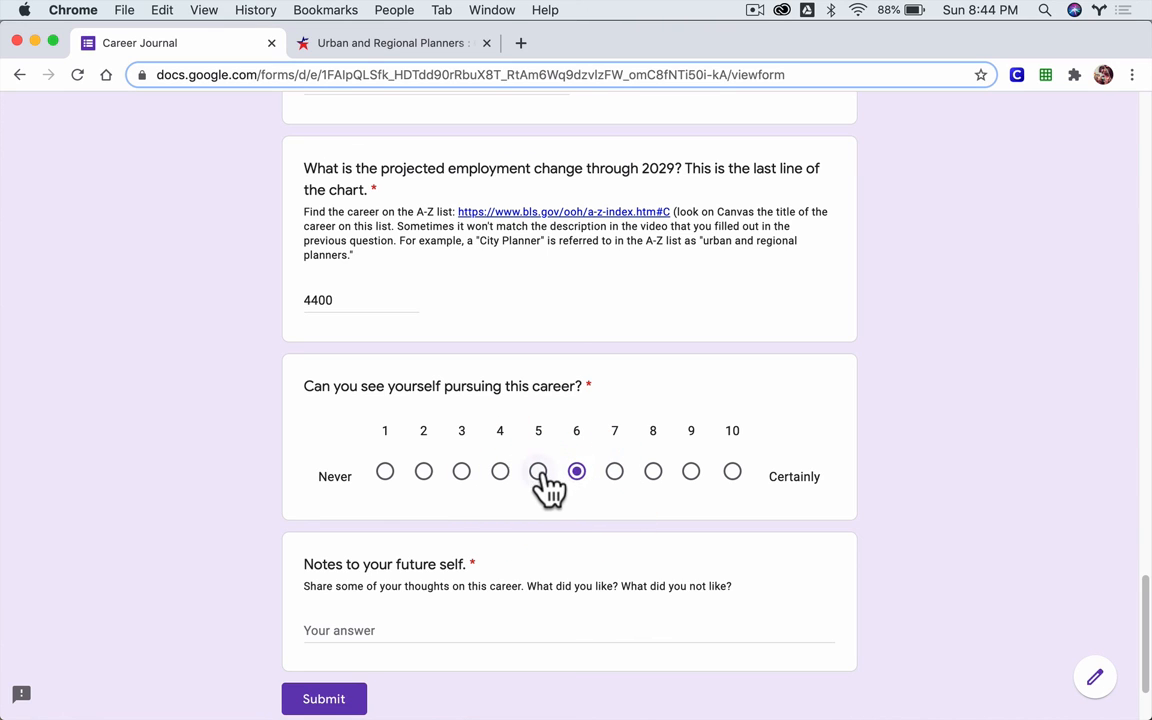
{"action": "left_click", "coordinate": [537, 471]}
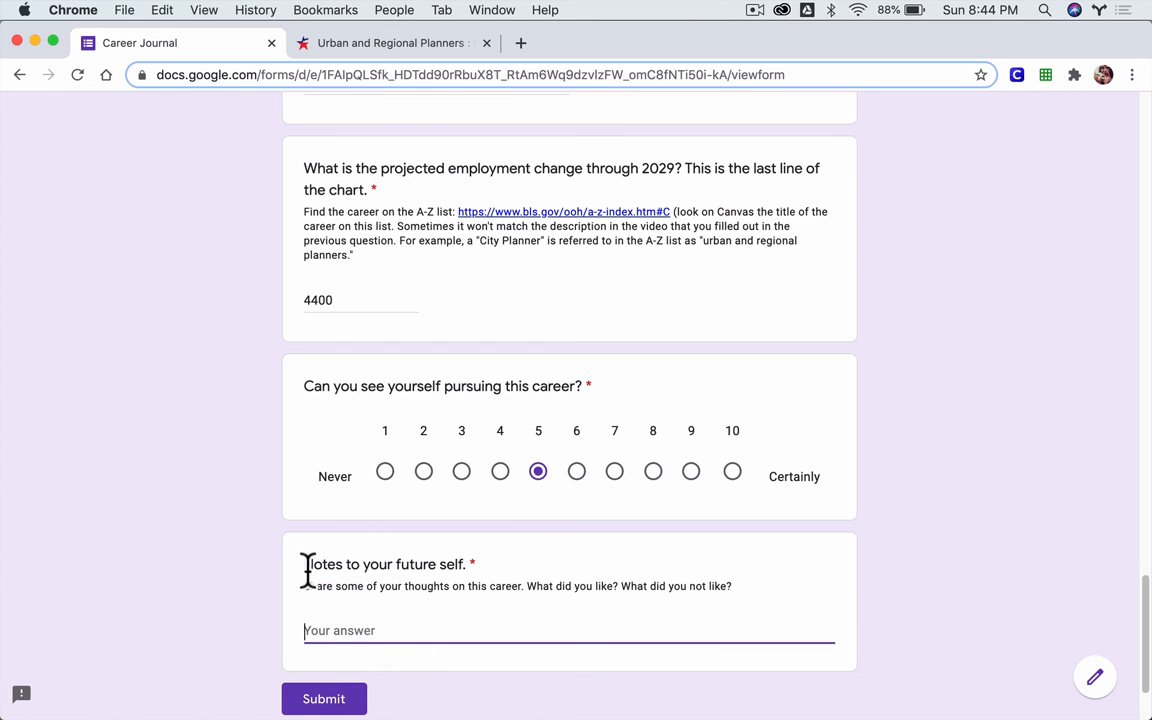
{"action": "left_click", "coordinate": [323, 698]}
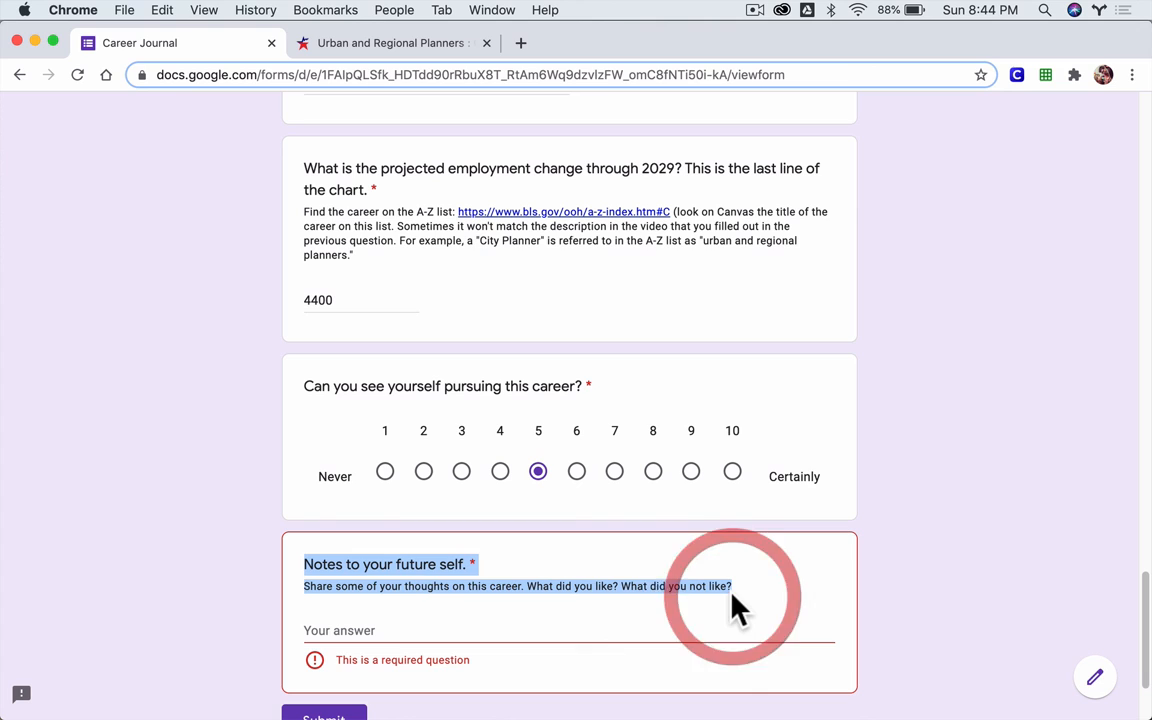
{"action": "left_click", "coordinate": [466, 630]}
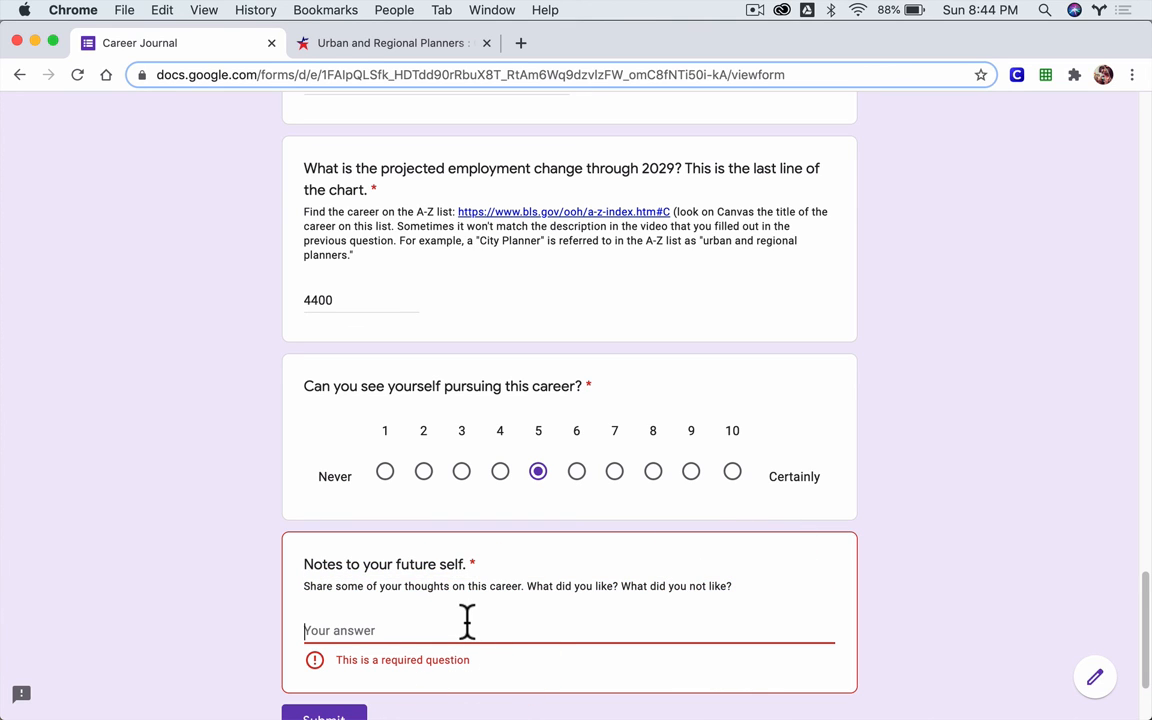
{"action": "mouse_move", "coordinate": [475, 622]}
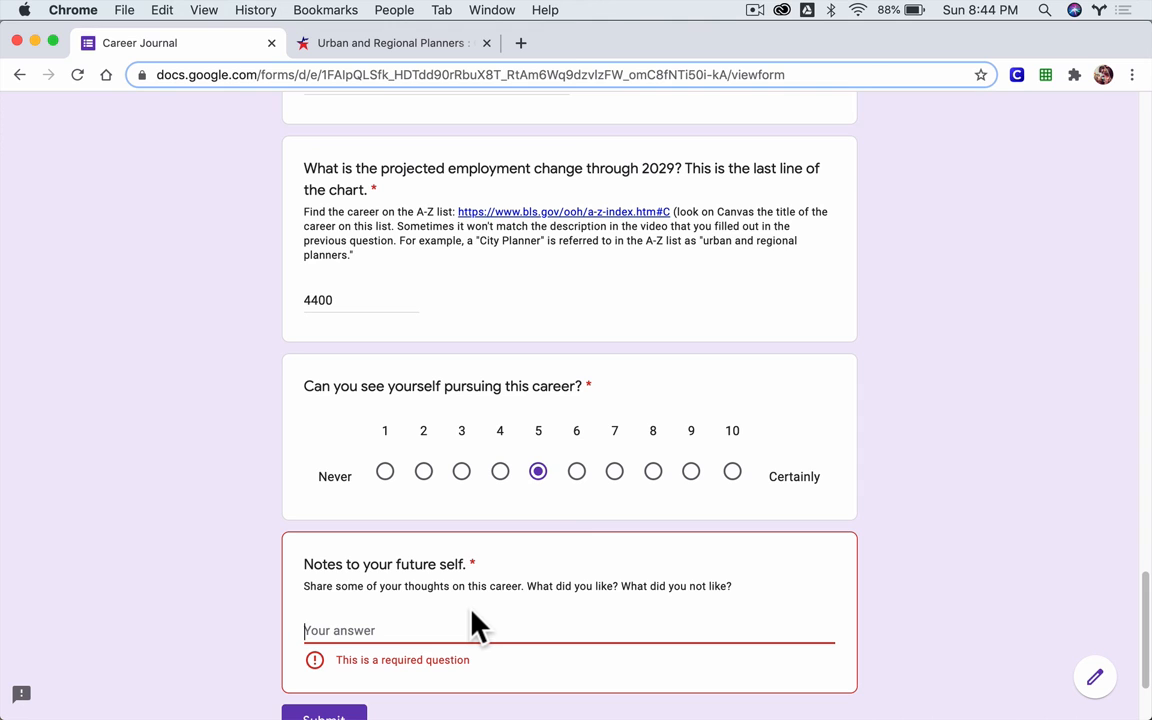
{"action": "scroll", "scroll_direction": "down", "scroll_amount": 3}
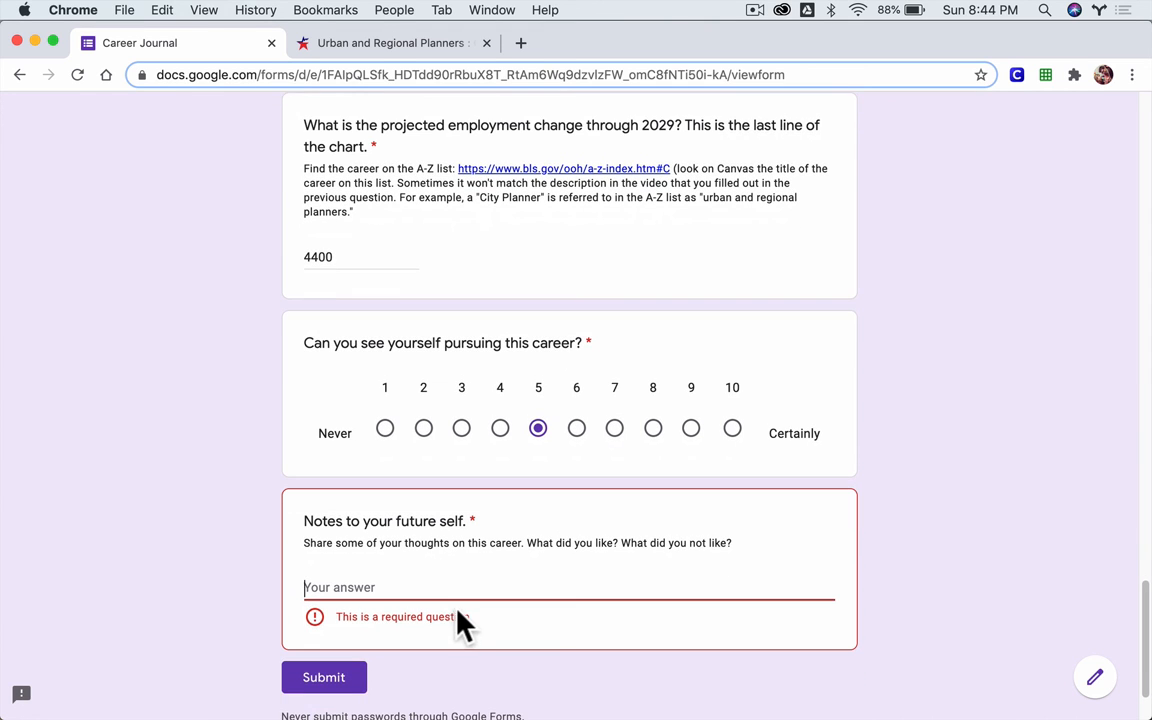